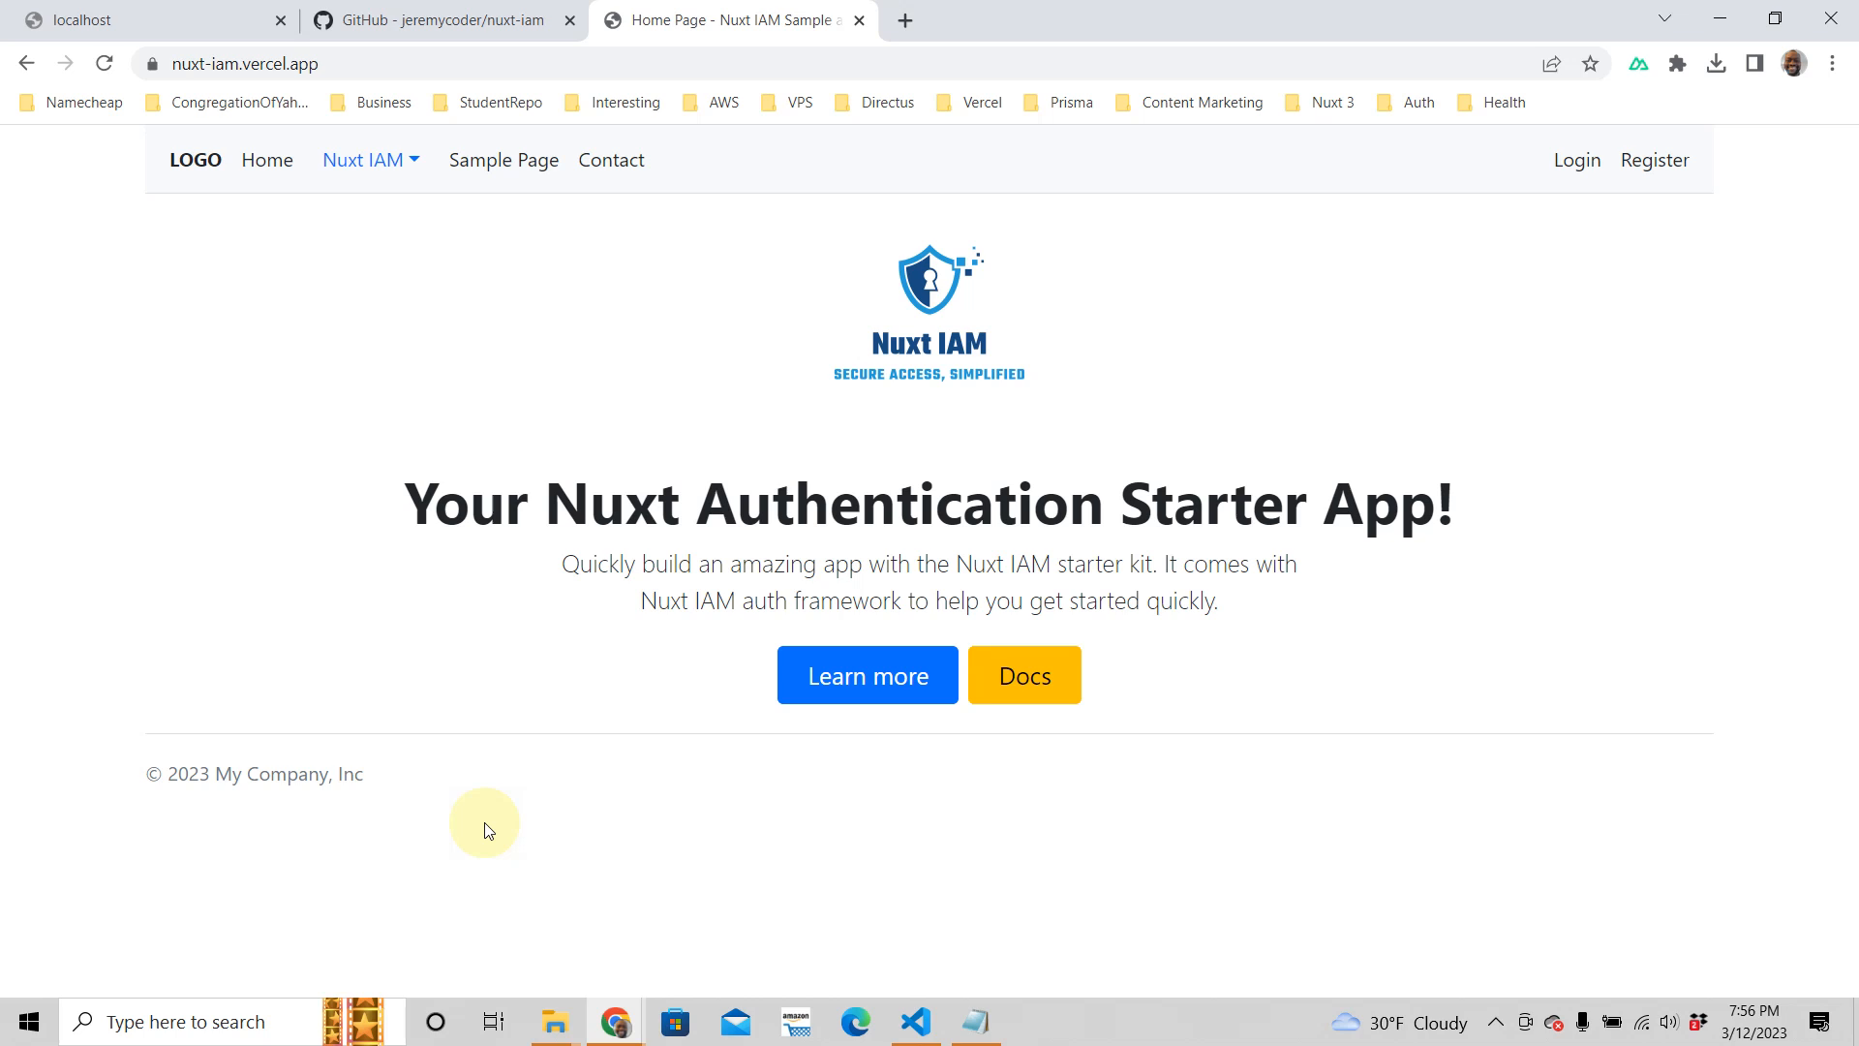
mouse_move(771, 263)
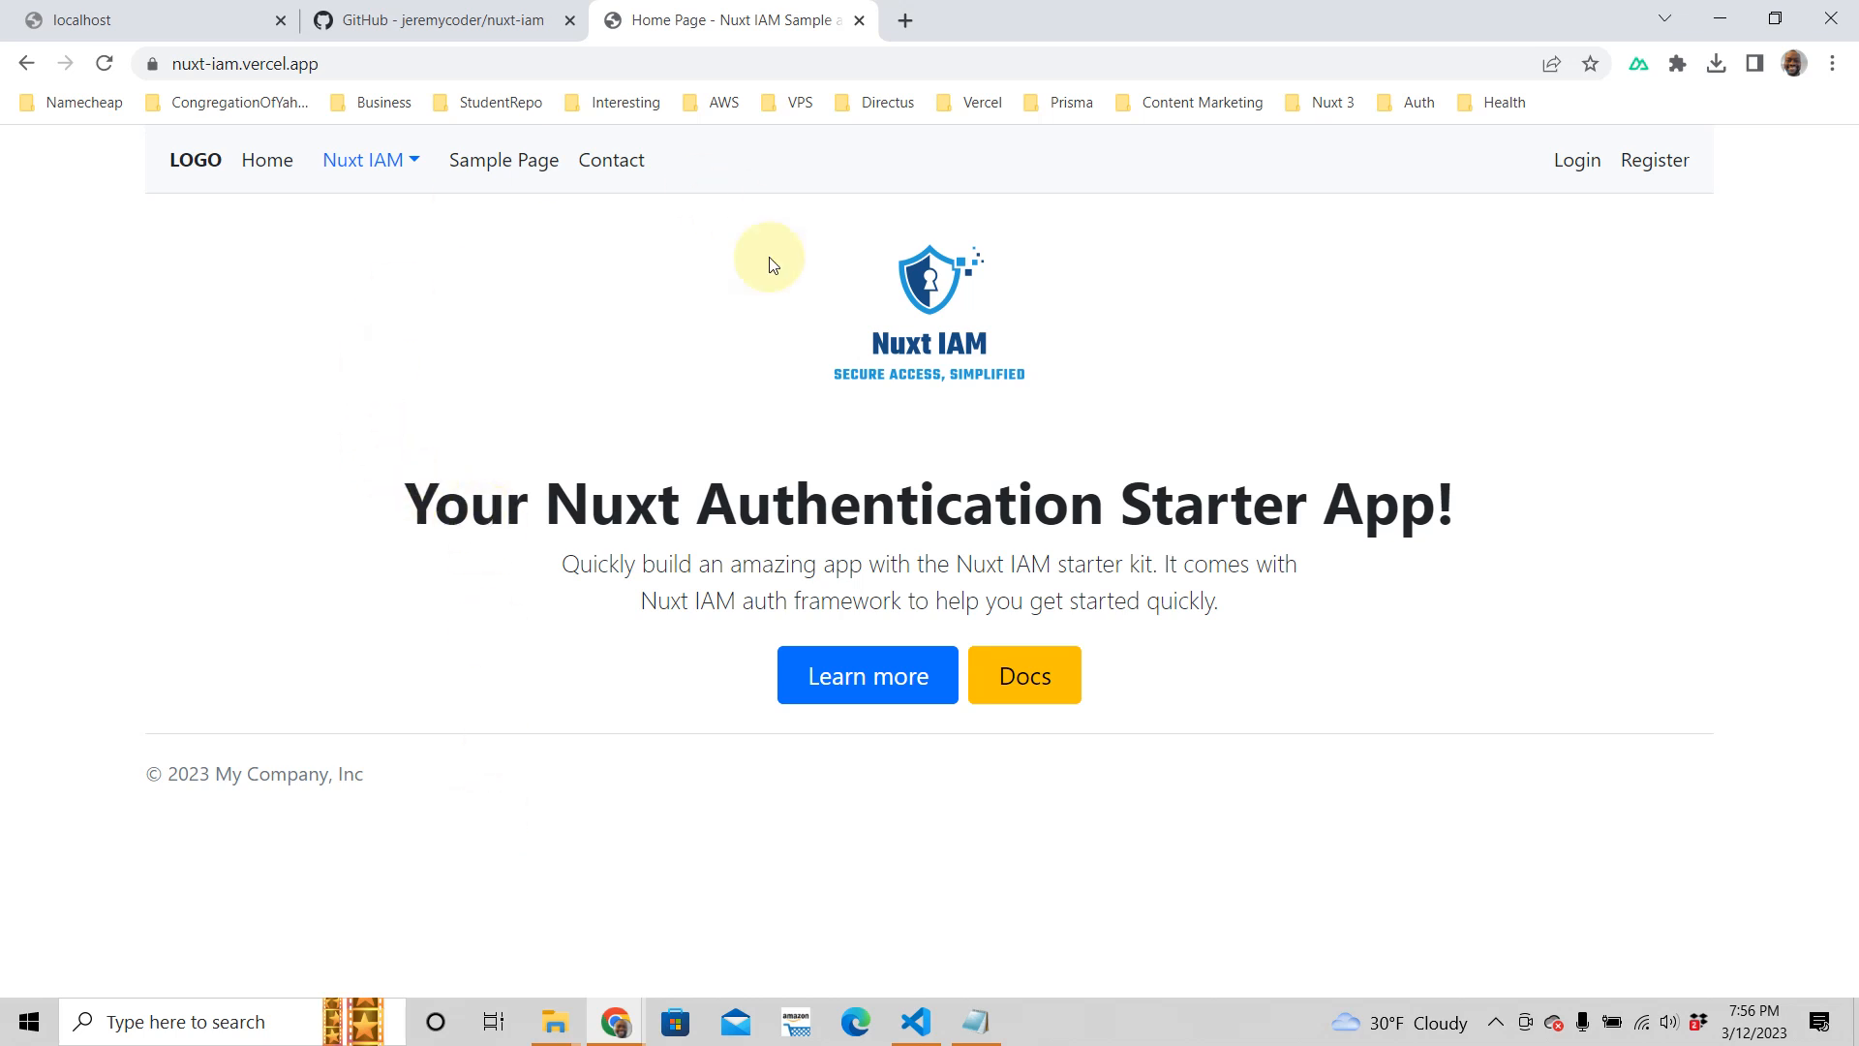
mouse_move(155, 27)
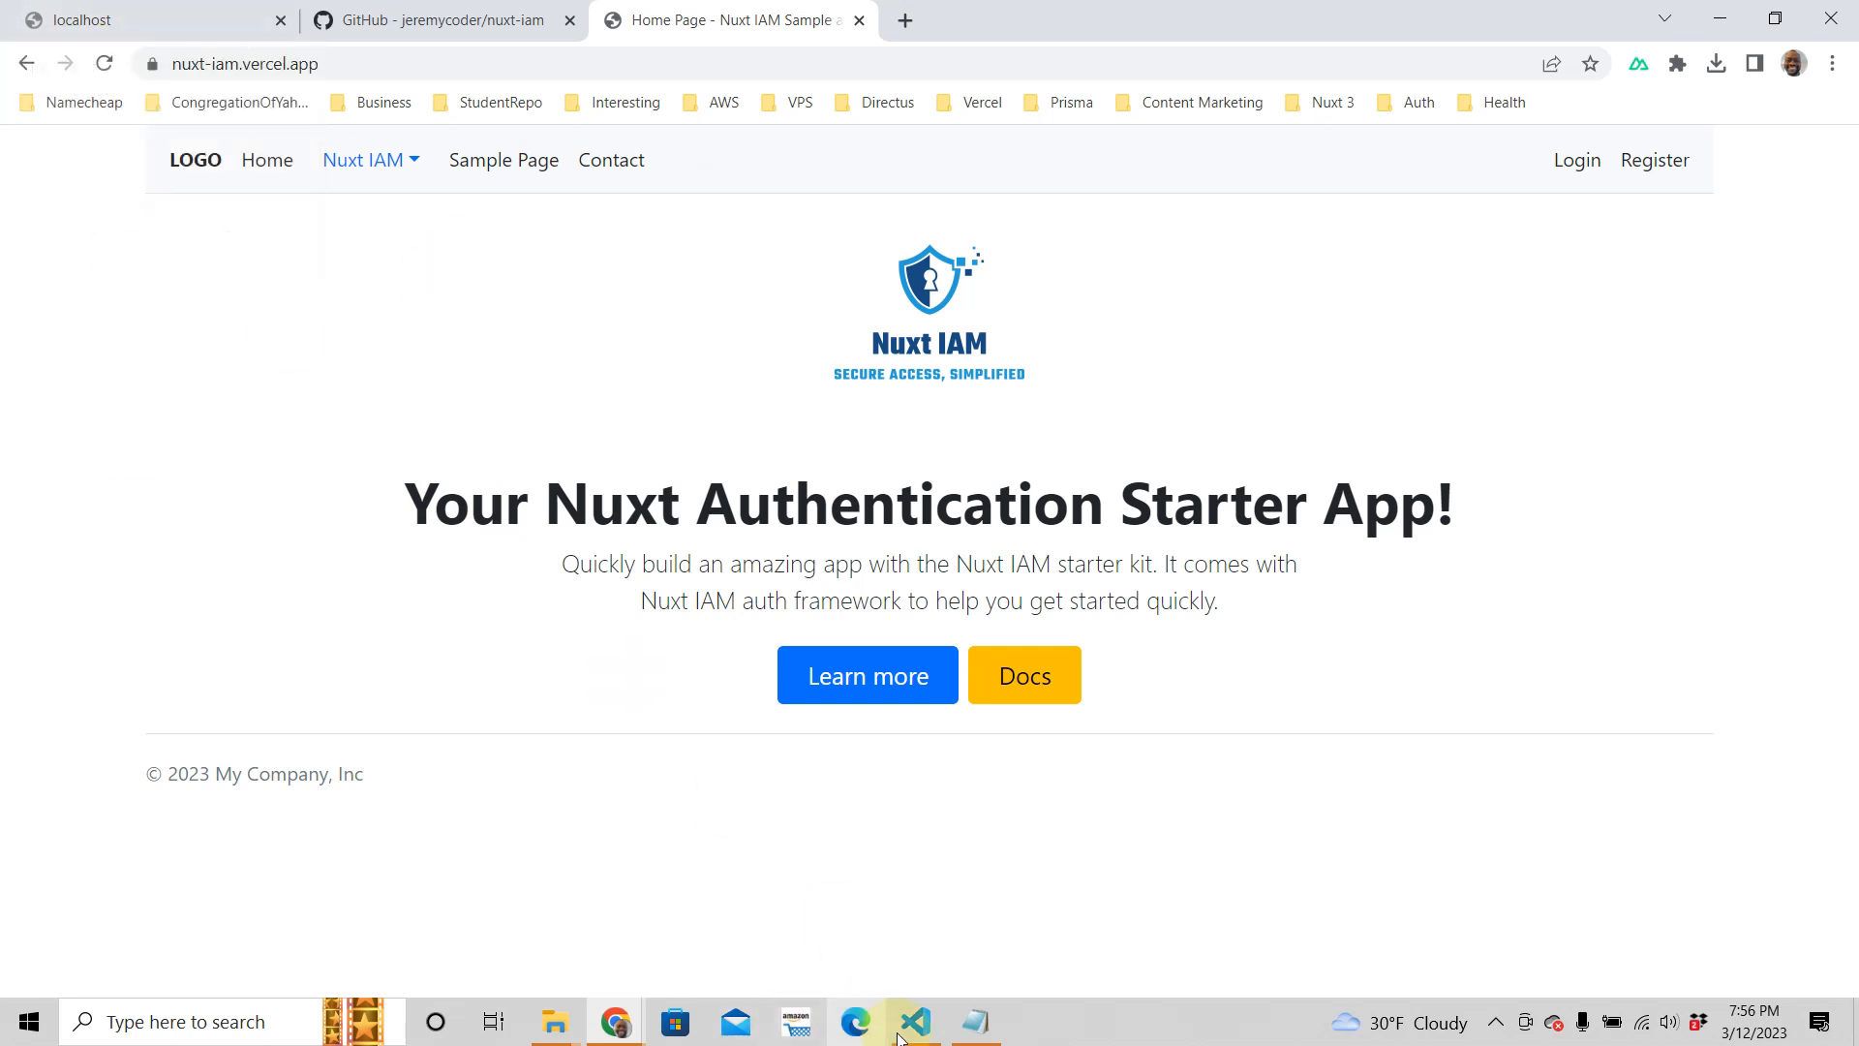
- Bring up the nuxt-iam project and start a new terminal in its folder
left_click(914, 1020)
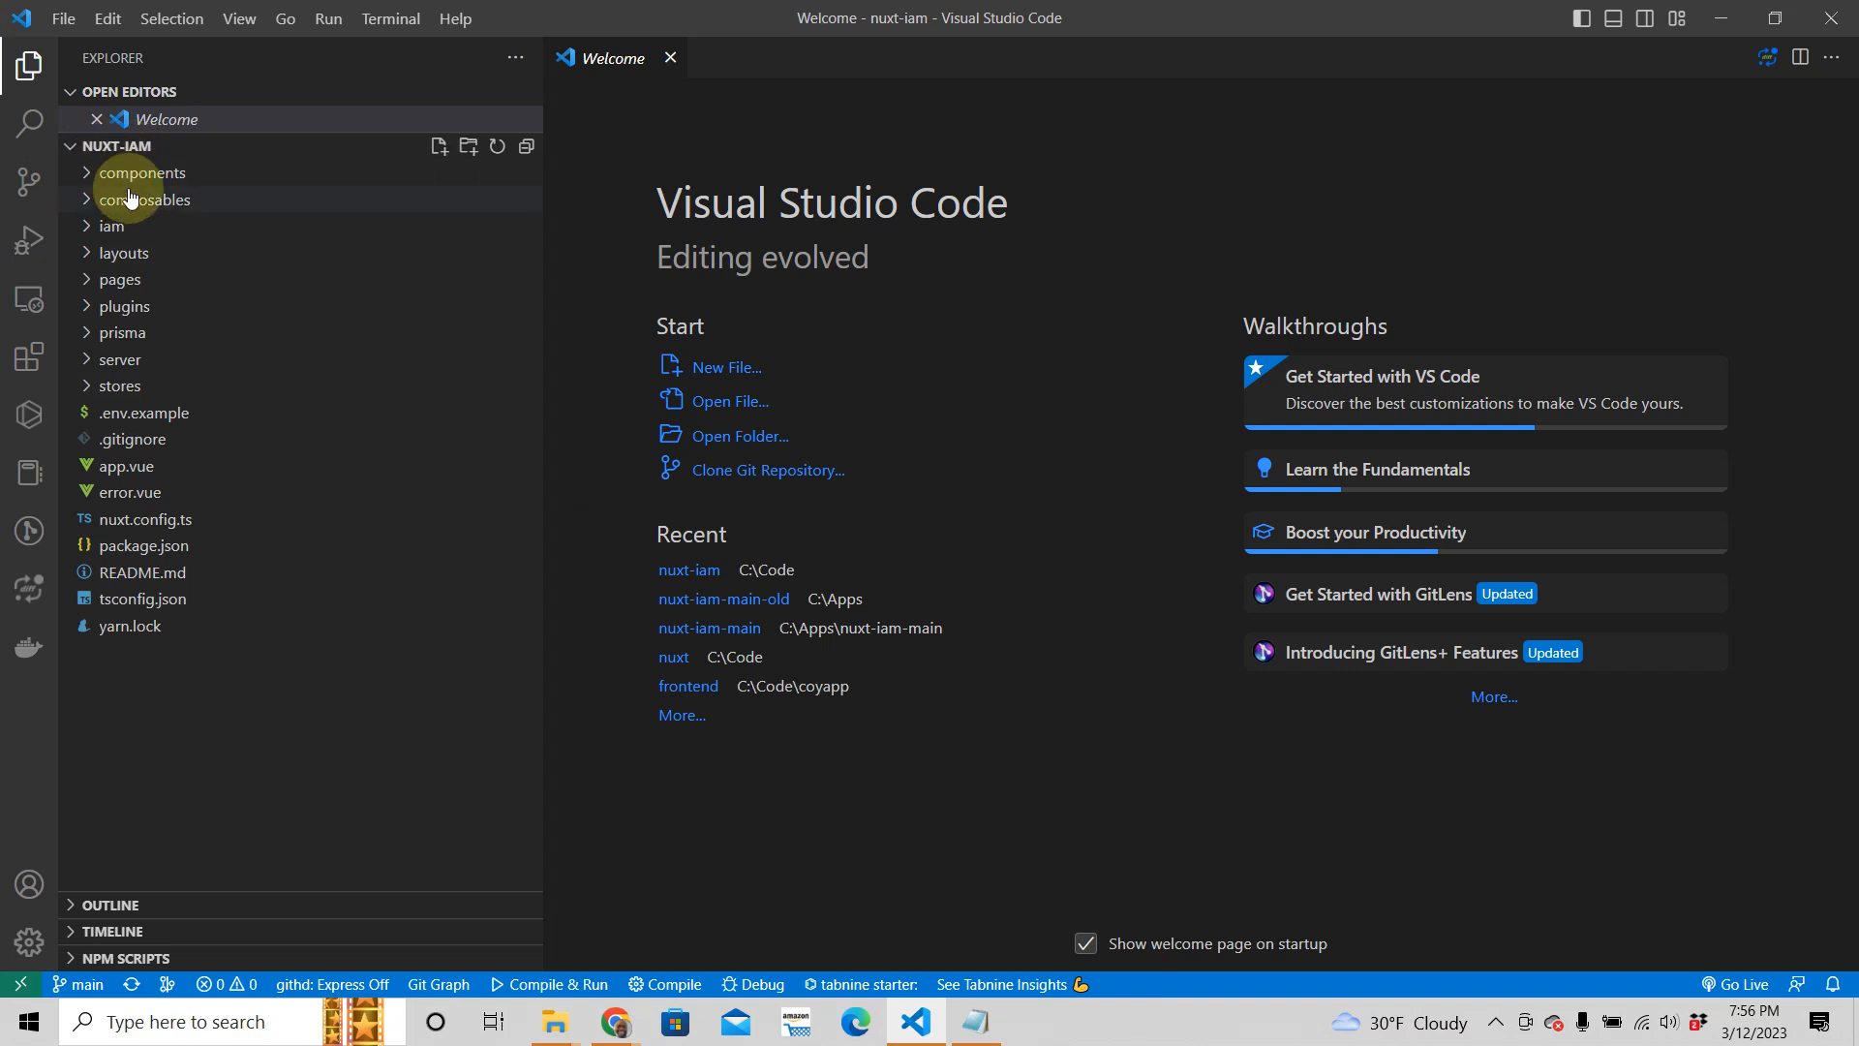
mouse_move(512, 306)
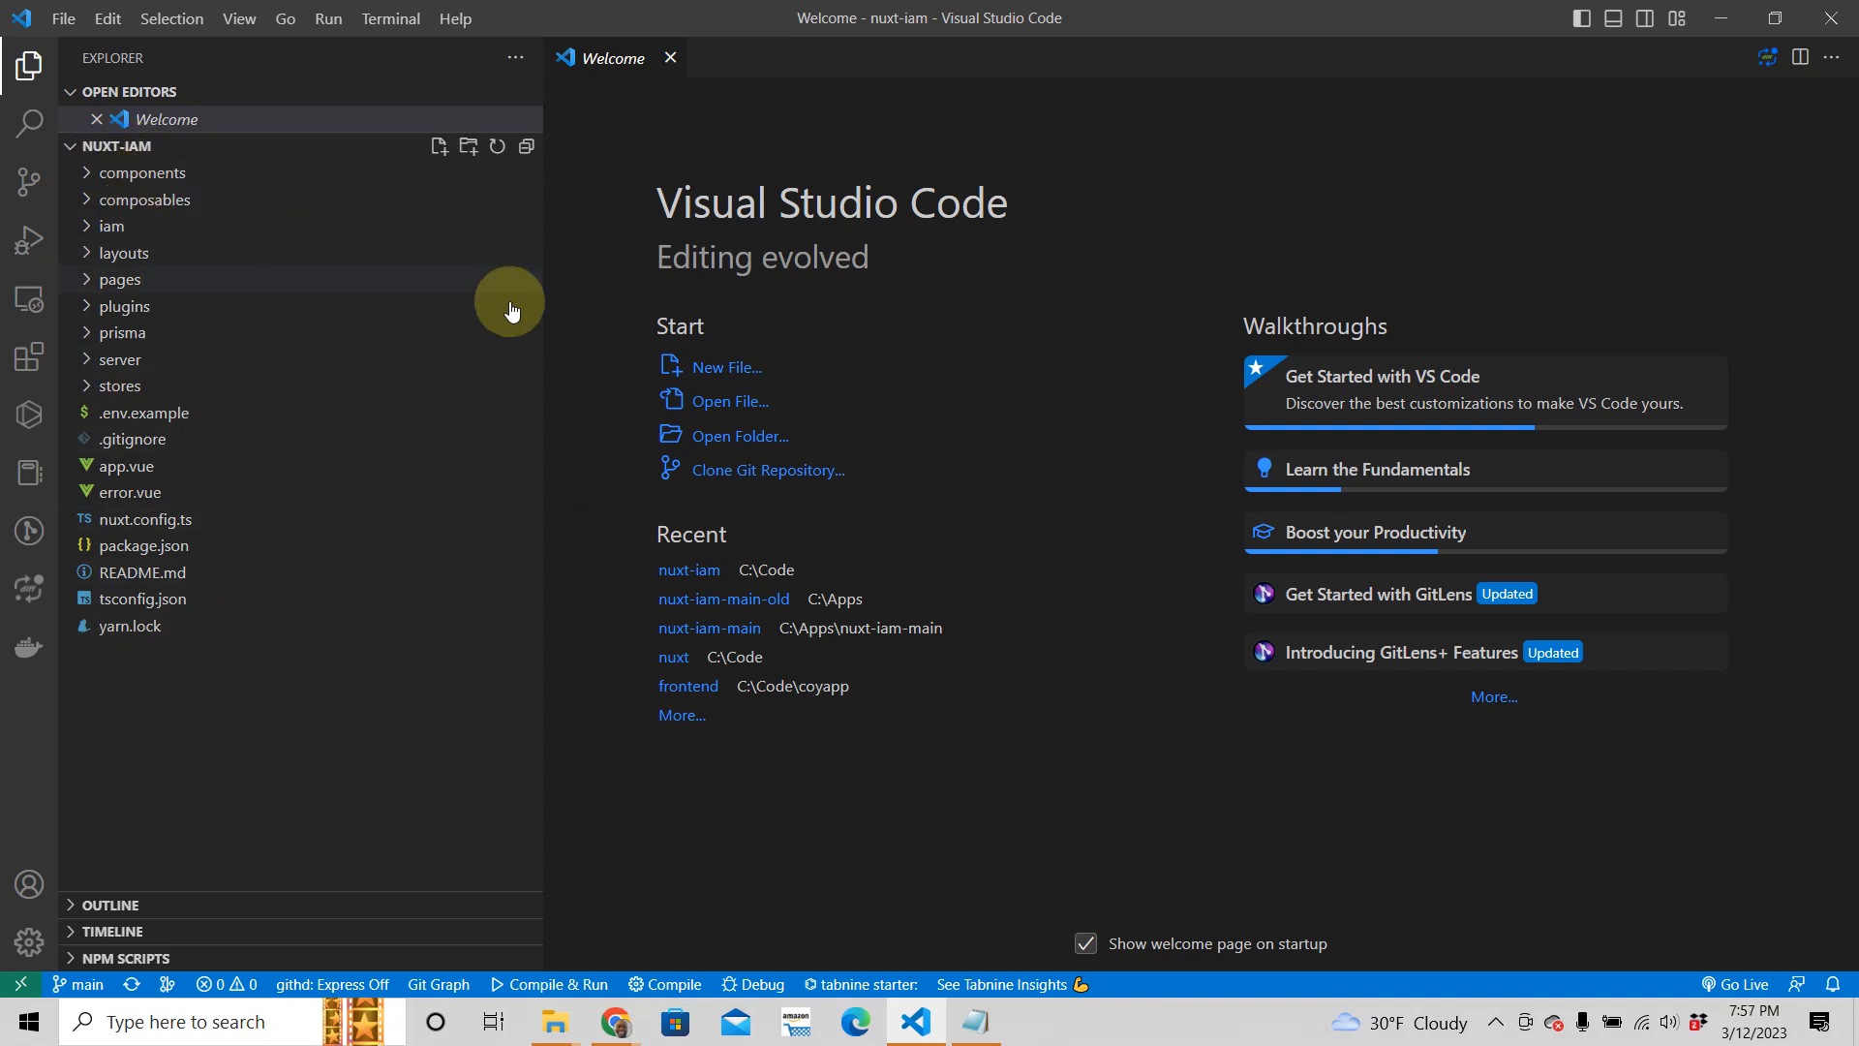
mouse_move(525, 329)
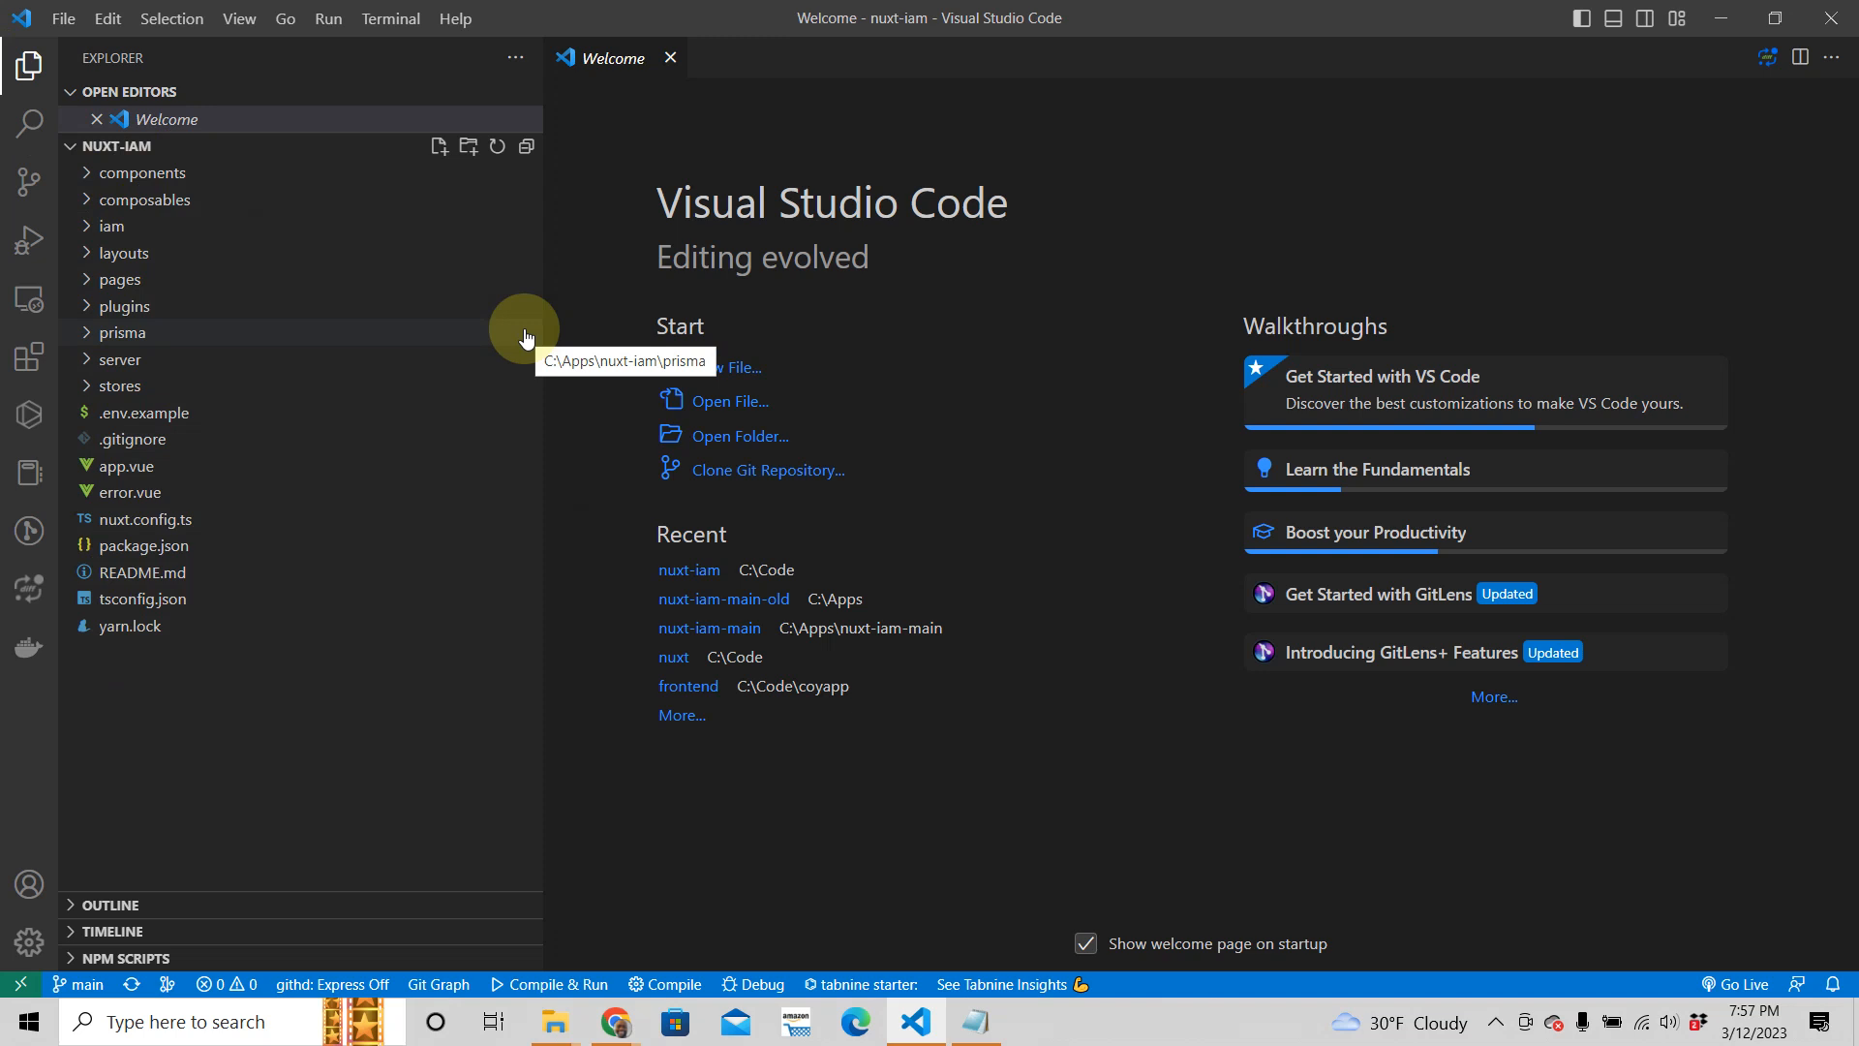
mouse_move(395, 27)
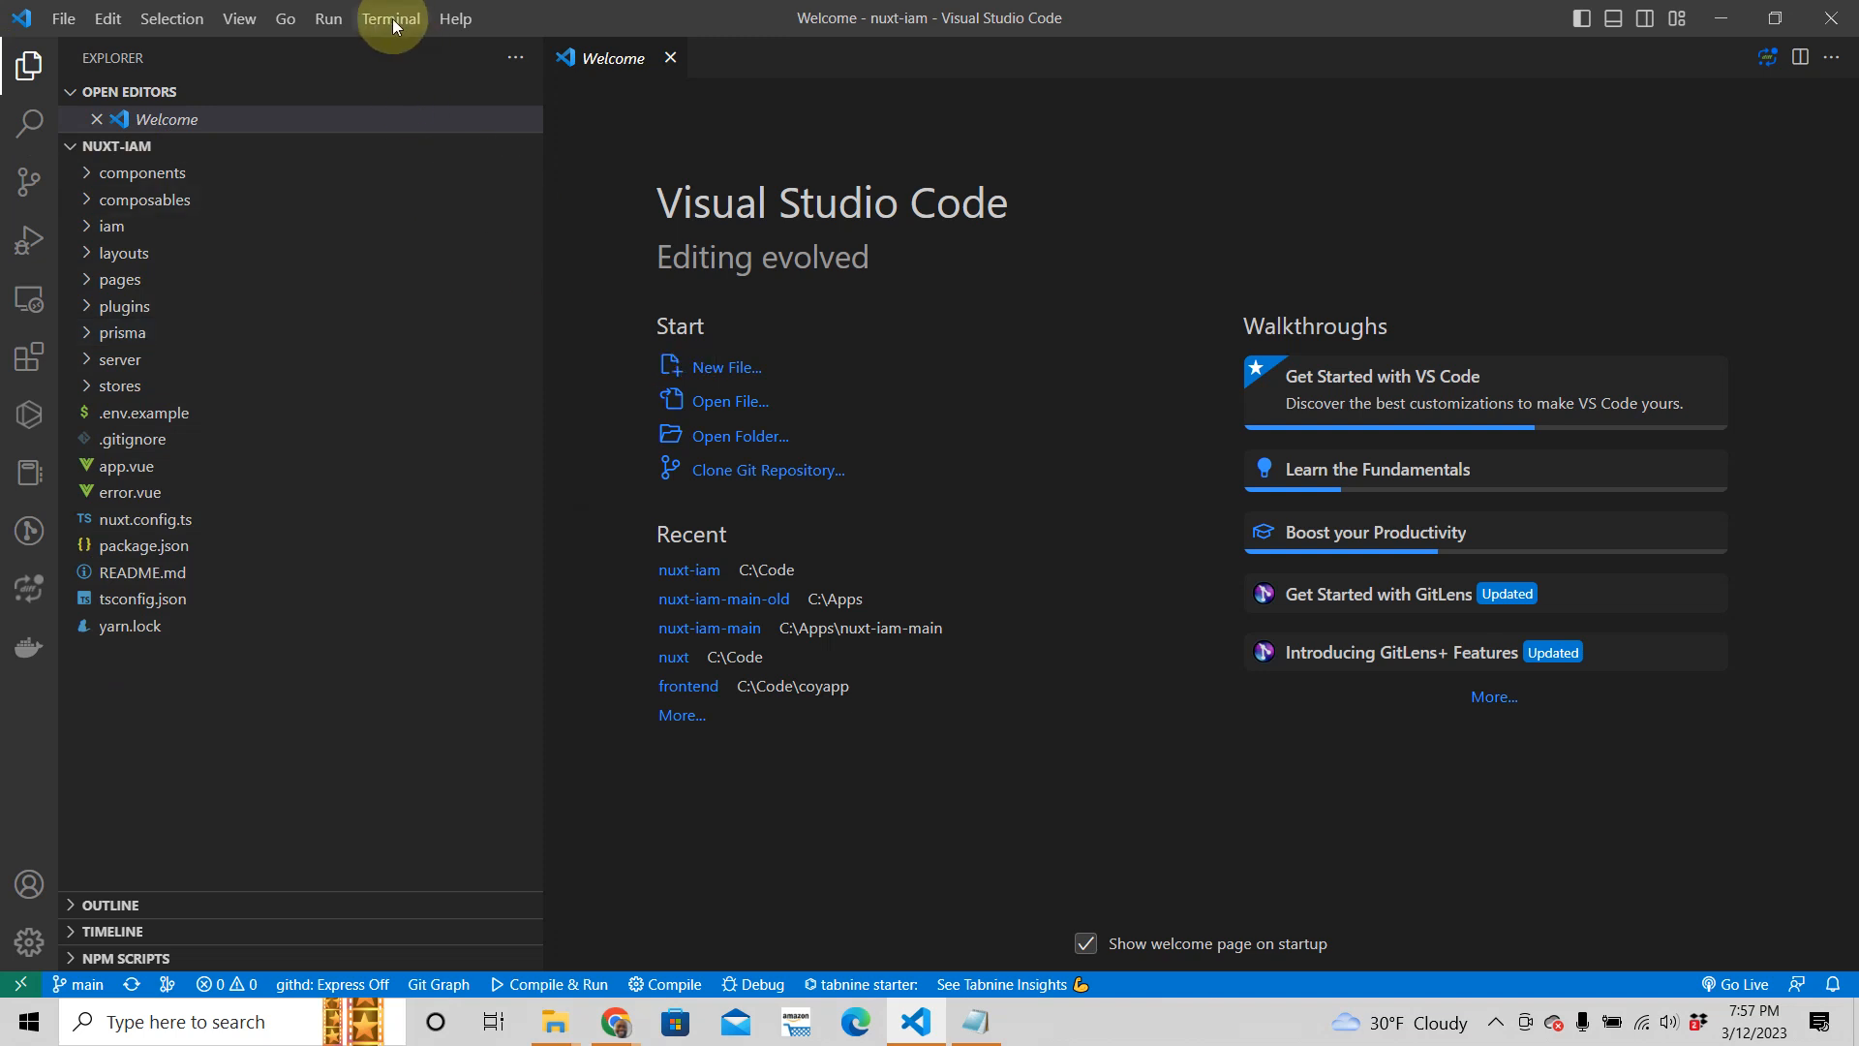
left_click(391, 18)
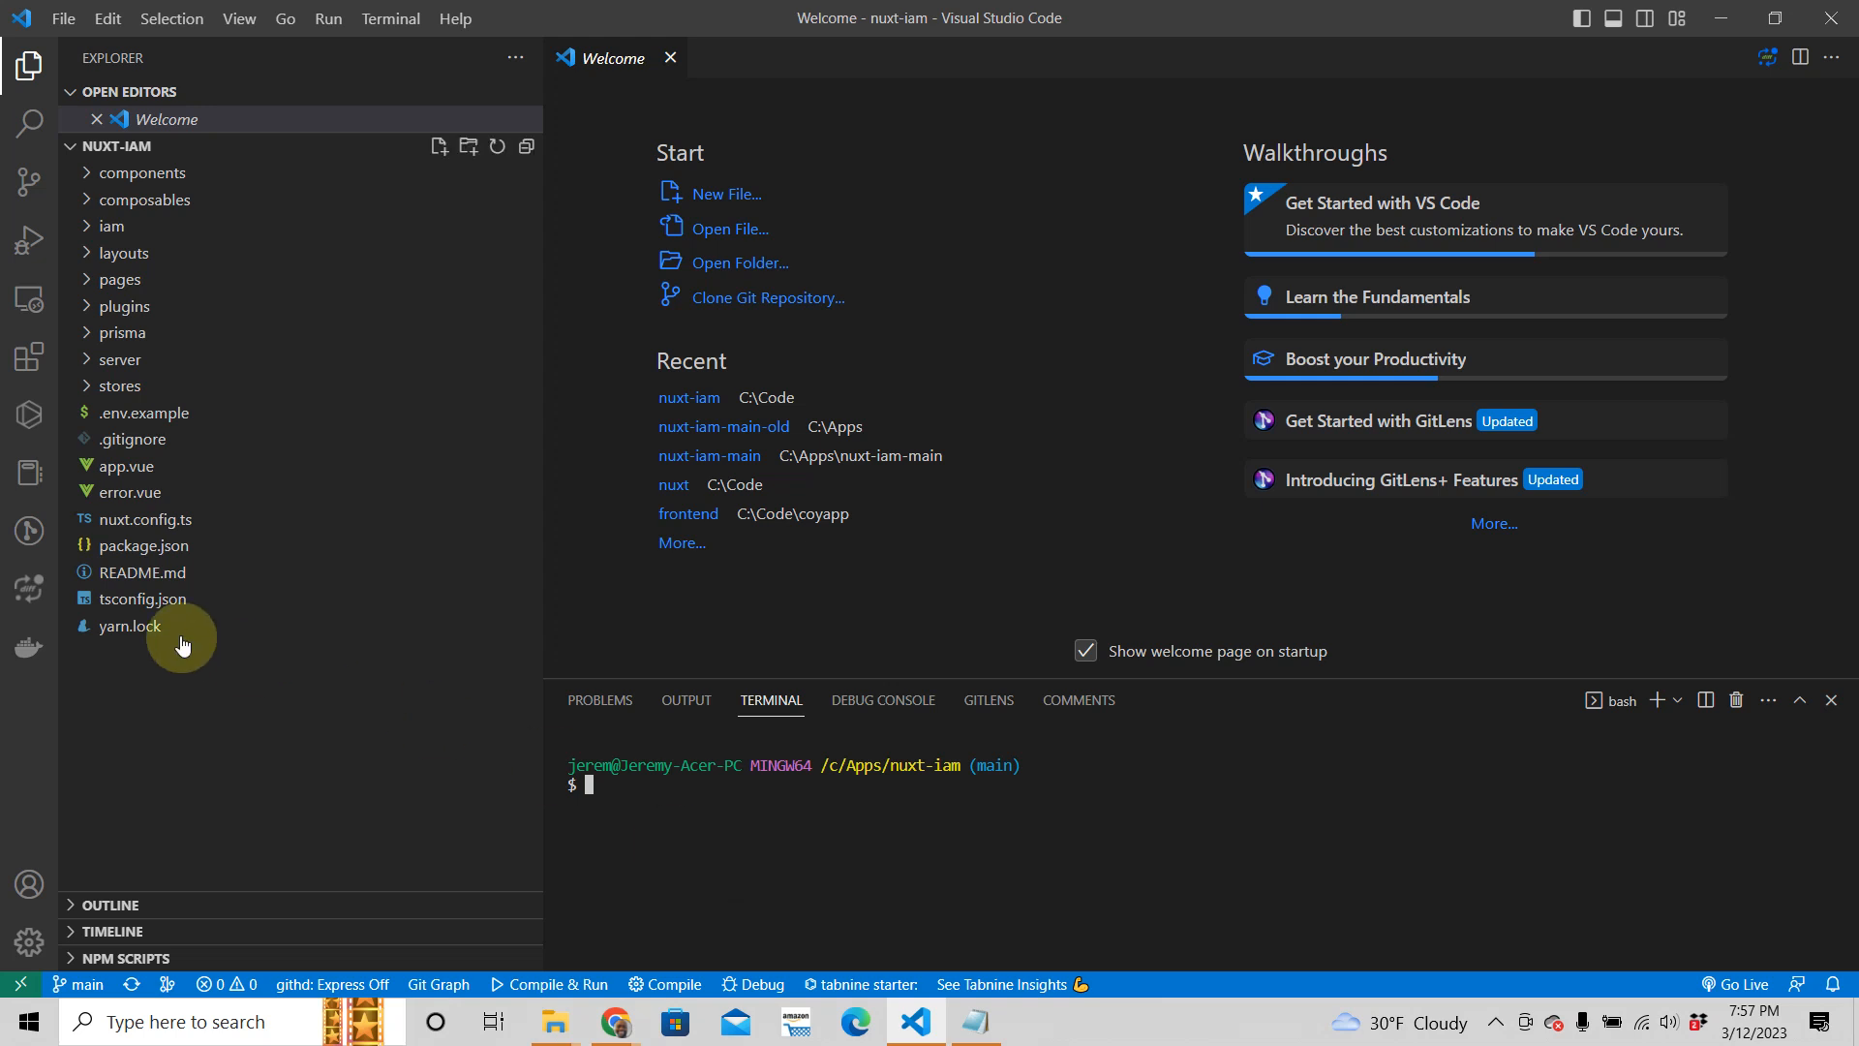
- Review the scripts in package.json, then close it so no files remain open
double_click(143, 546)
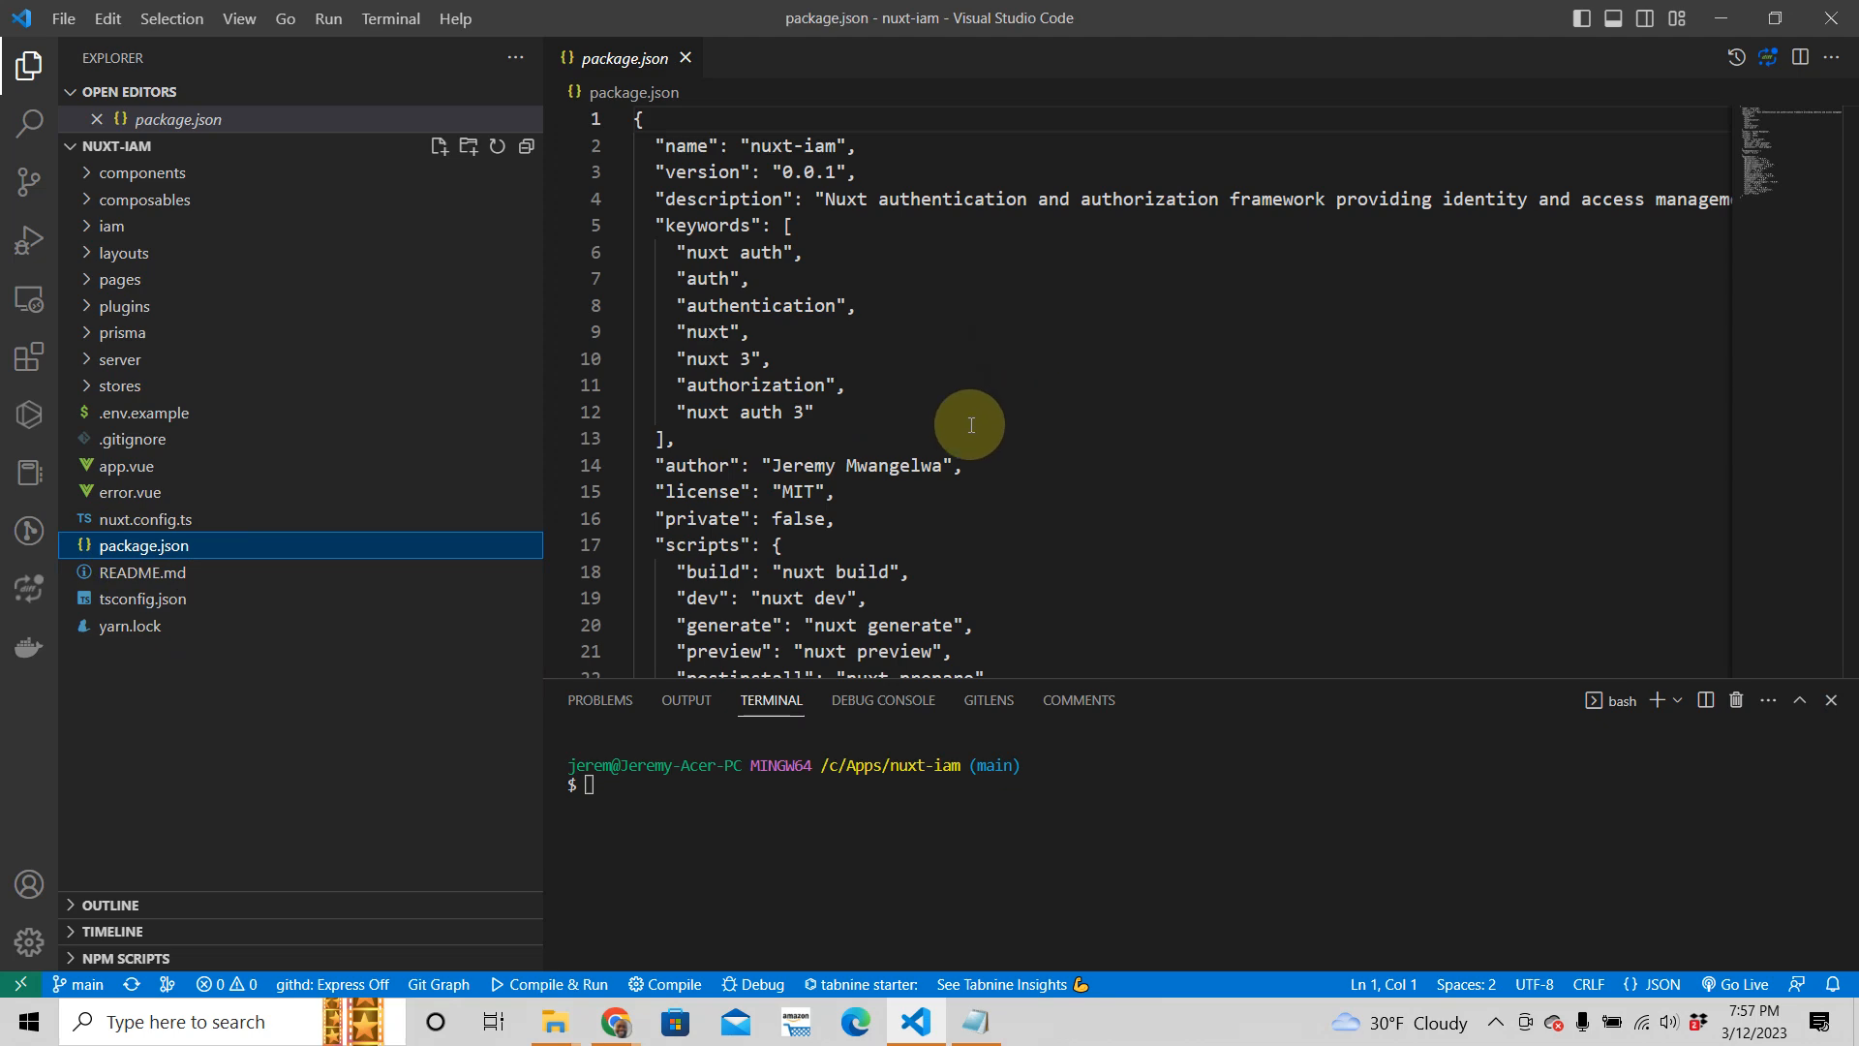
scroll("down", 3)
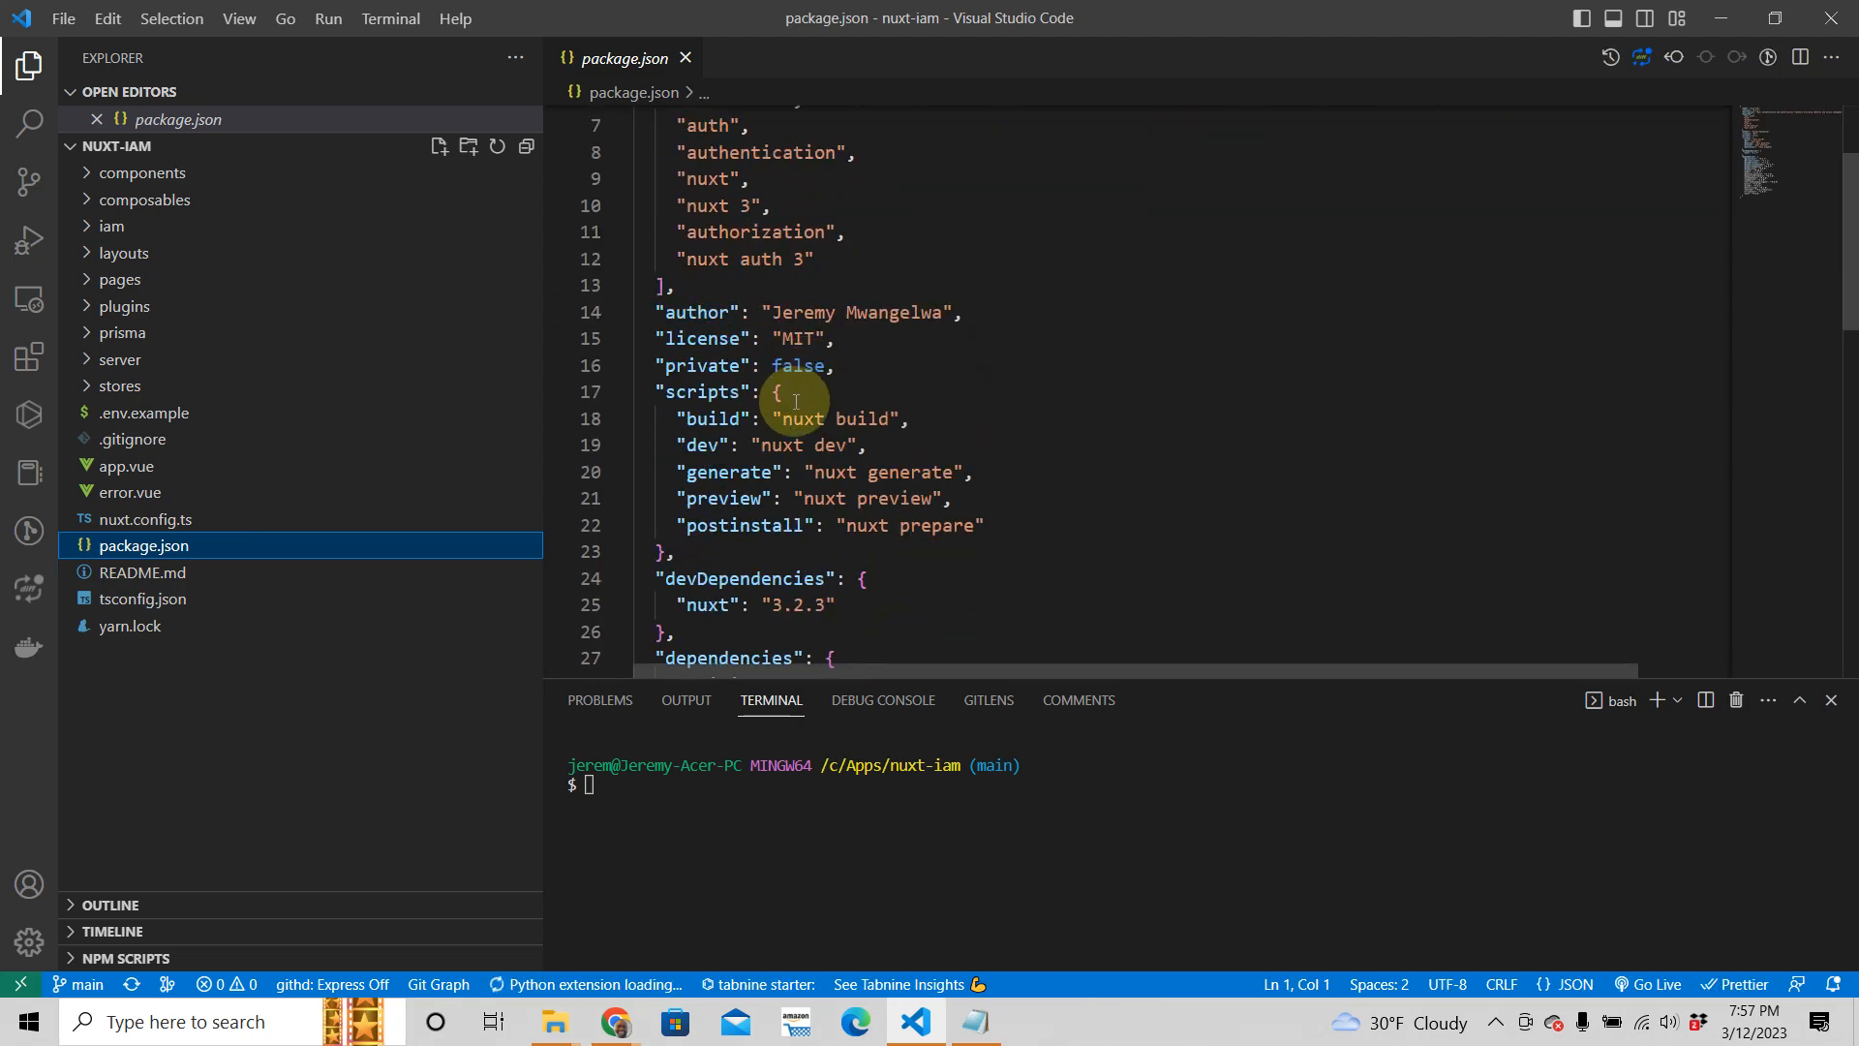
scroll("down", 3)
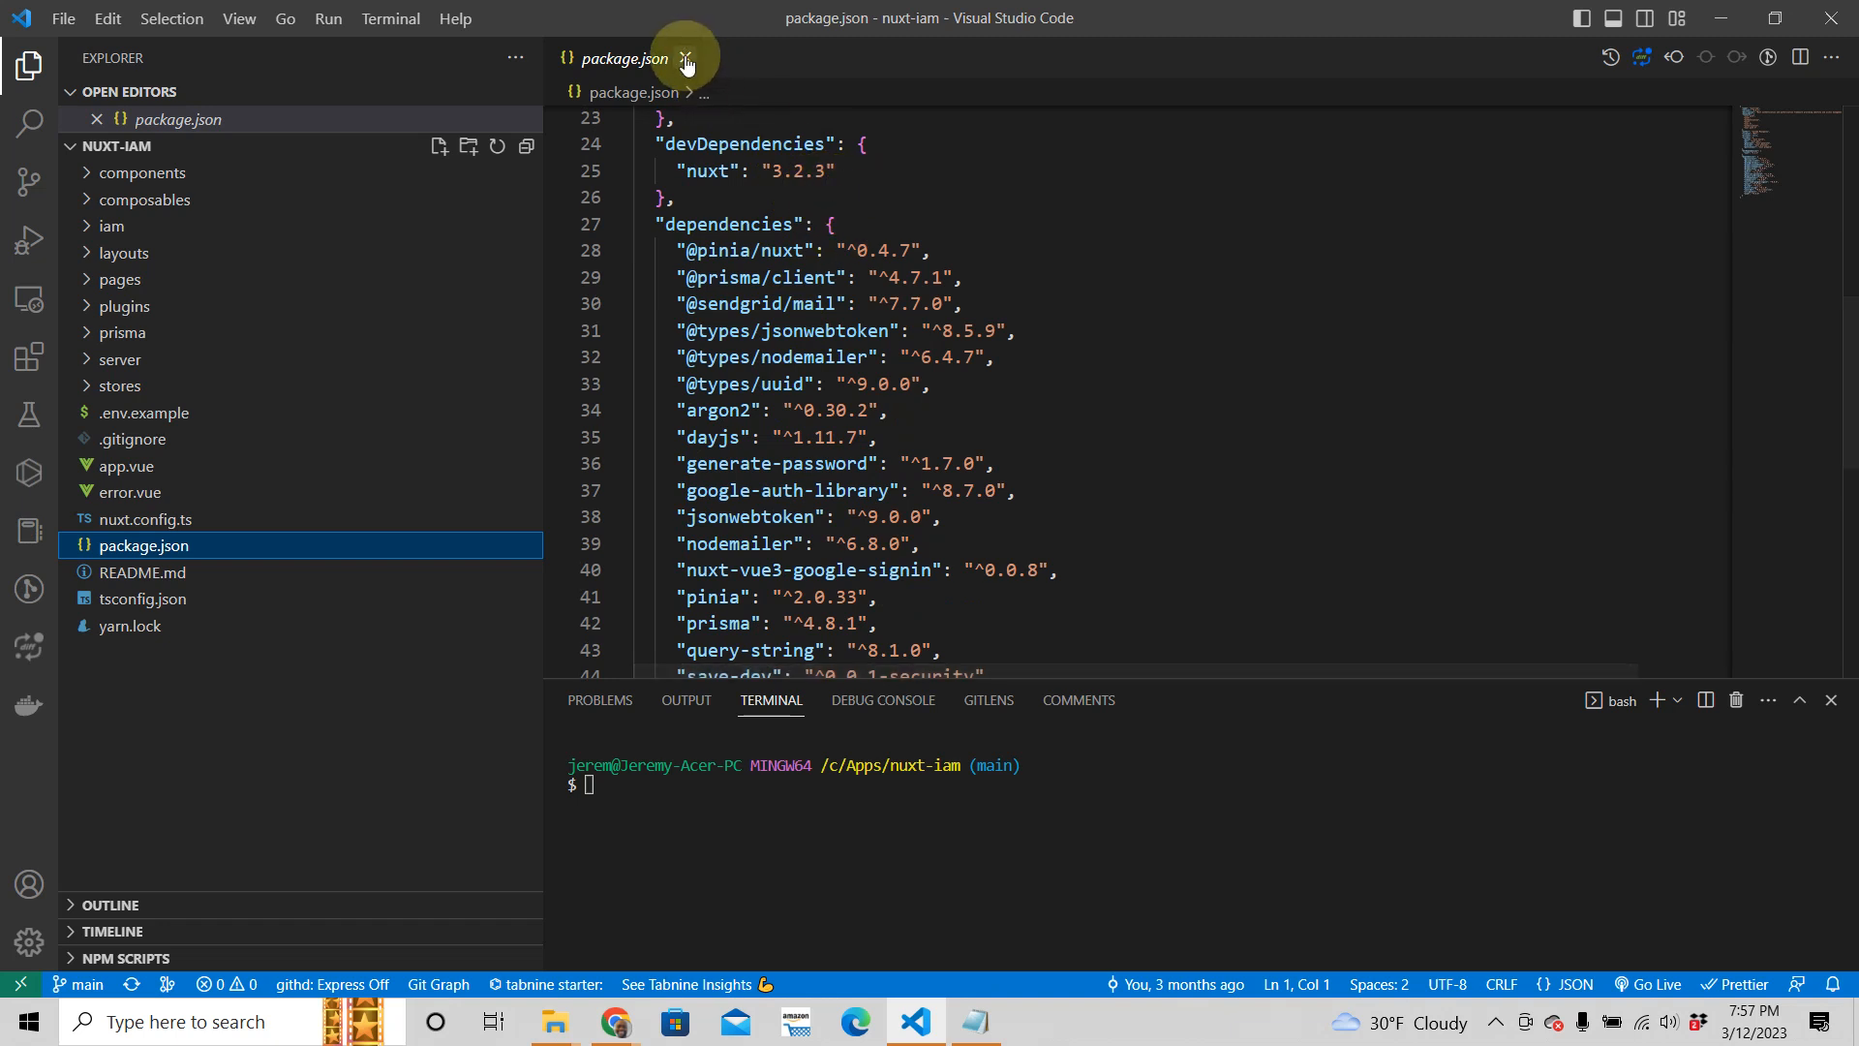
mouse_move(689, 61)
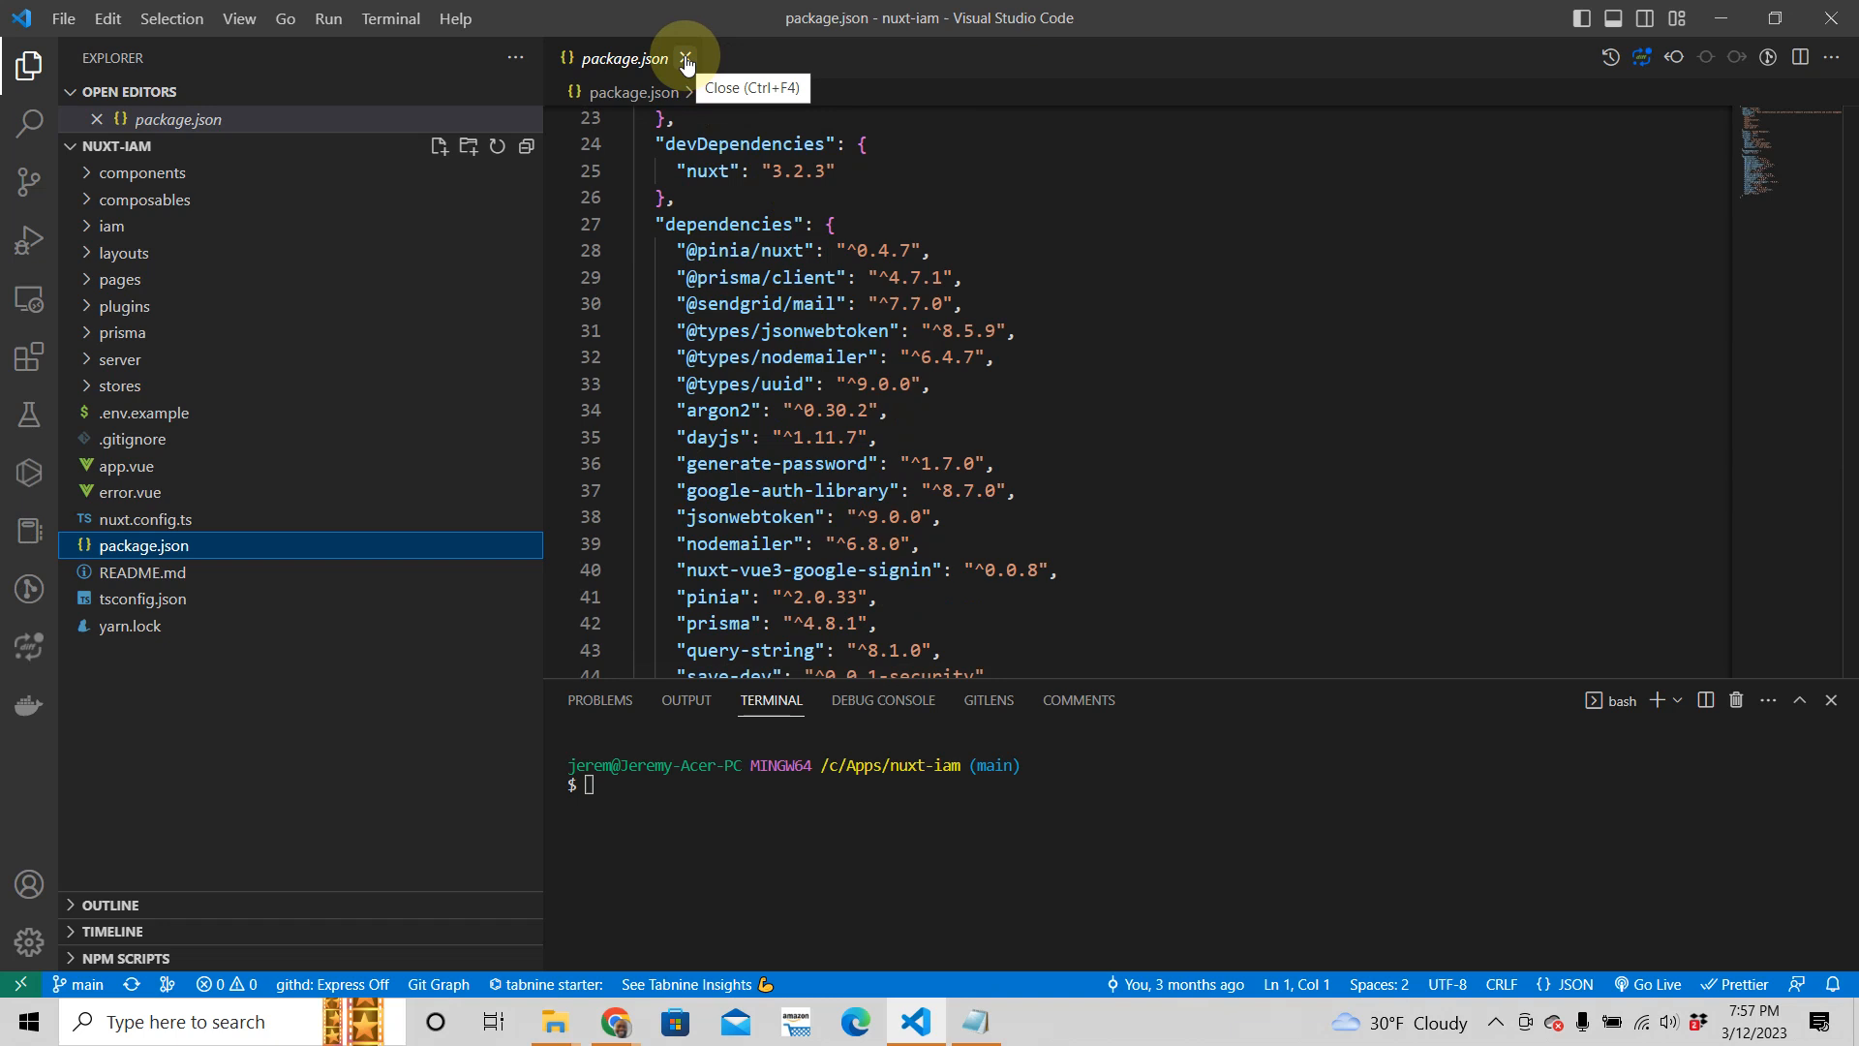
left_click(685, 59)
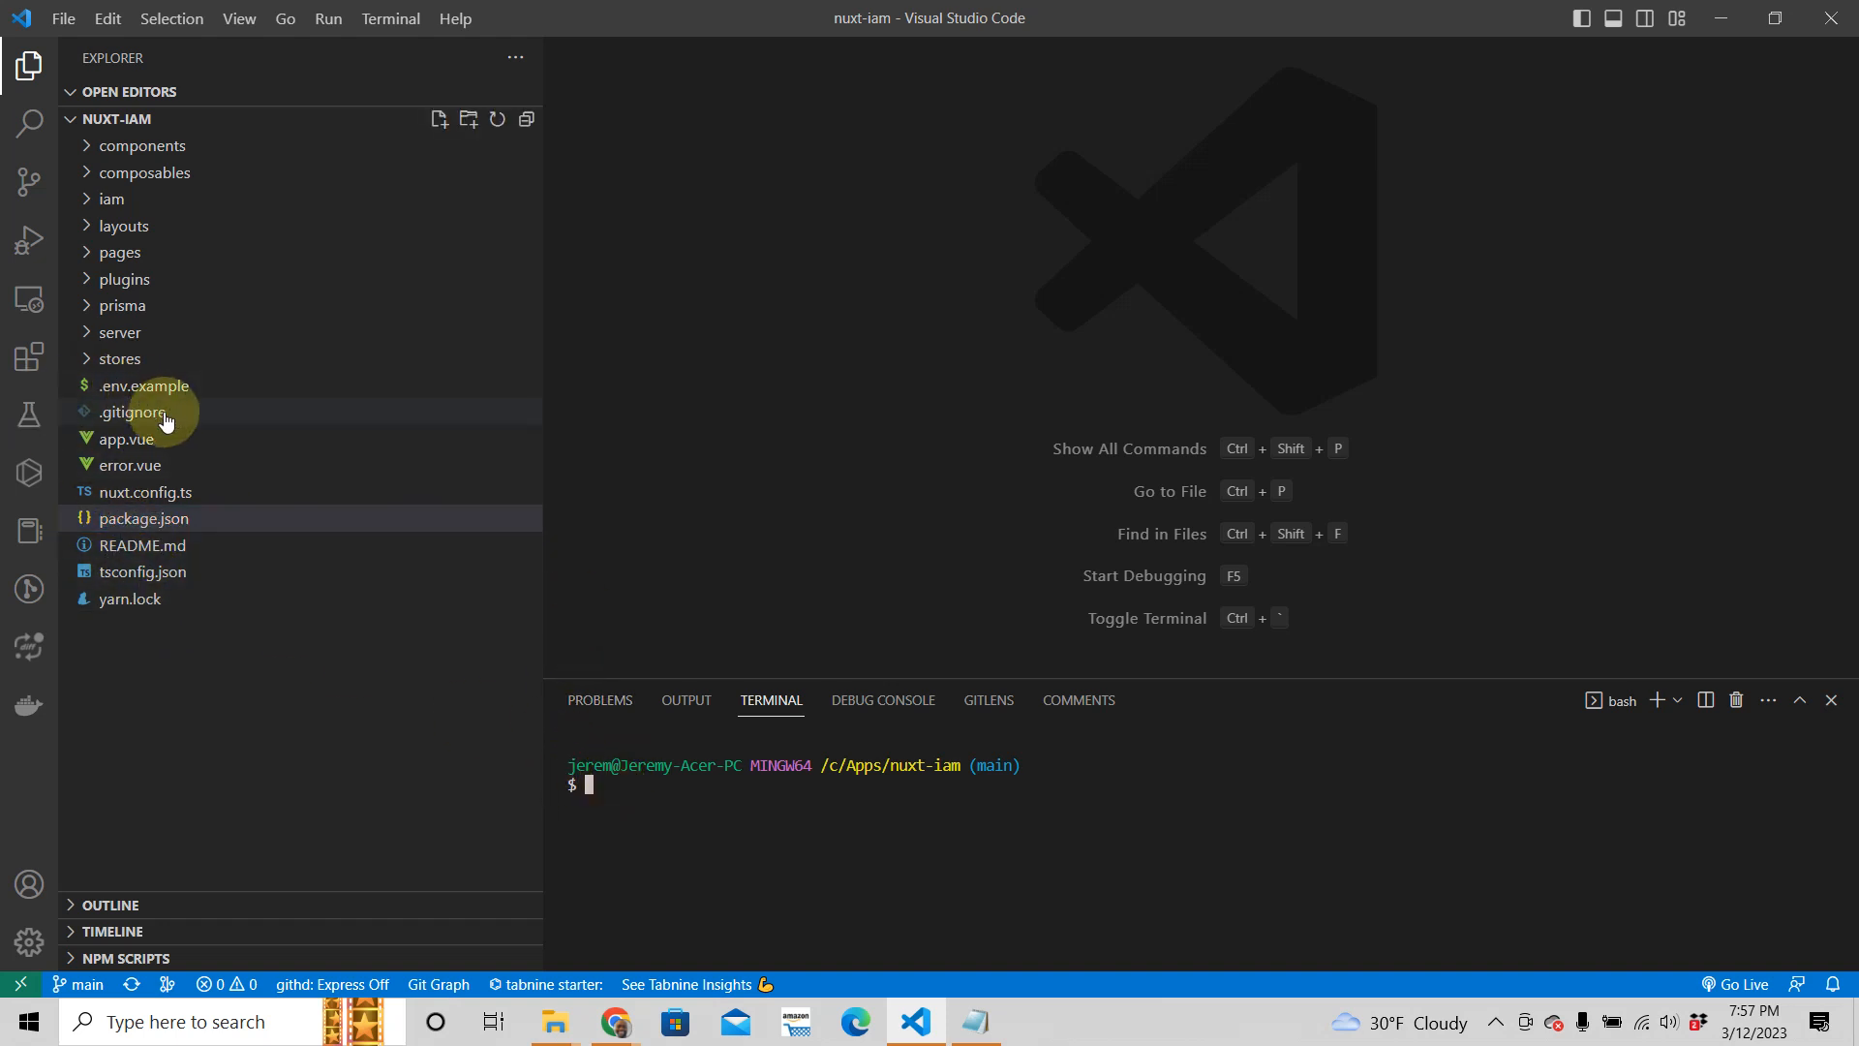
mouse_move(132, 385)
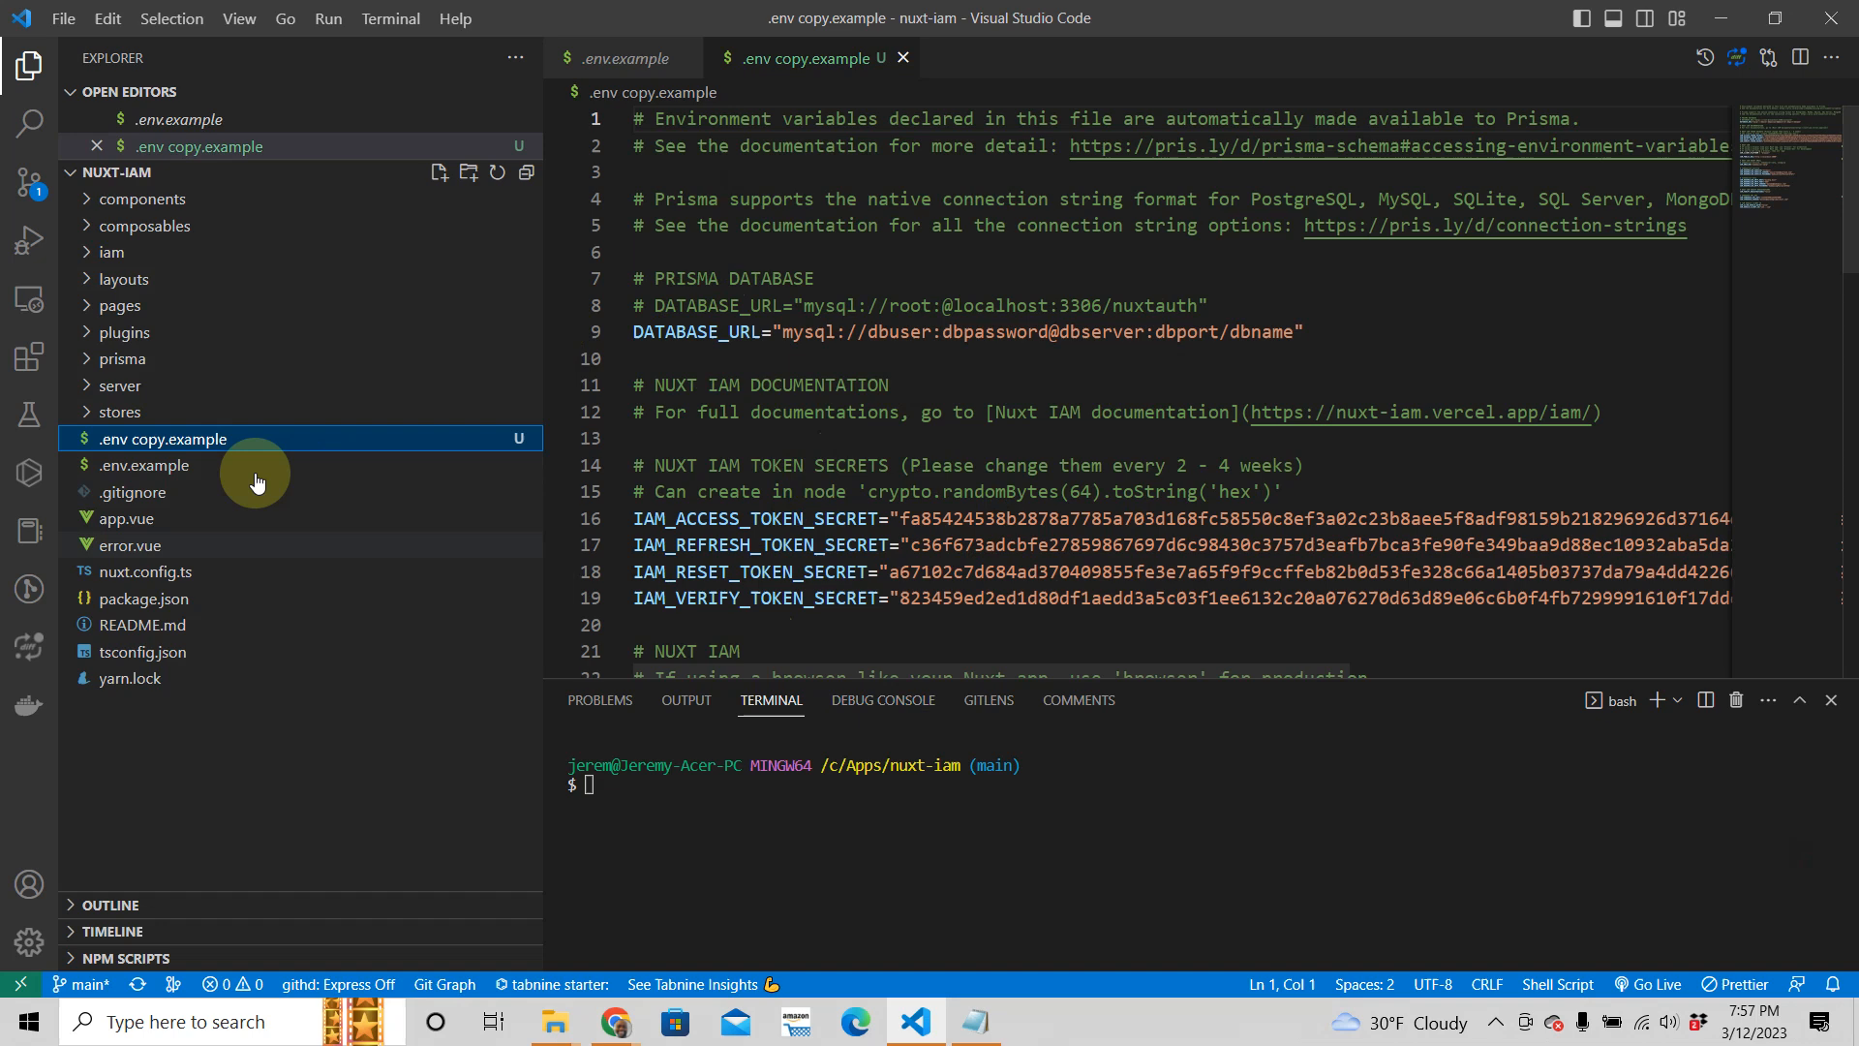
- Rename the copied .env.example to .env and select the dbuser placeholder in DATABASE_URL
right_click(163, 438)
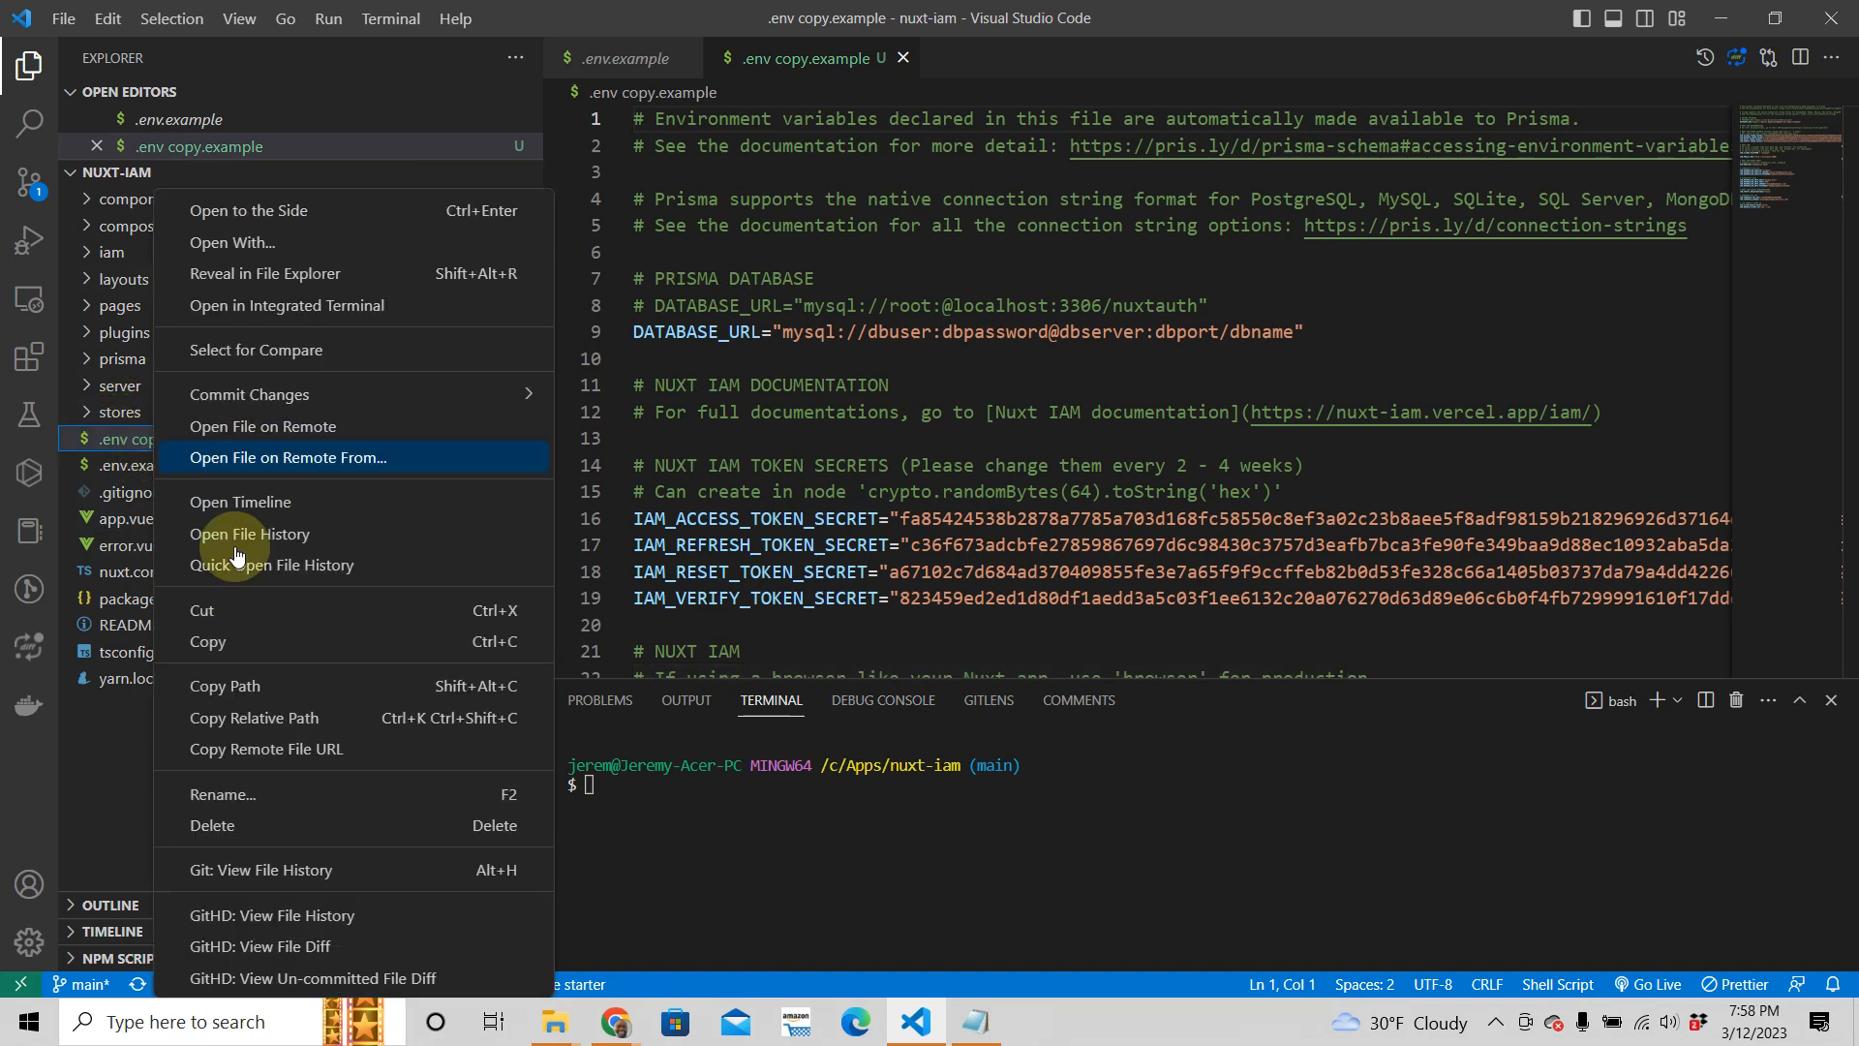
left_click(224, 794)
type(".env")
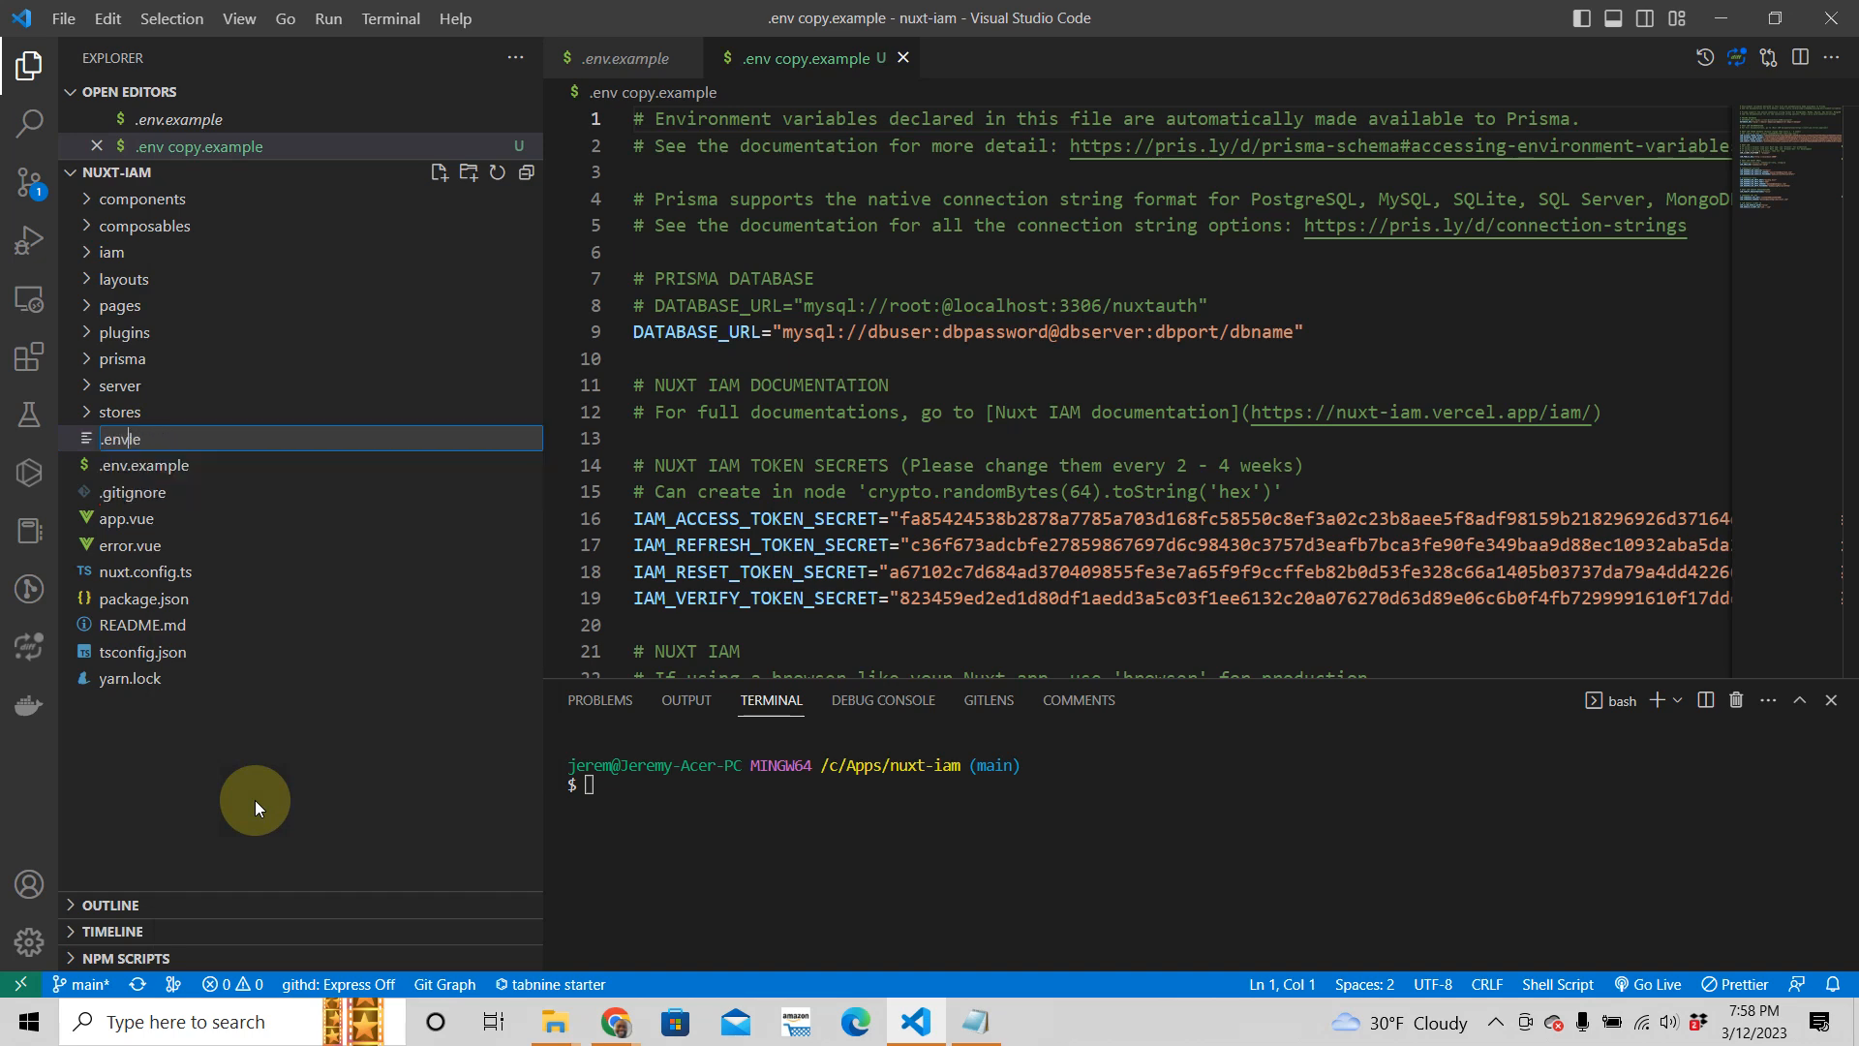
key("Enter")
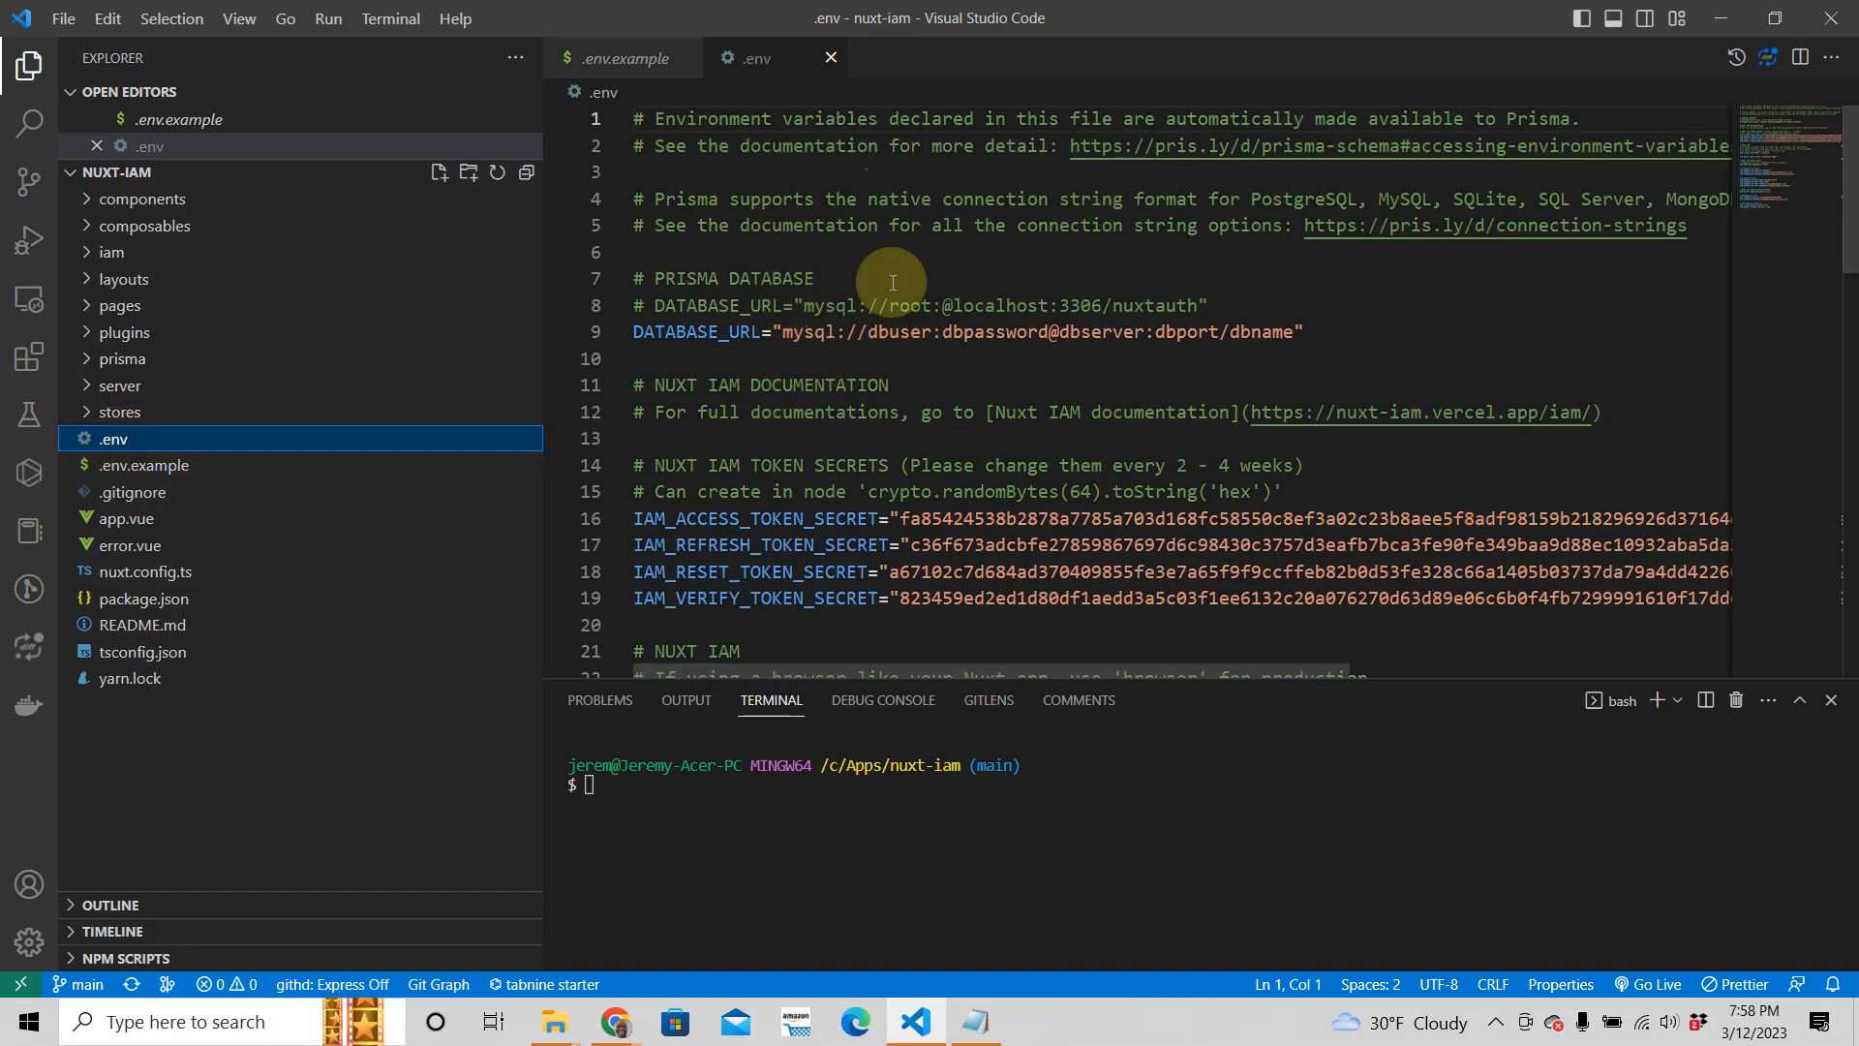
mouse_move(788, 537)
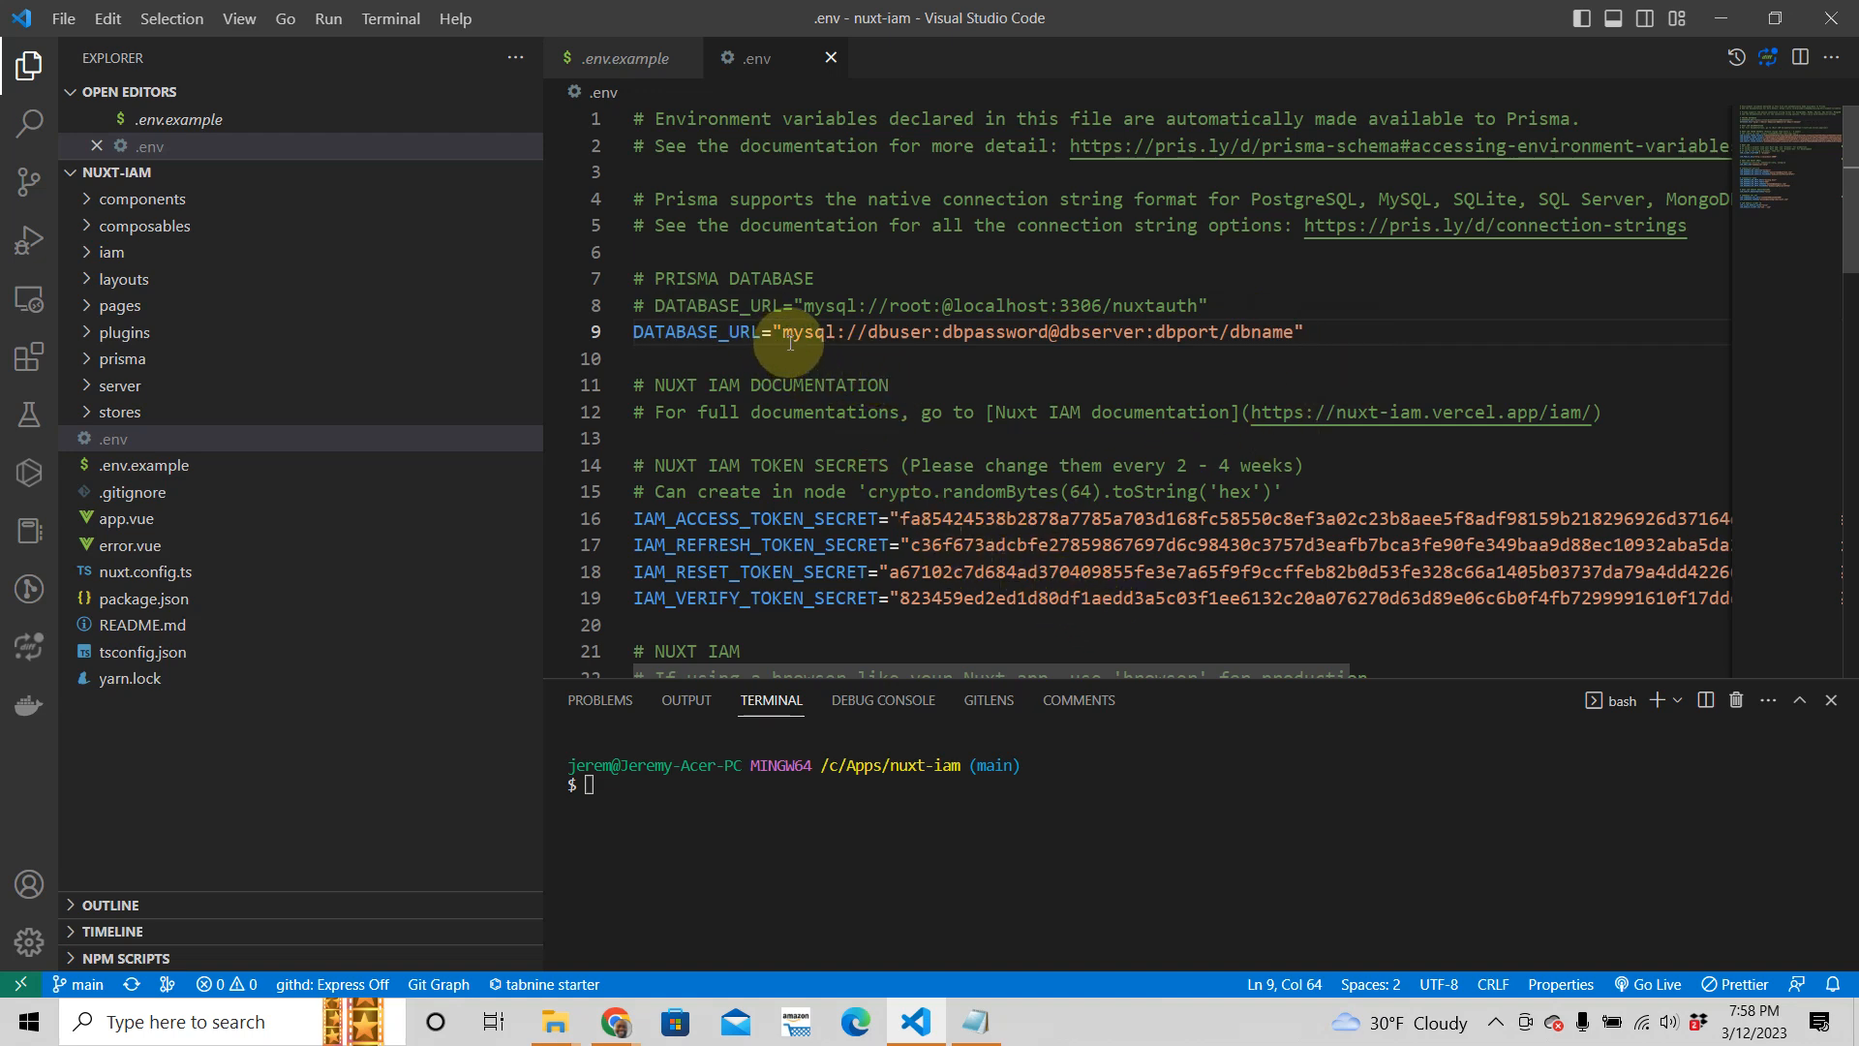
mouse_move(873, 333)
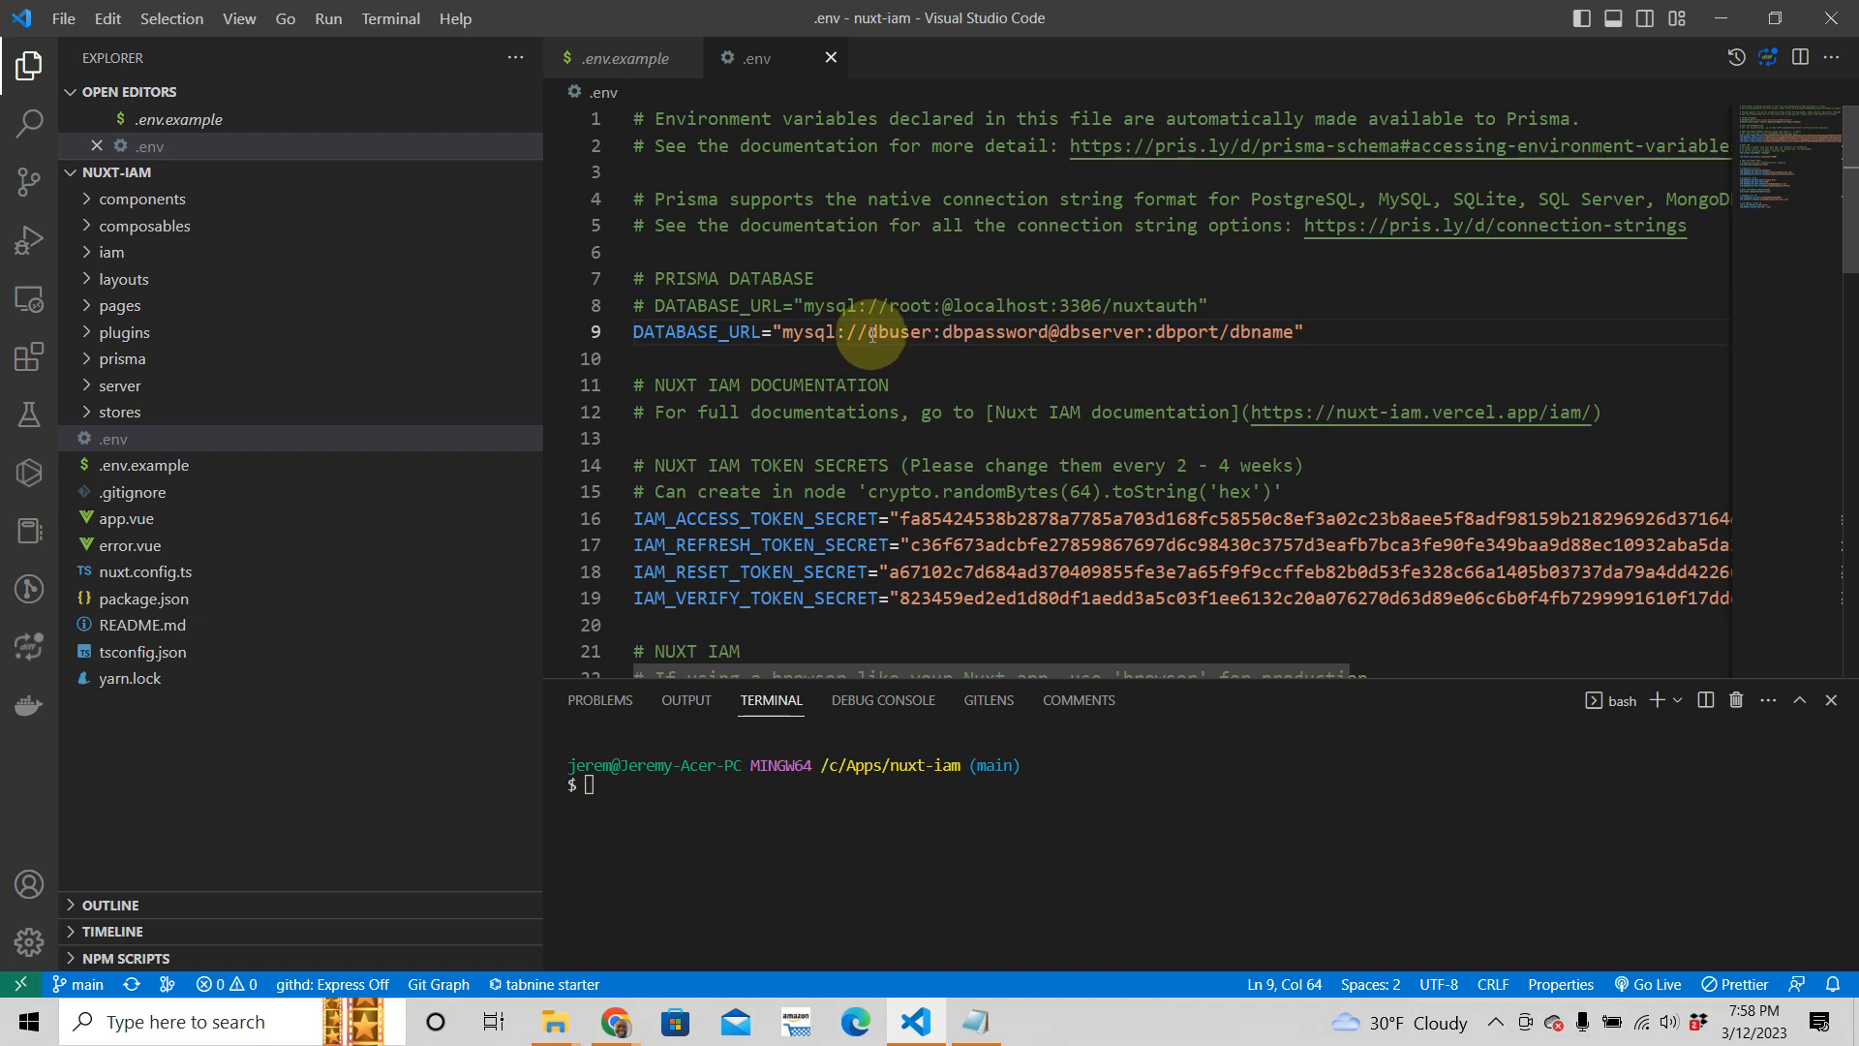
double_click(899, 331)
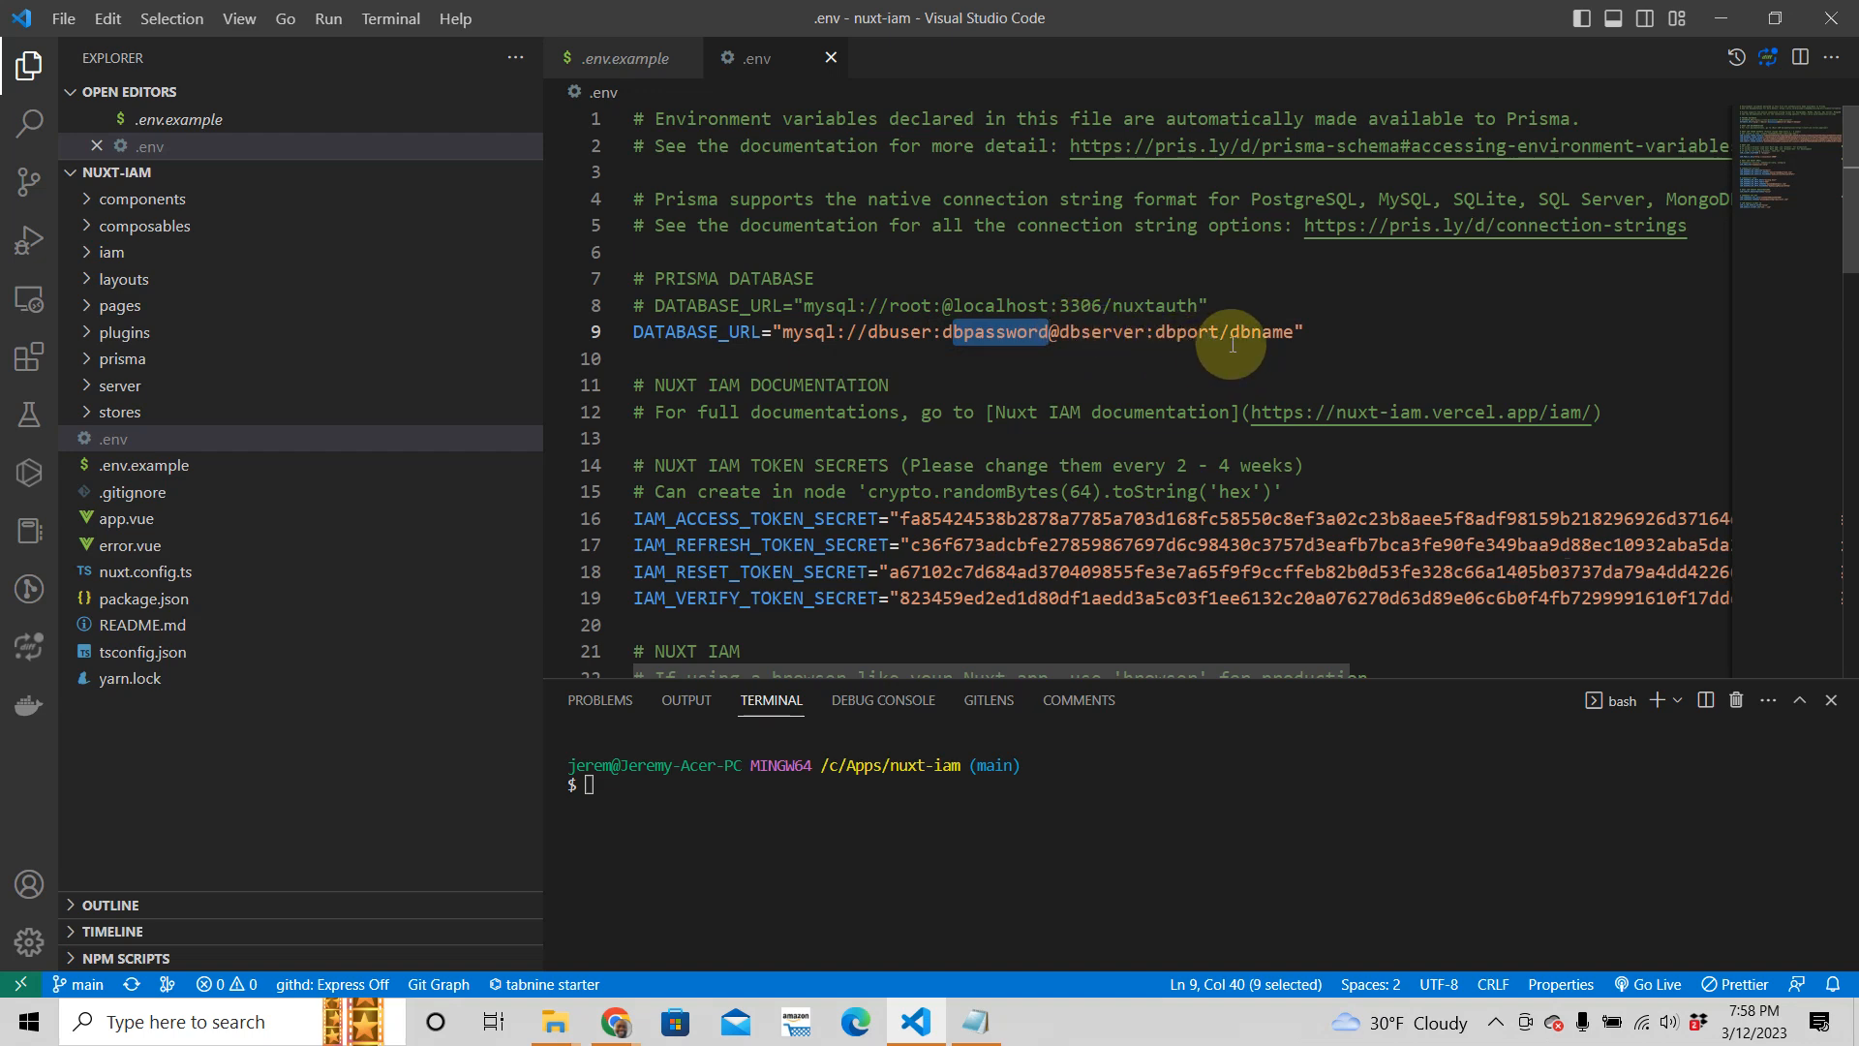
mouse_move(1077, 7)
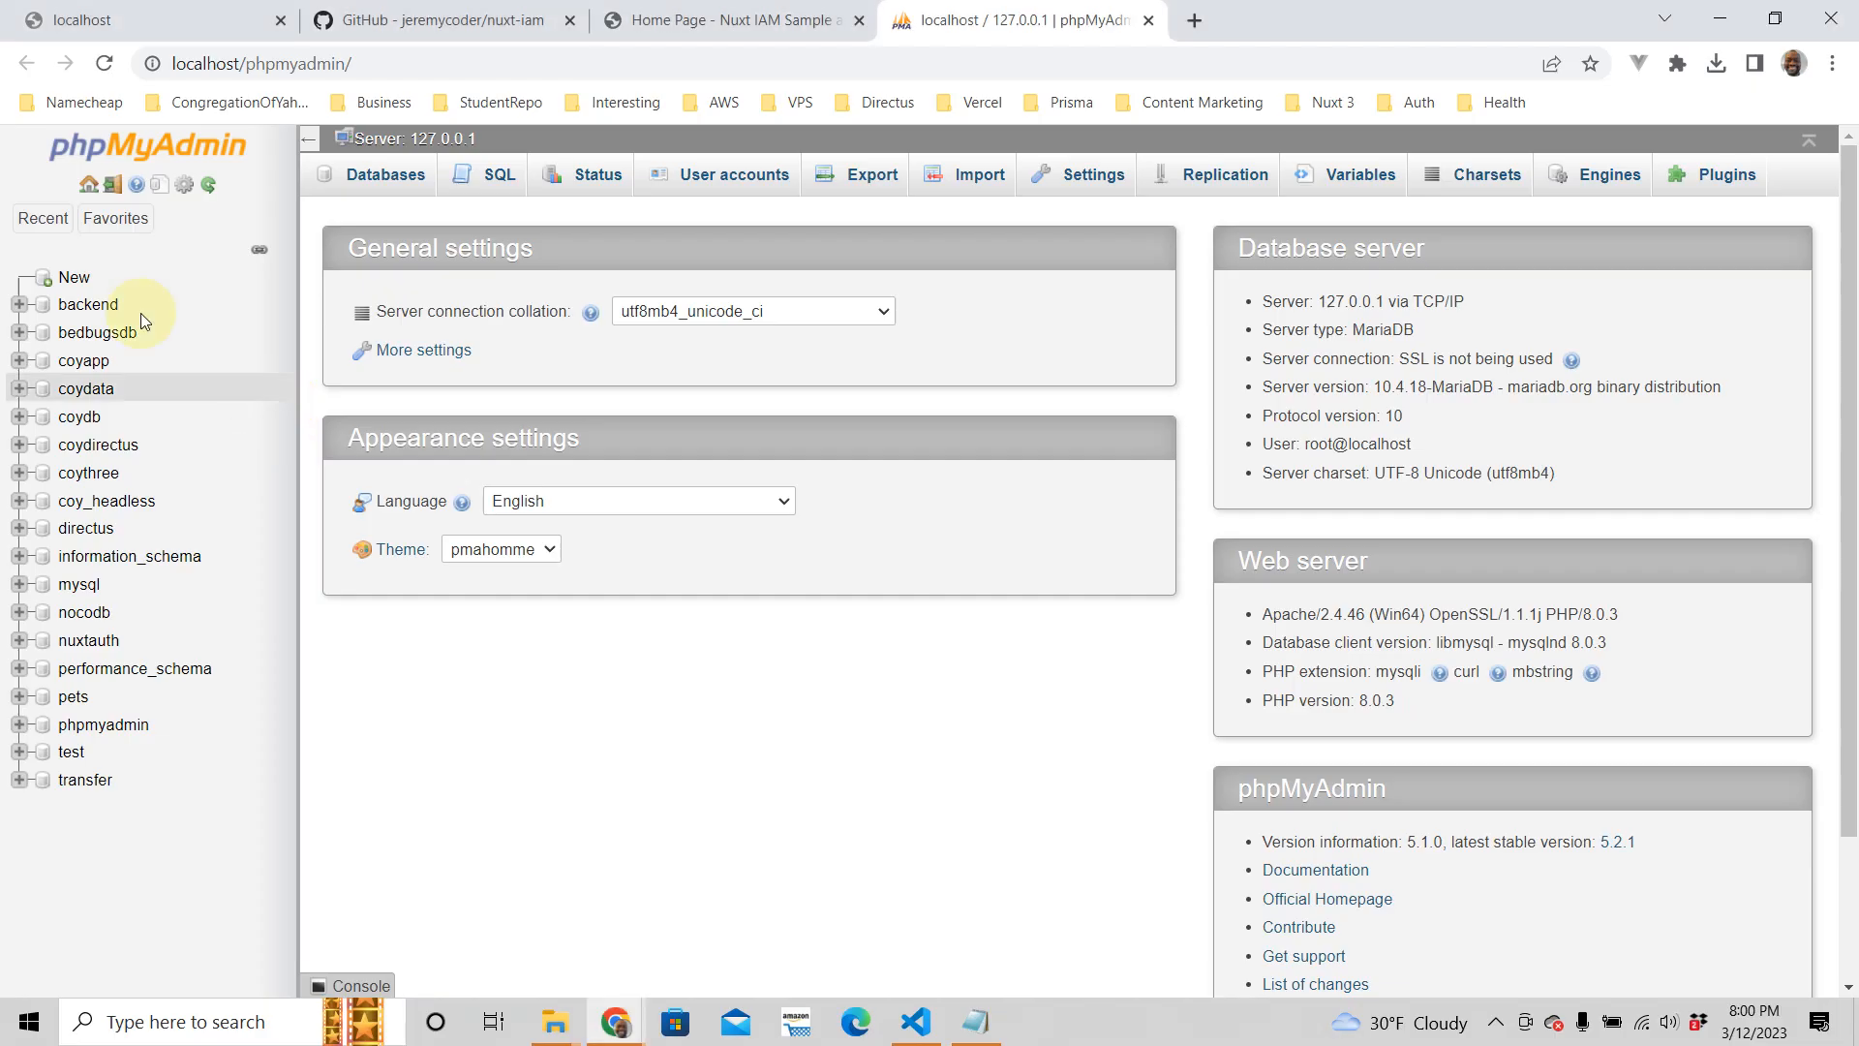
- Create an empty database named nuxtiam from phpMyAdmin's Databases list, then return to the editor
left_click(74, 277)
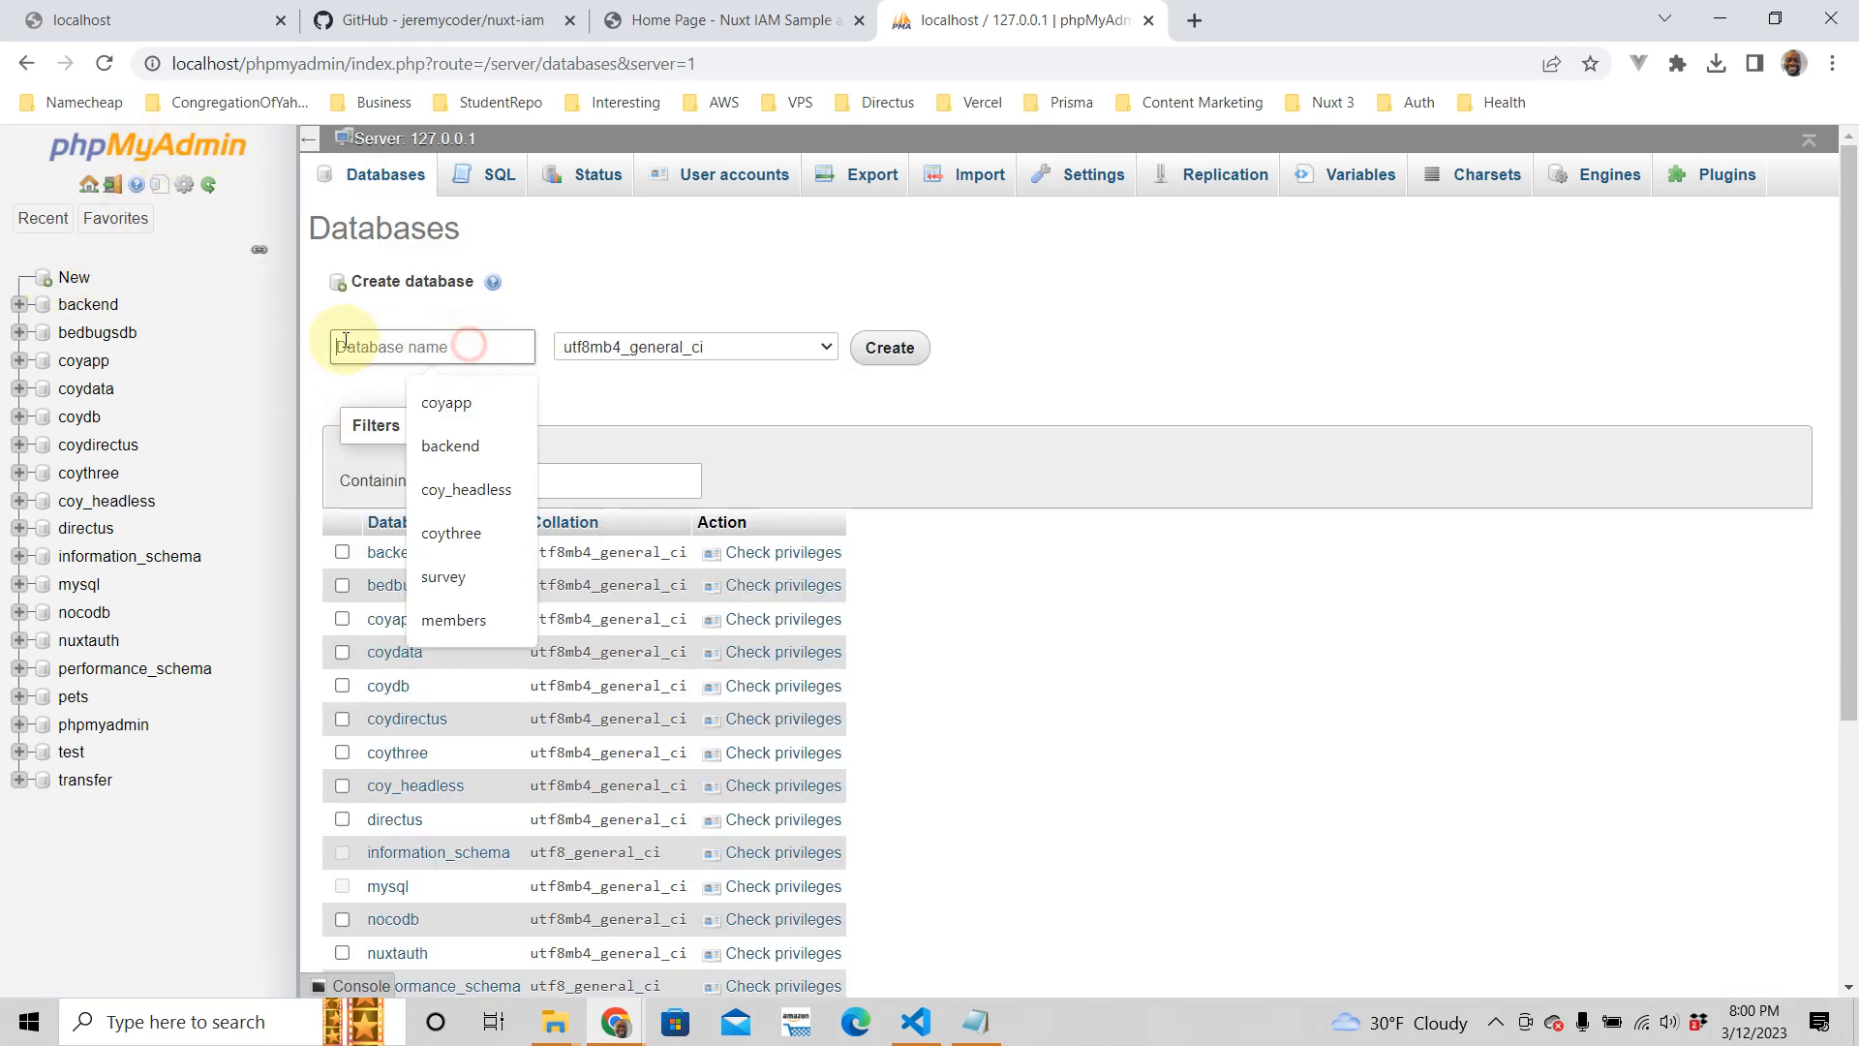
type("n")
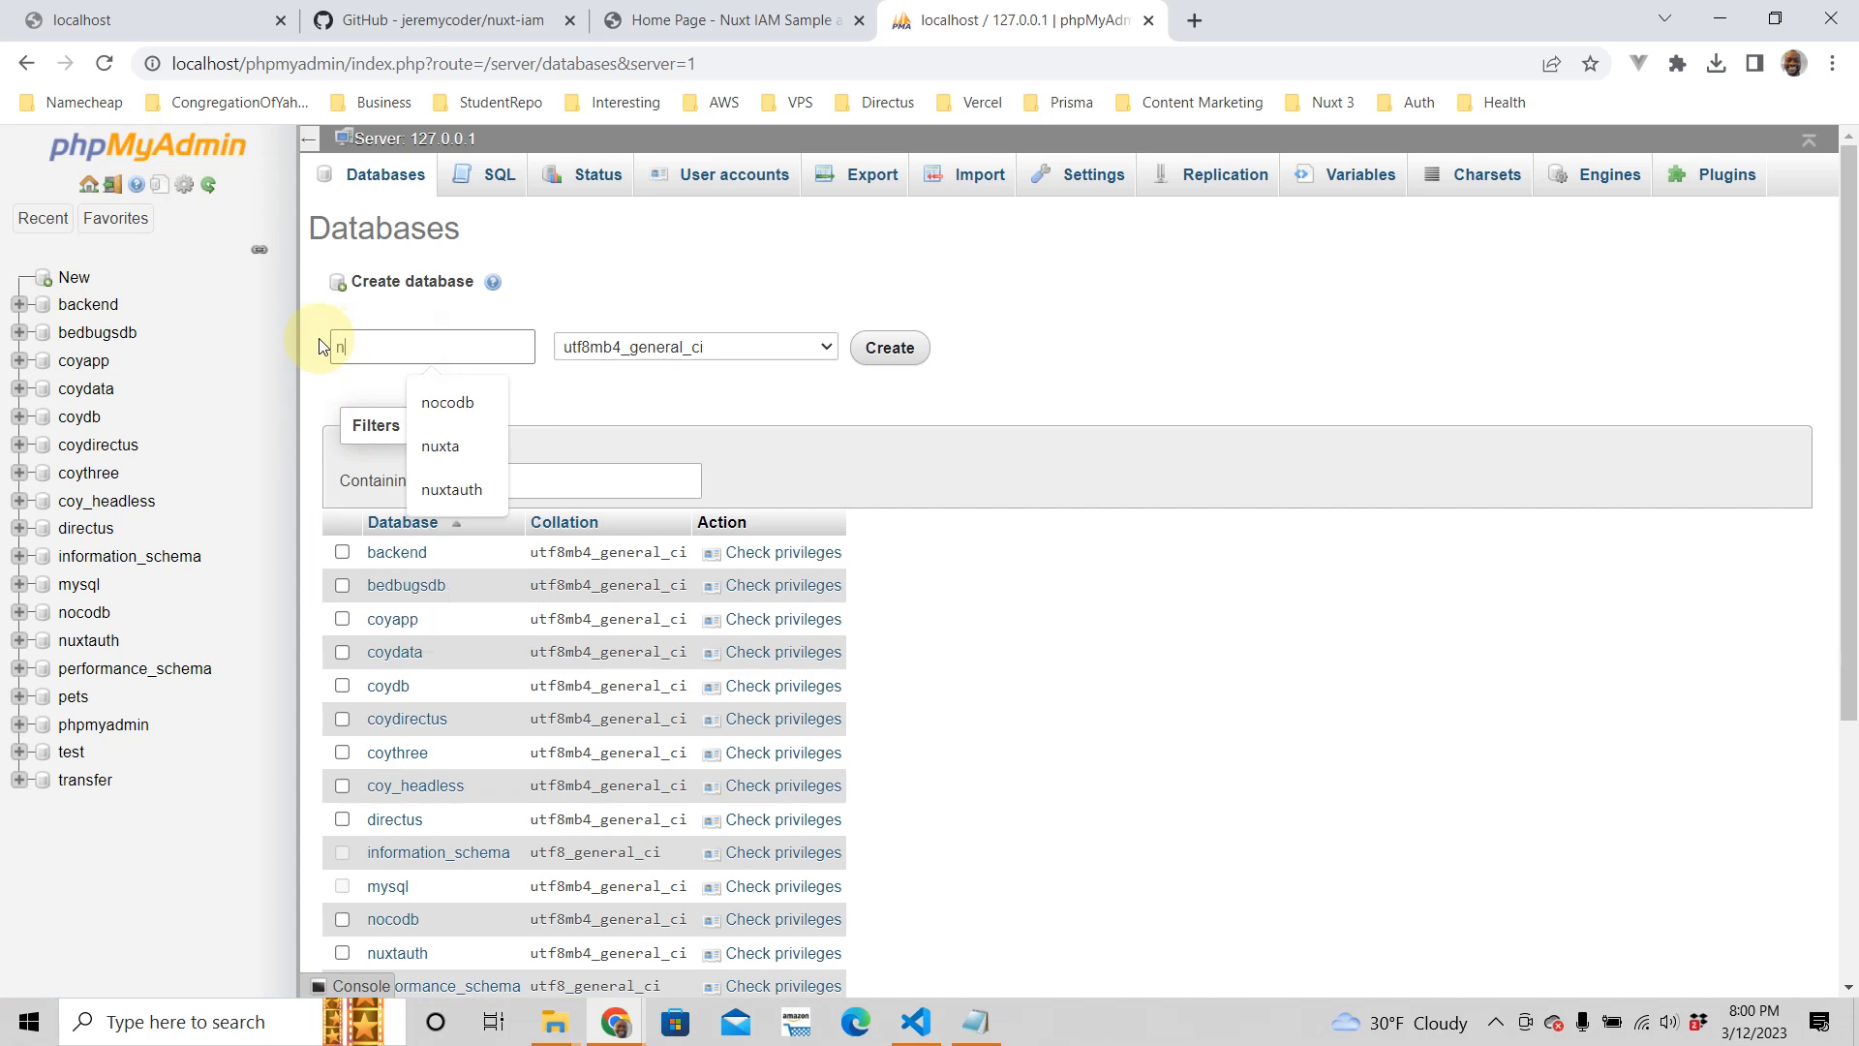
type("uxtiam")
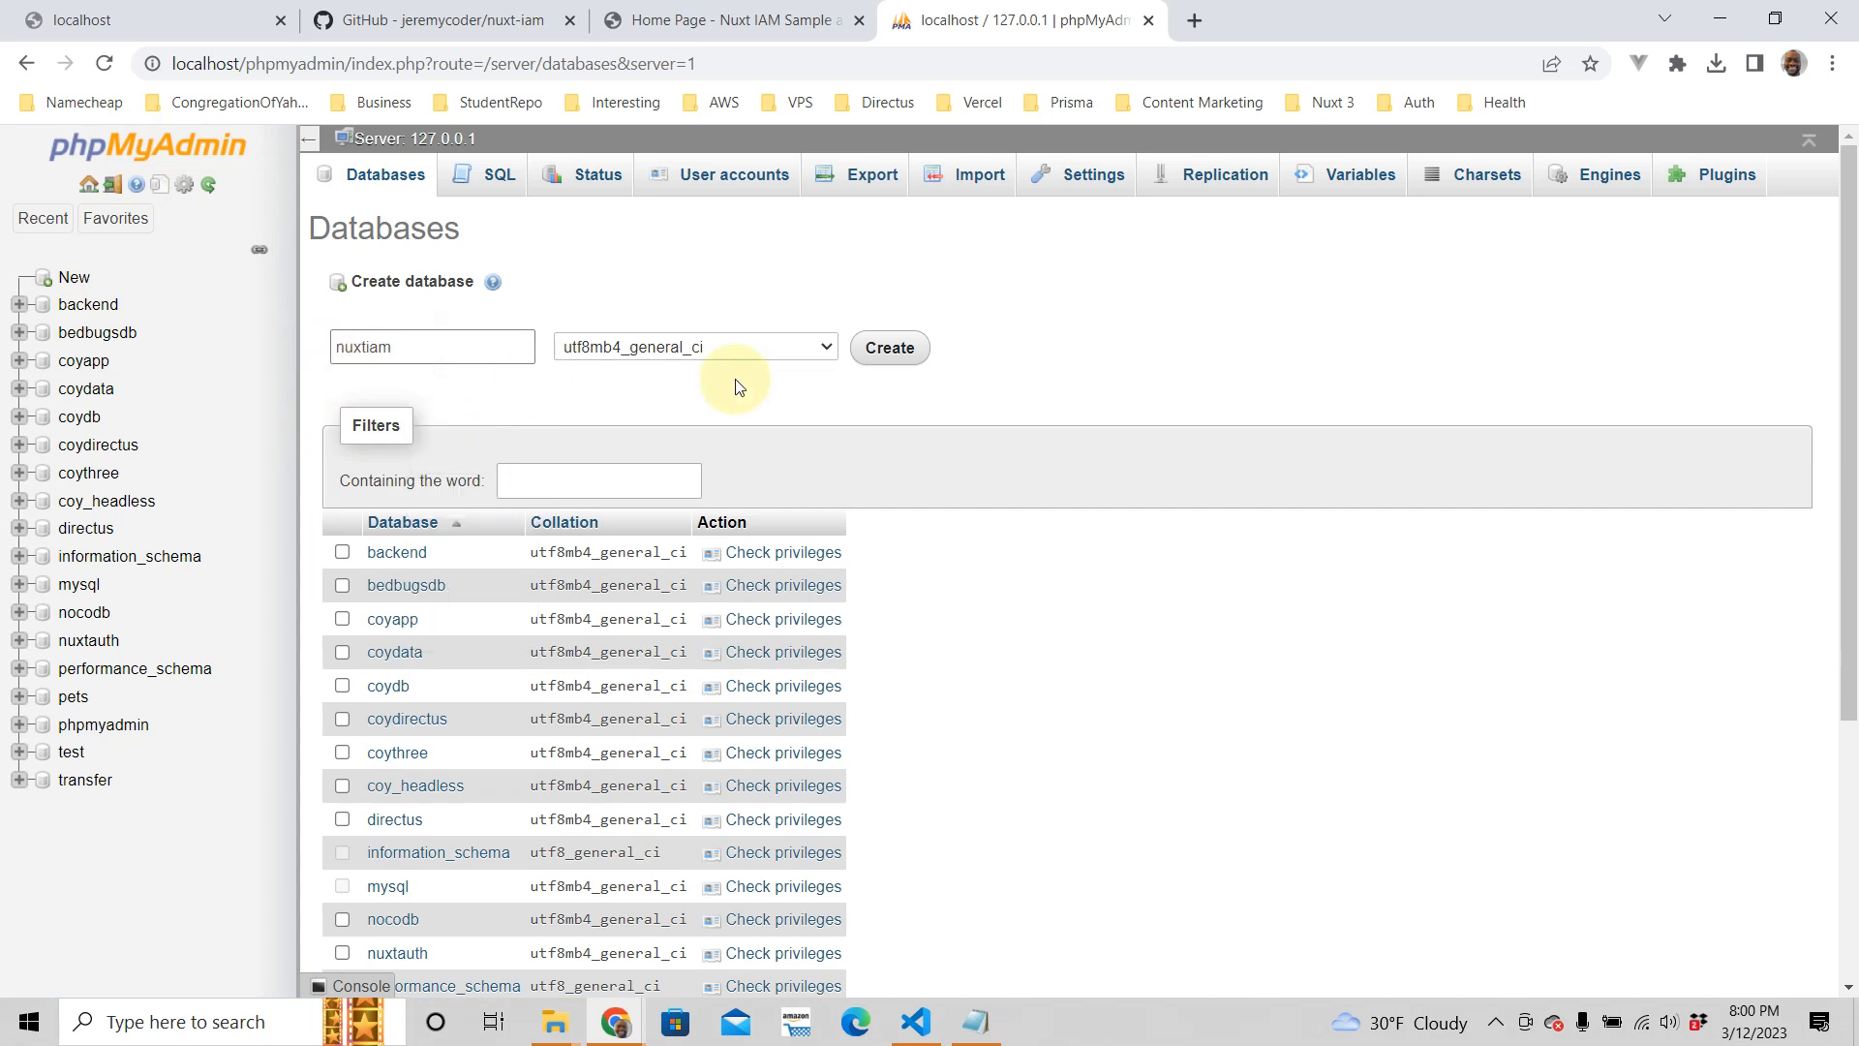
left_click(888, 348)
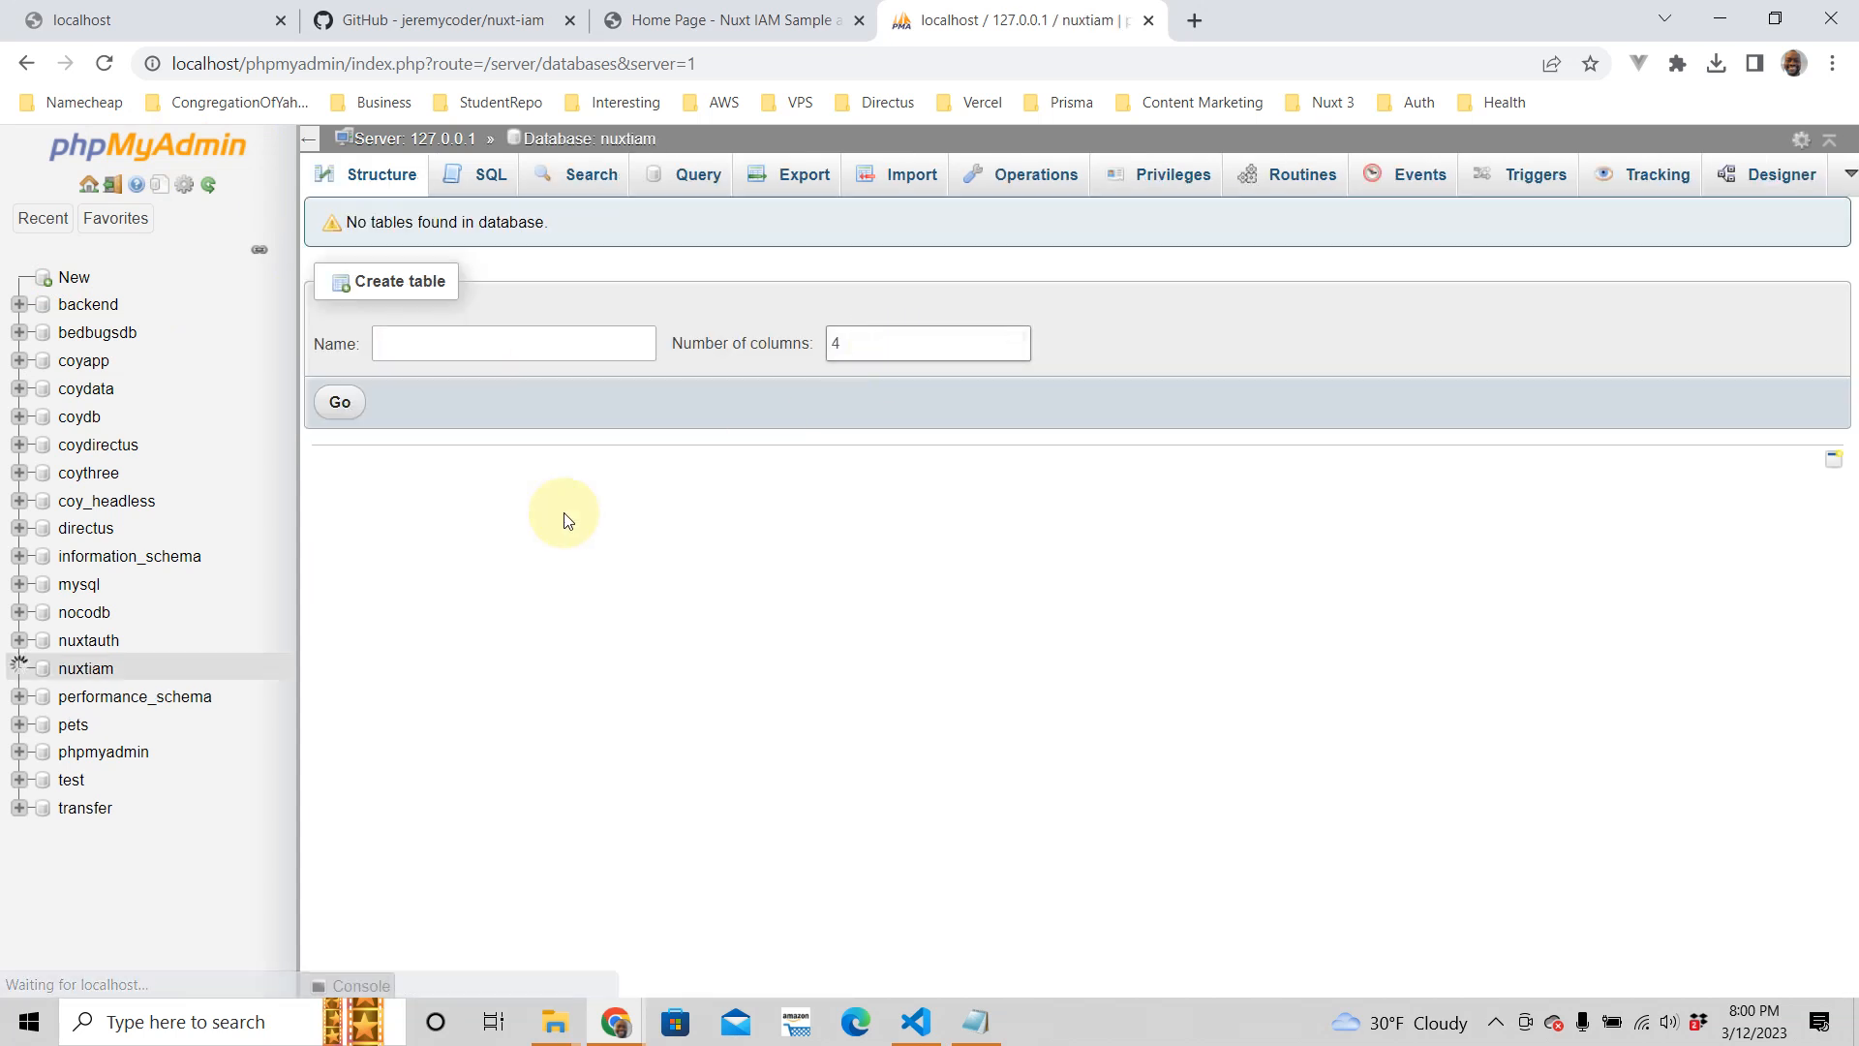
mouse_move(1100, 153)
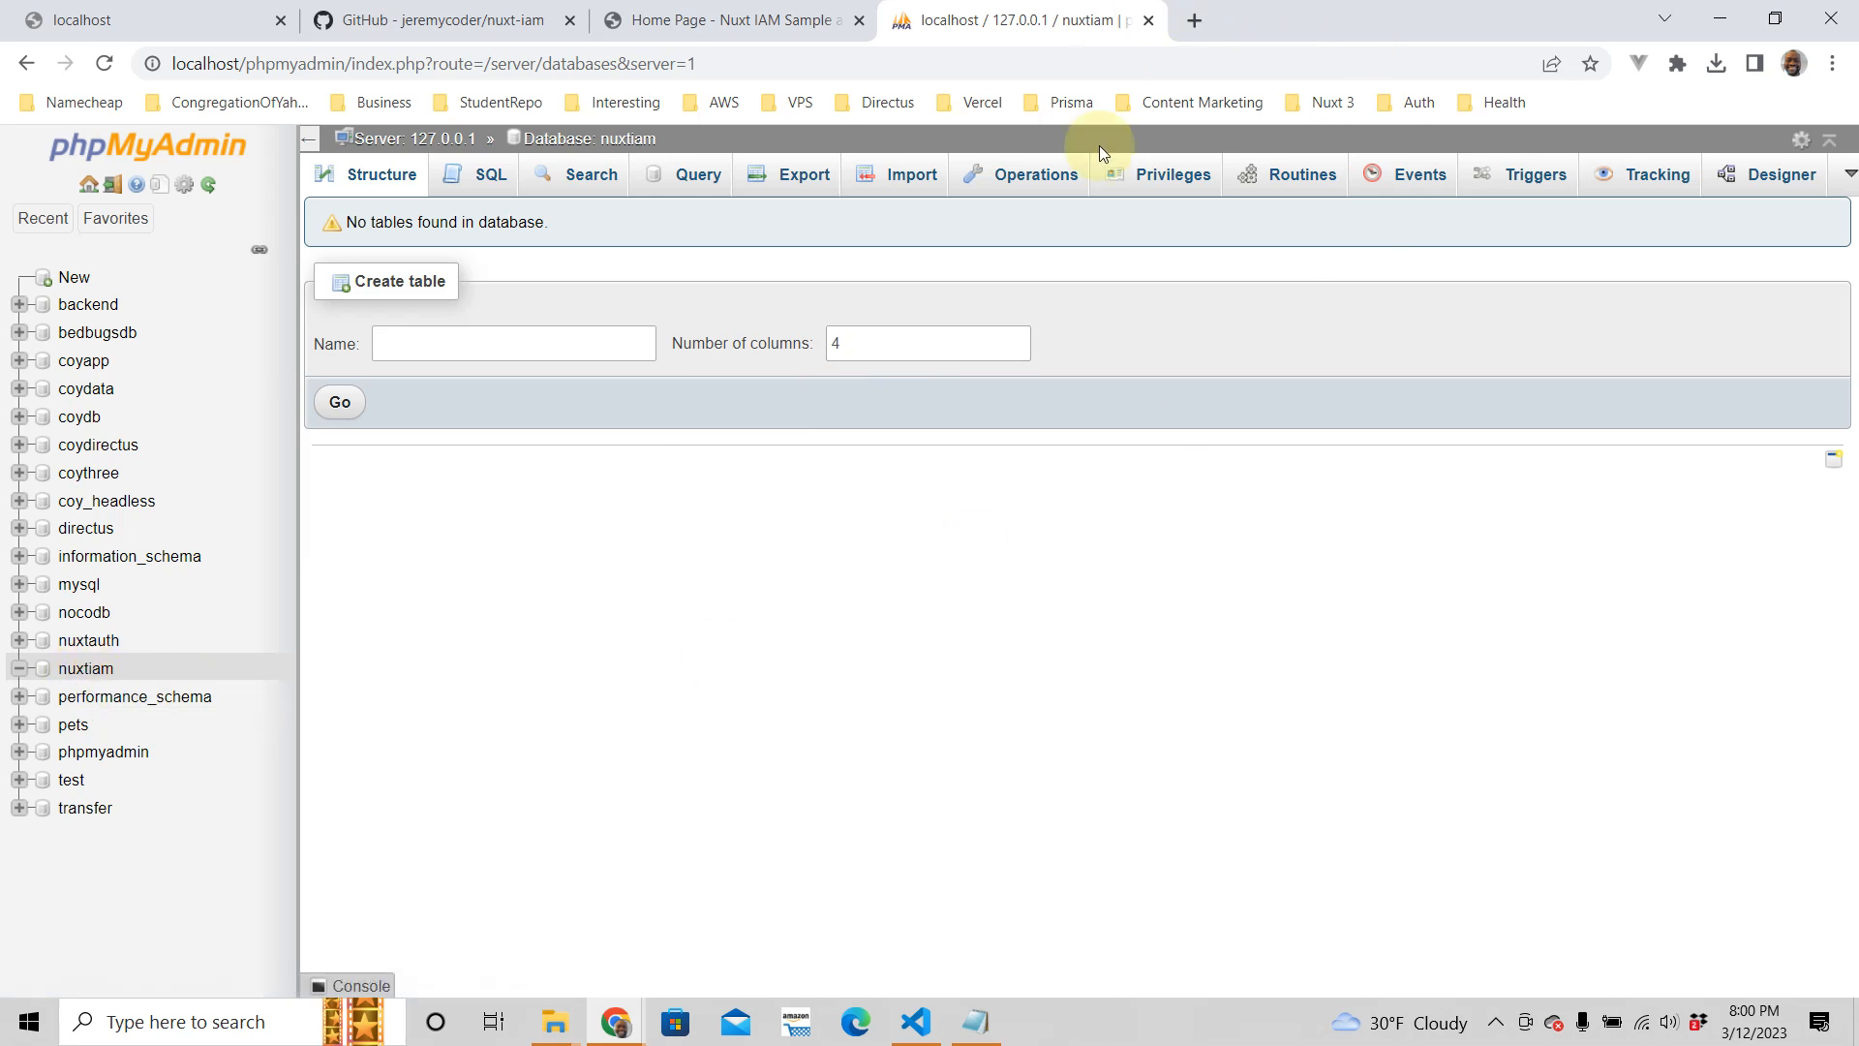
left_click(914, 1022)
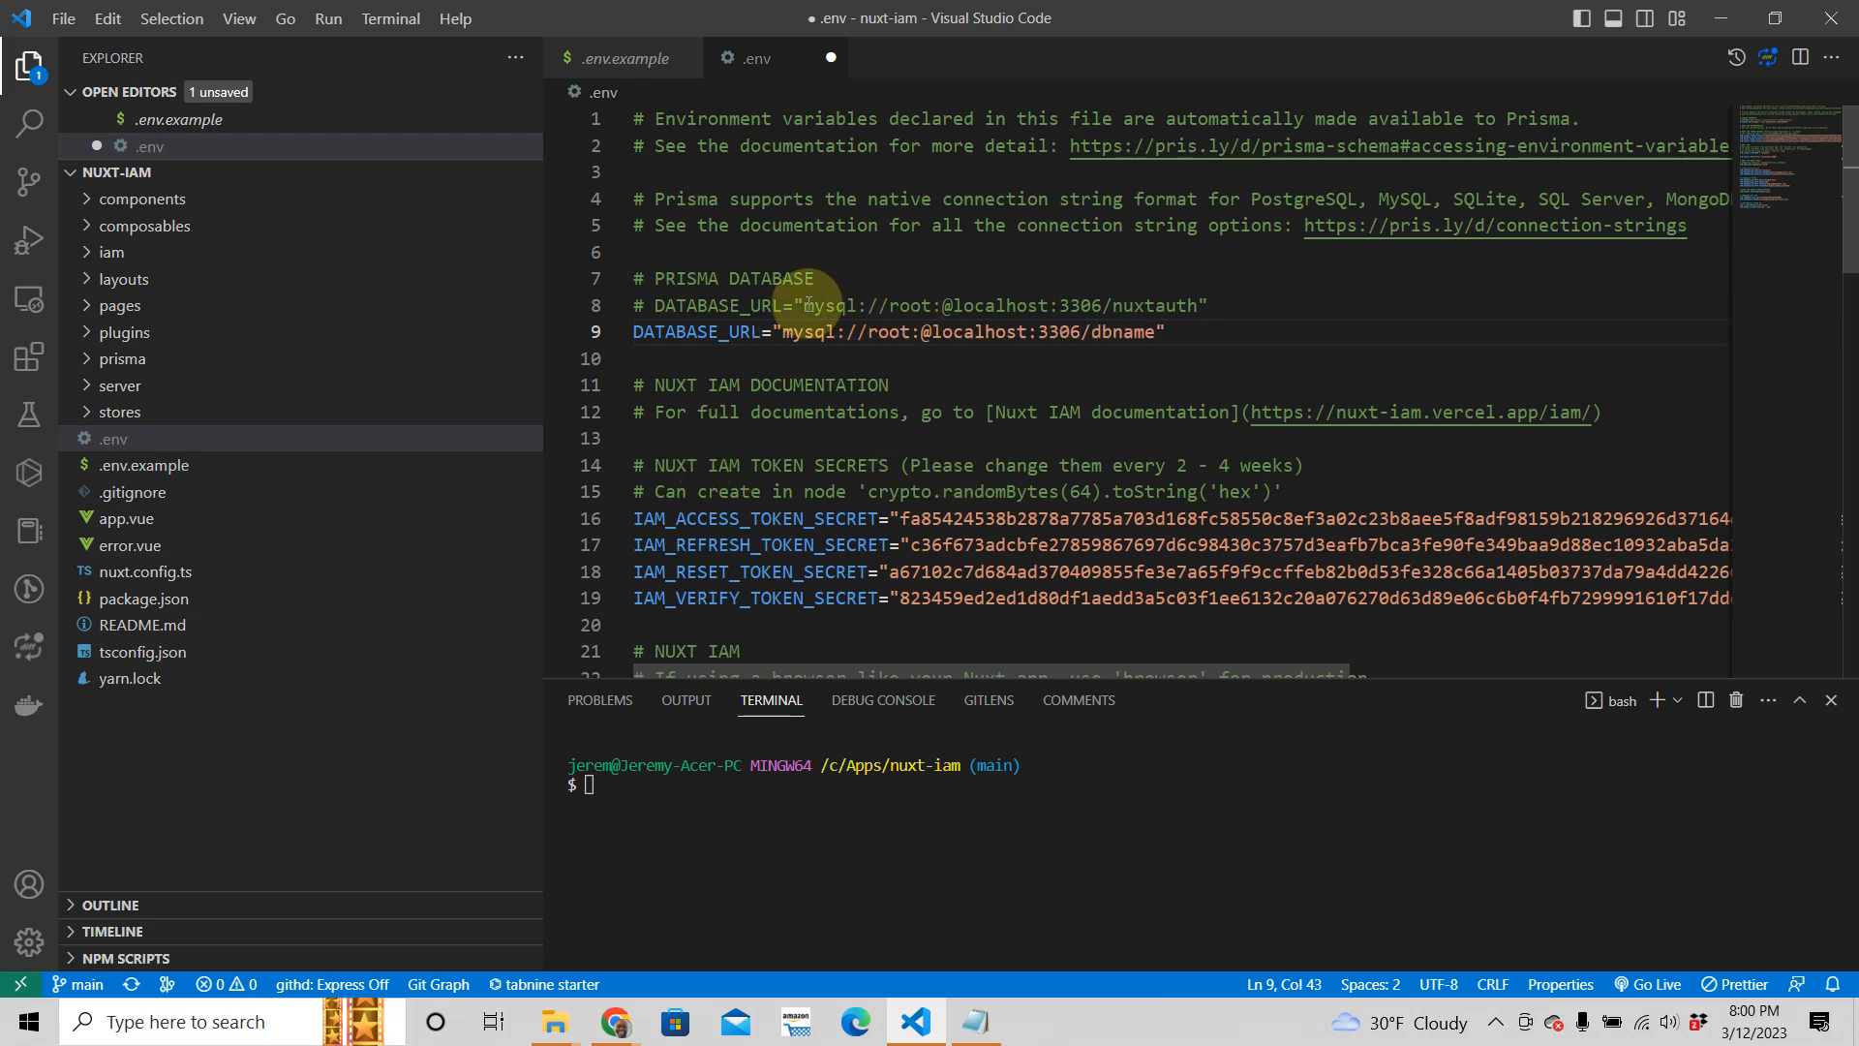
mouse_move(1150, 325)
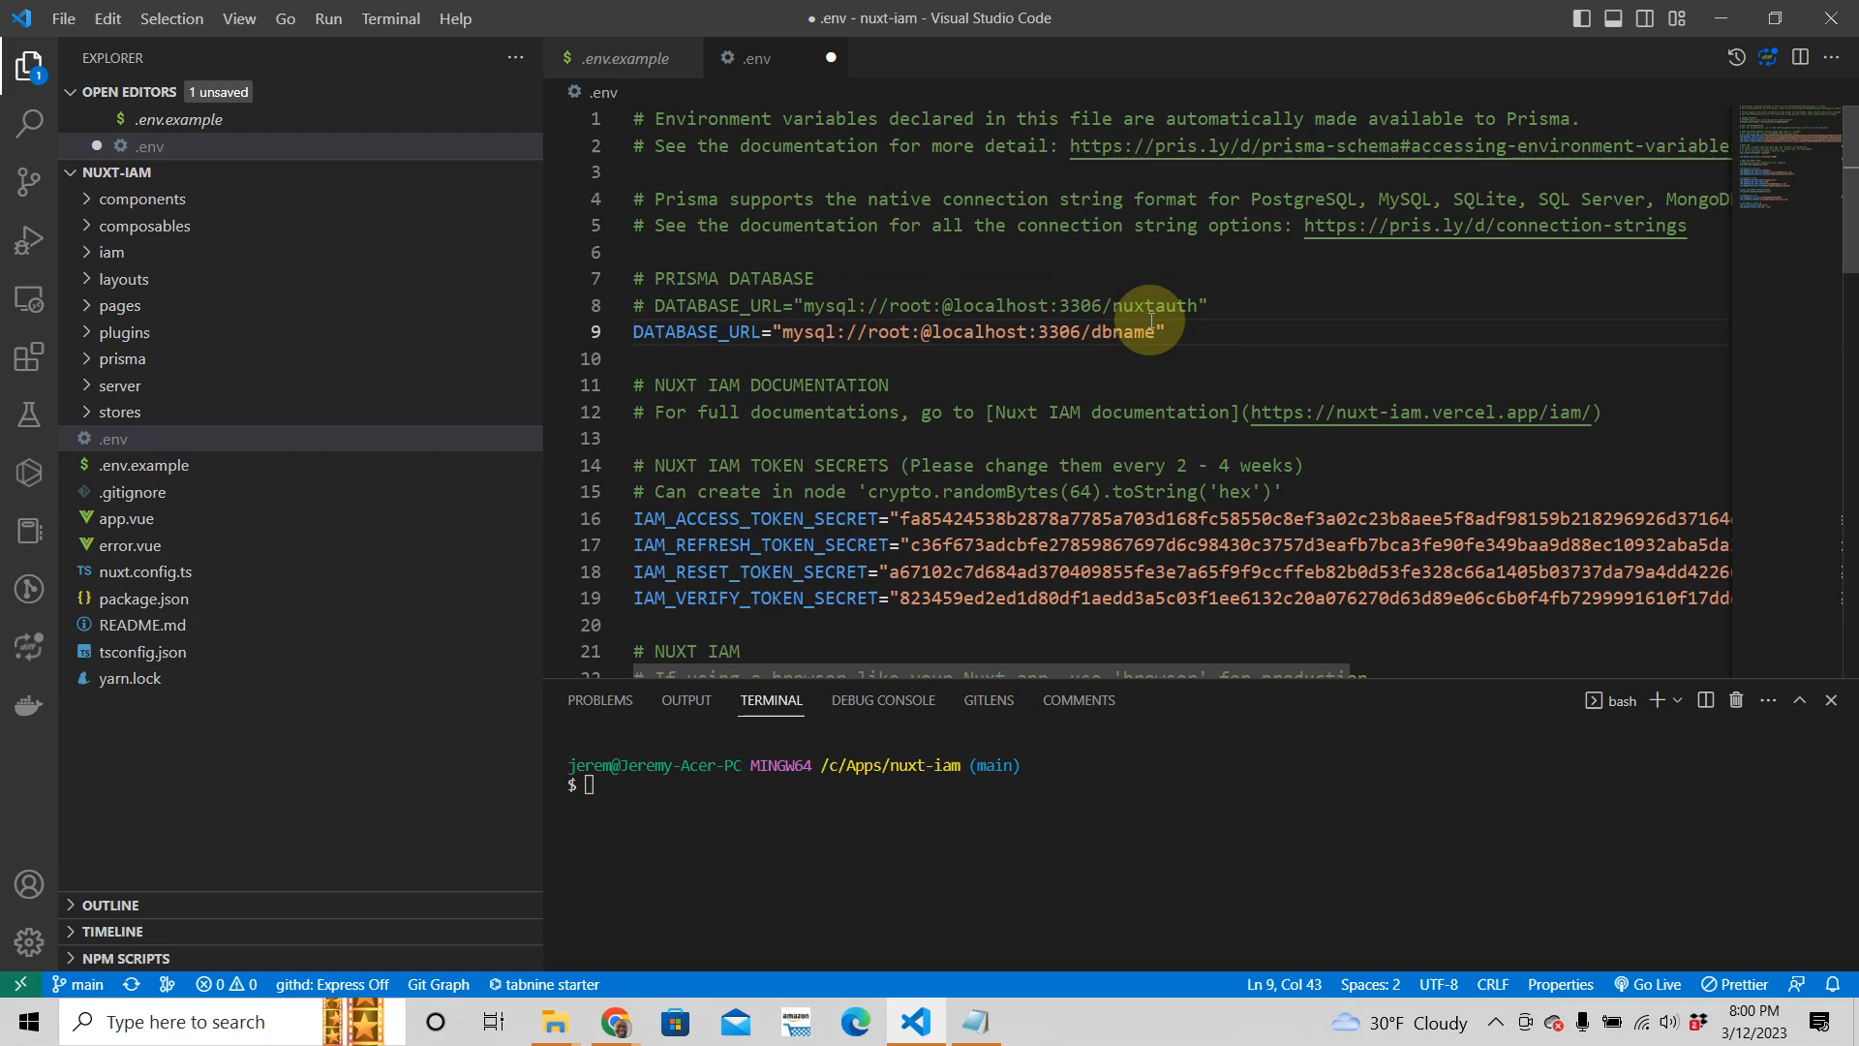
- Replace dbname with nuxtiam in the DATABASE_URL and save .env
key("BackSpace")
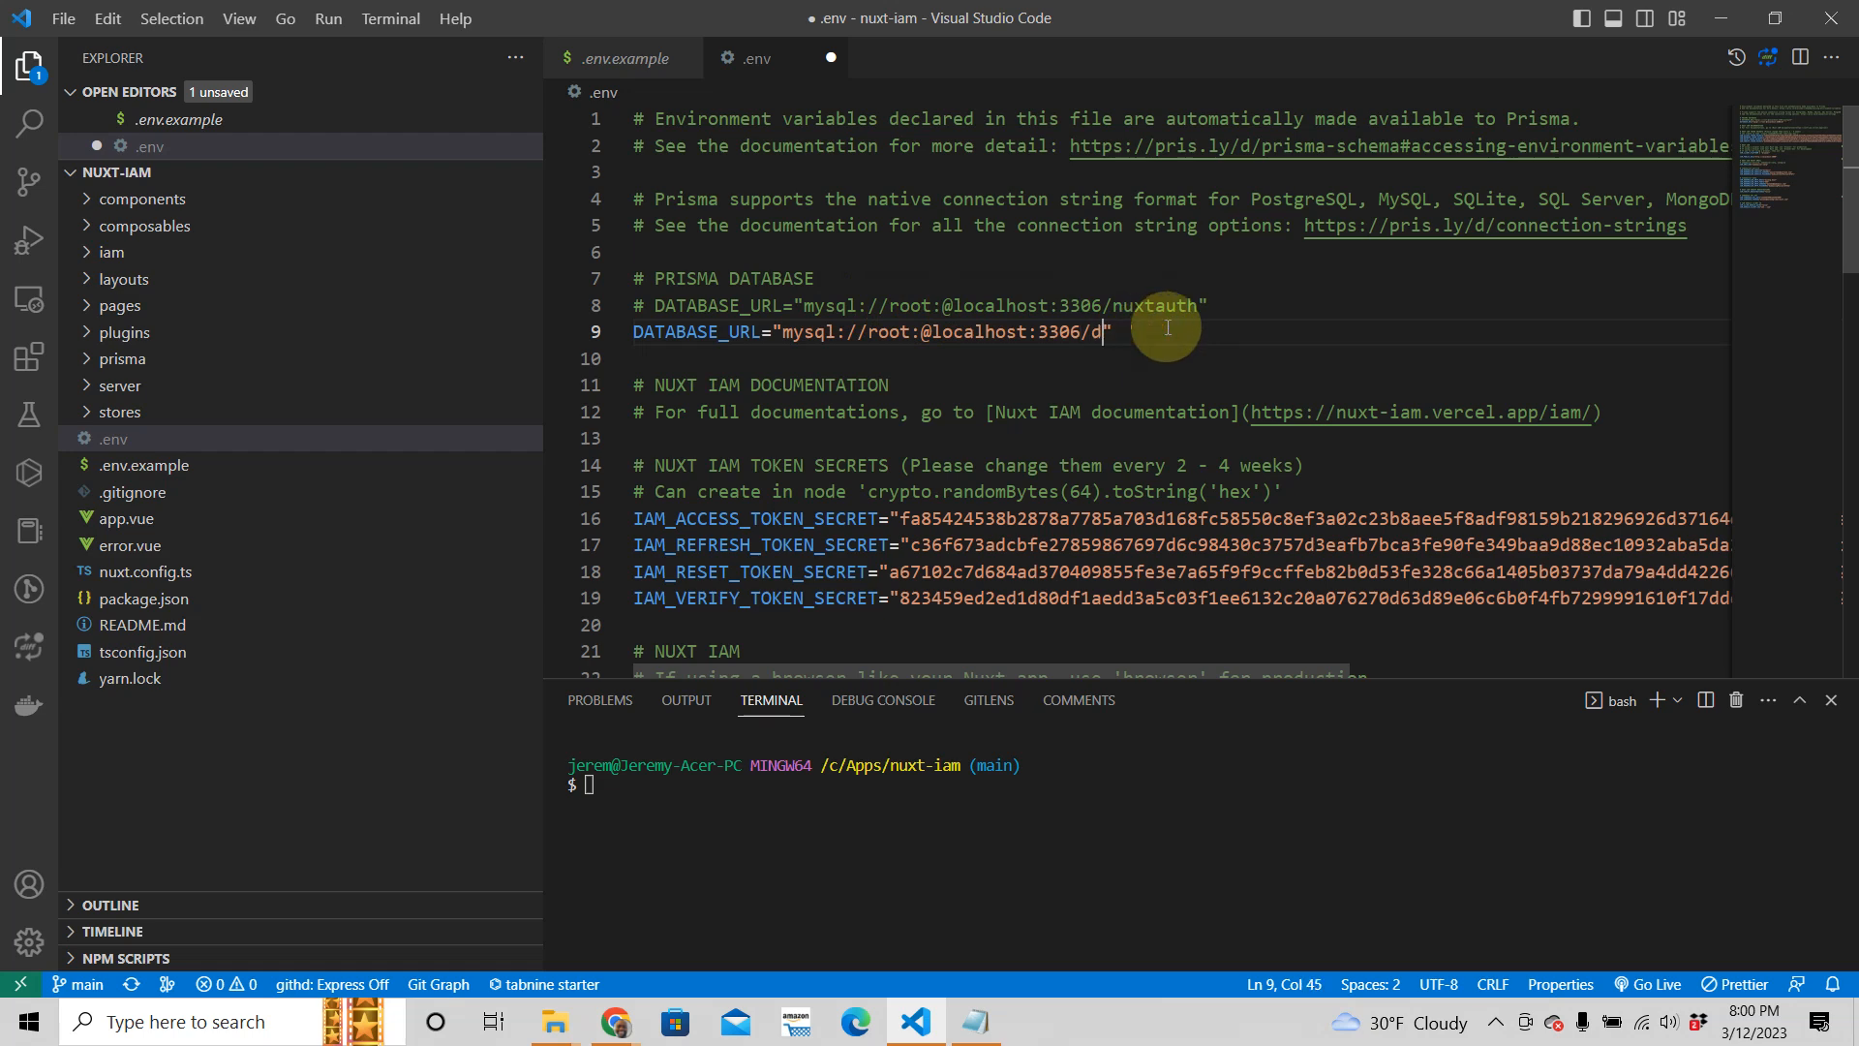
type("uxtiam")
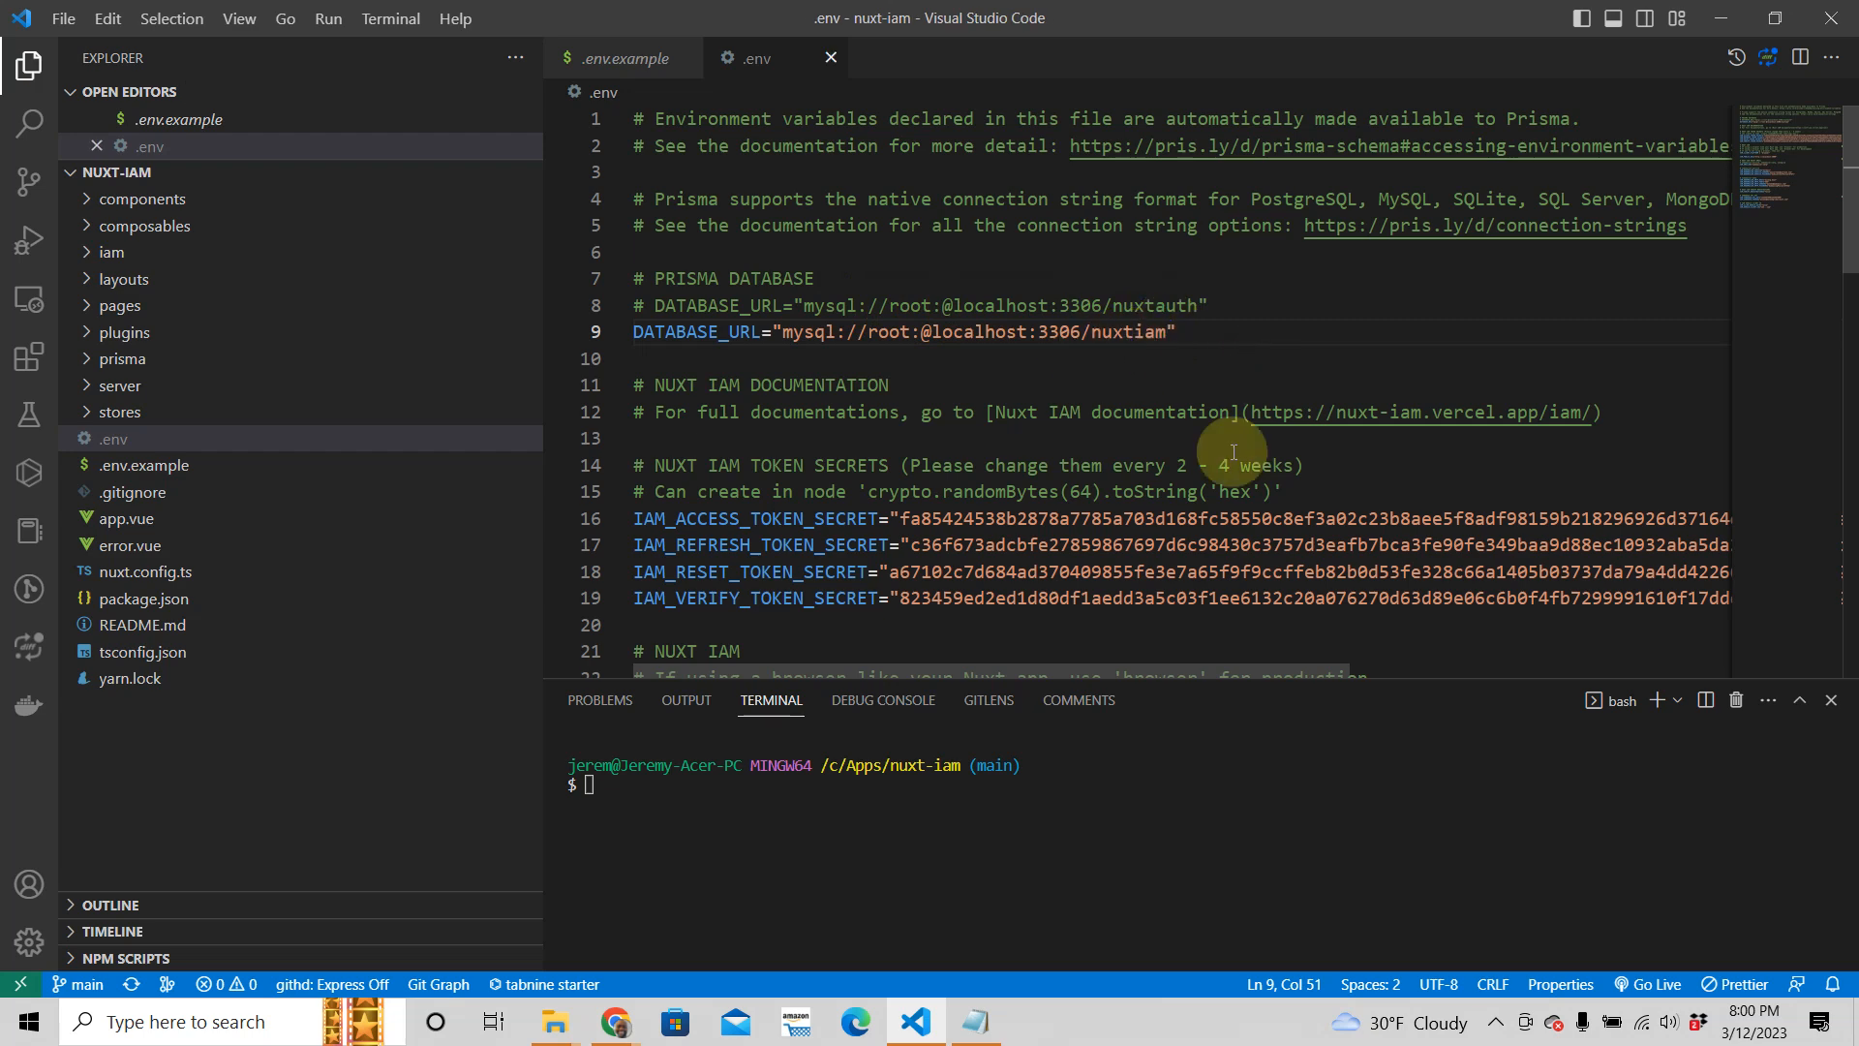
mouse_move(763, 871)
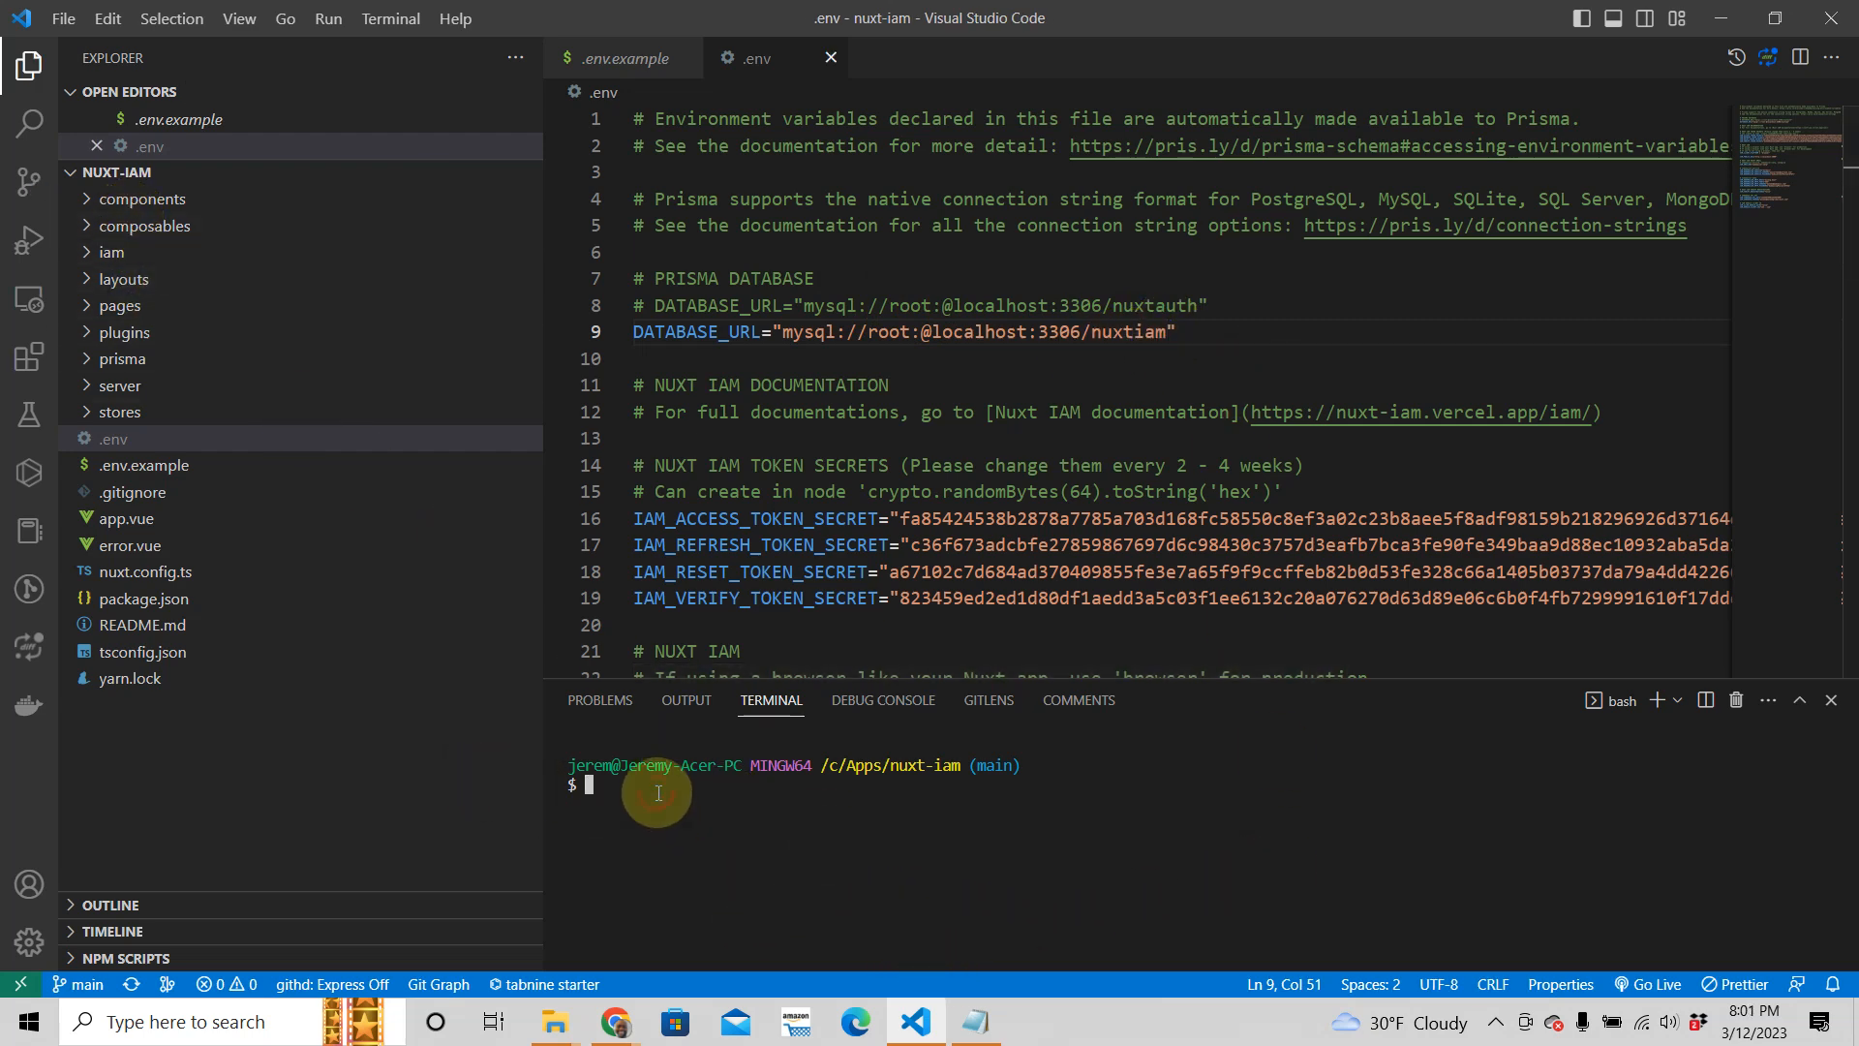
- Run yarn in the terminal to install dependencies and generate Nuxt types
type("yarn")
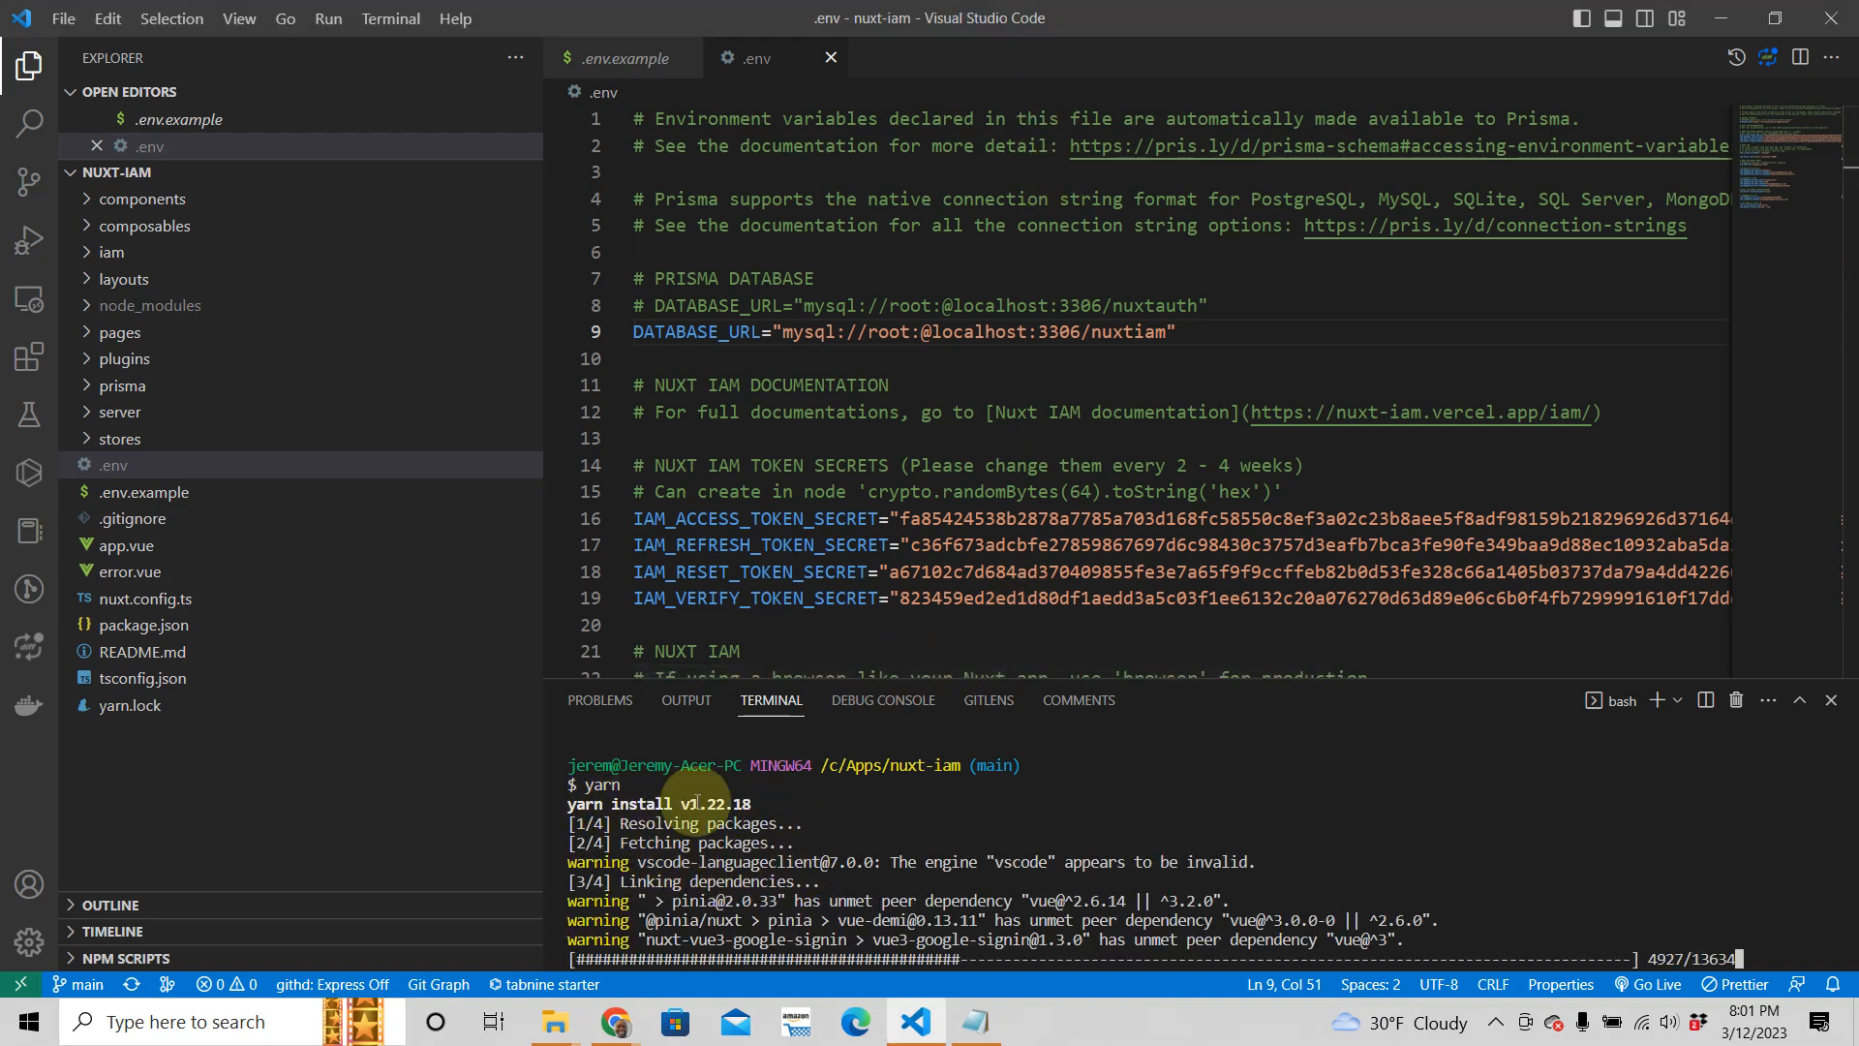
mouse_move(993, 959)
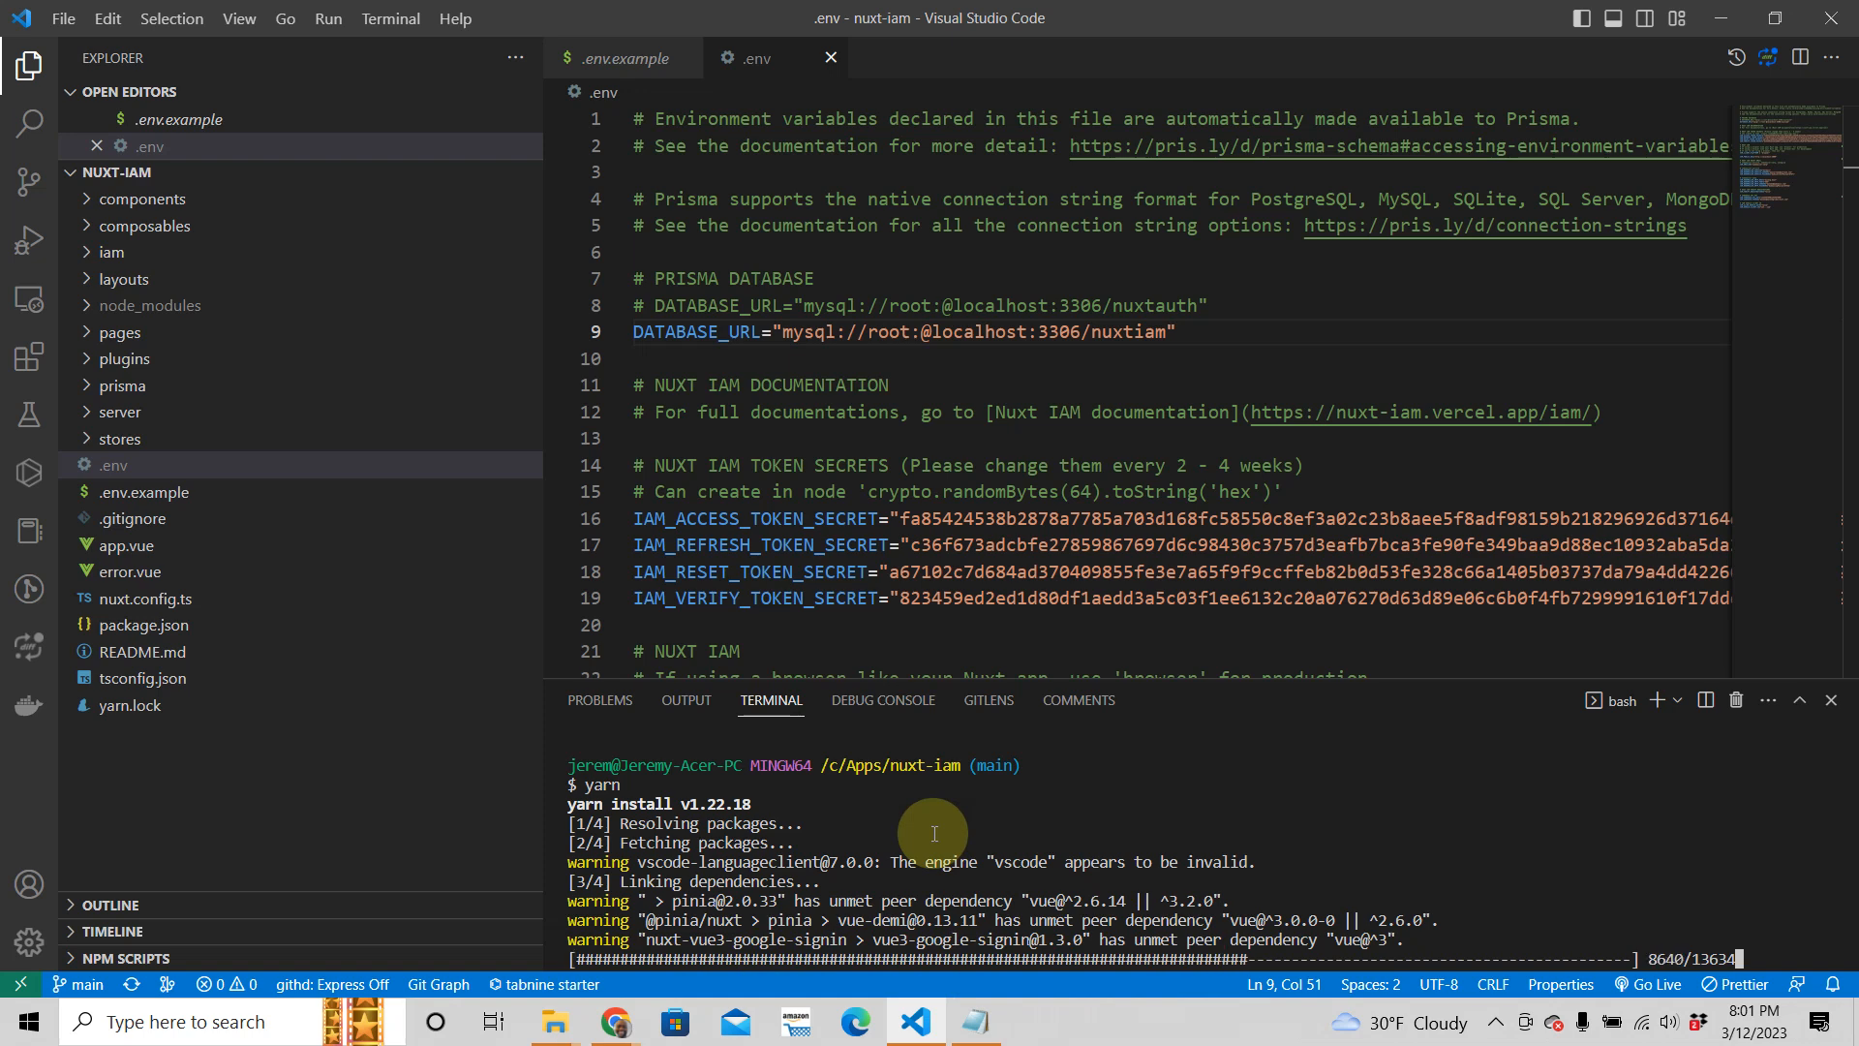
mouse_move(957, 376)
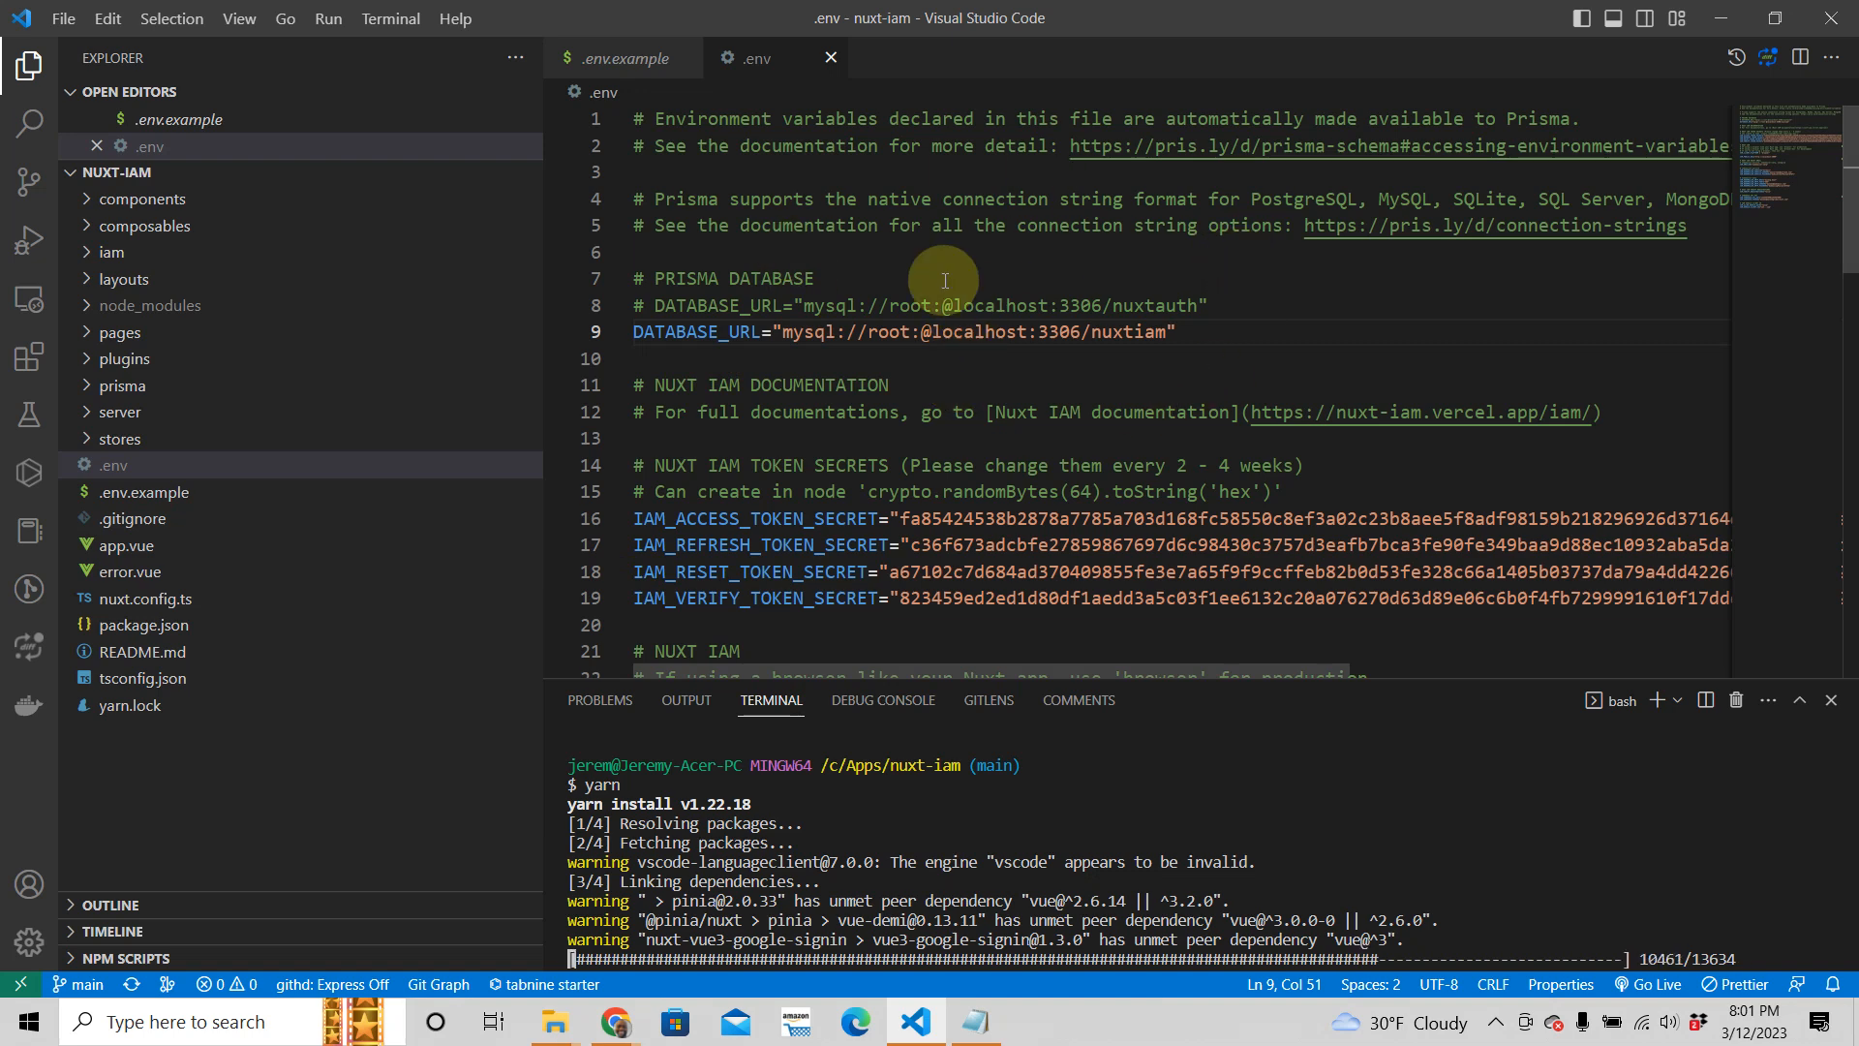
scroll("down", 3)
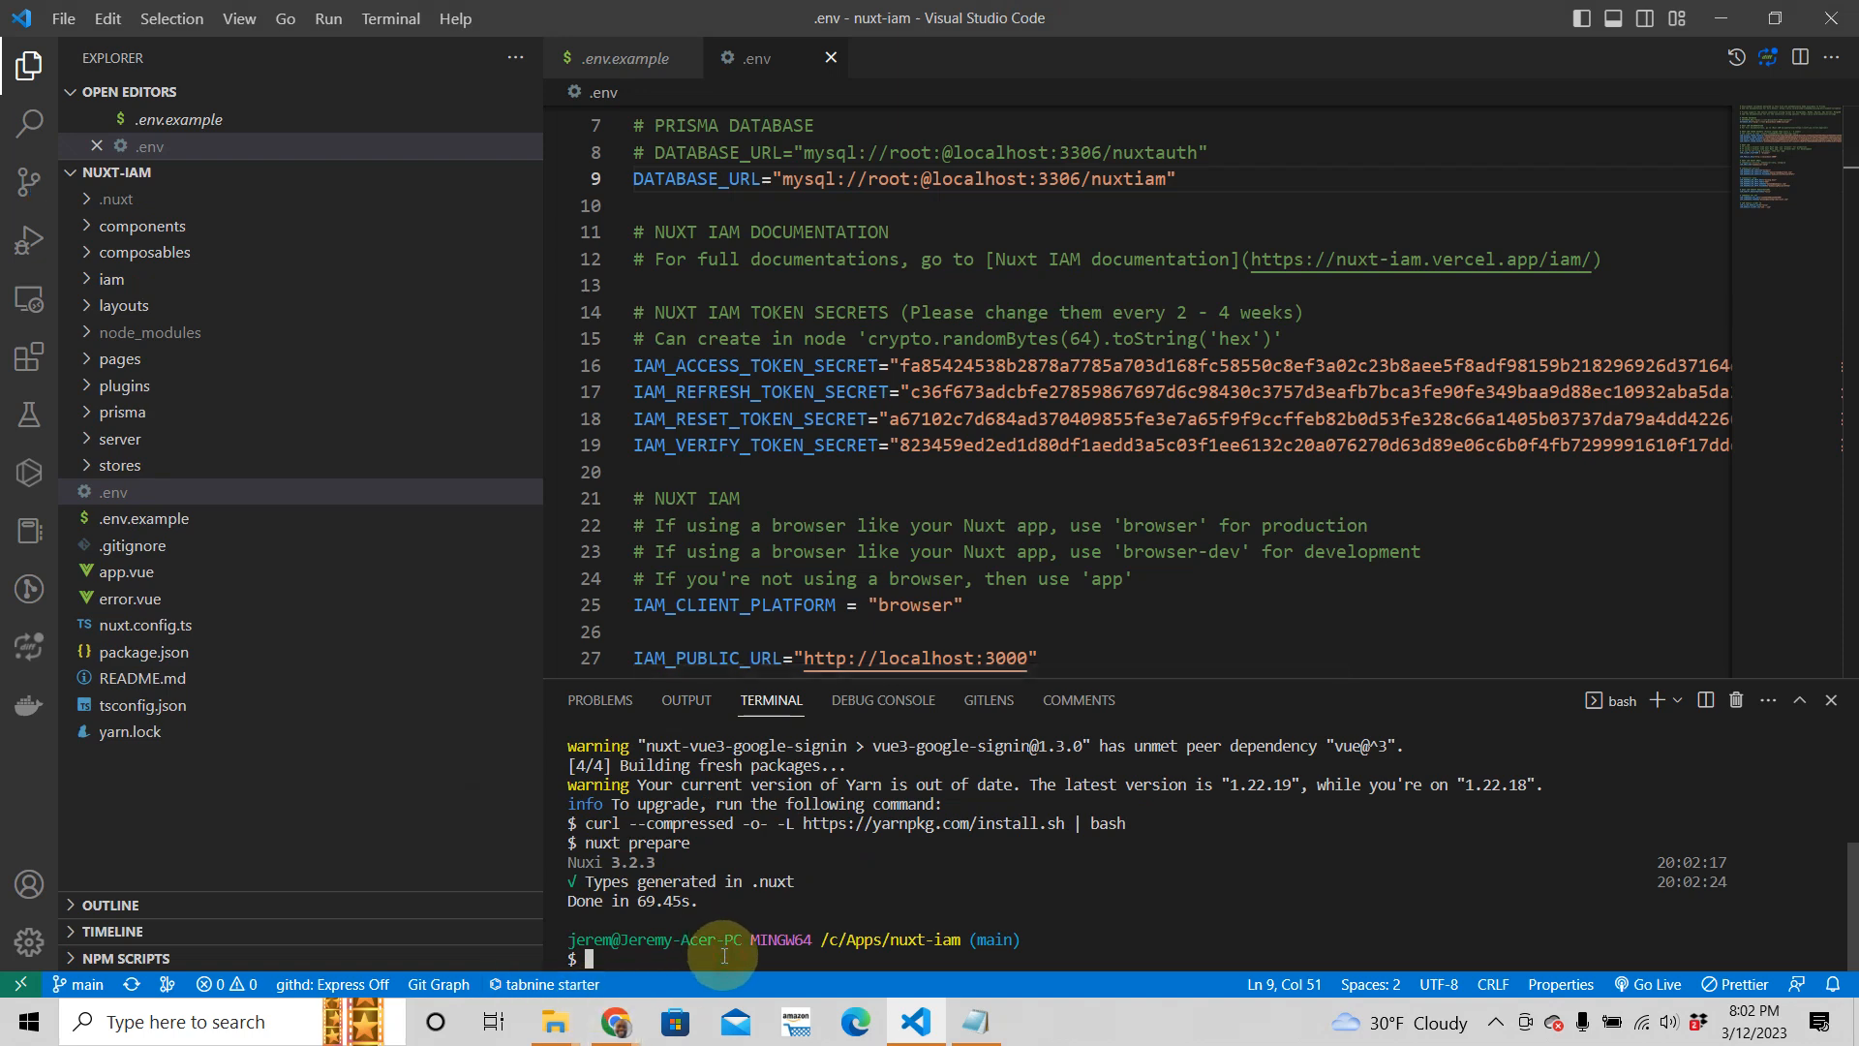
mouse_move(260, 730)
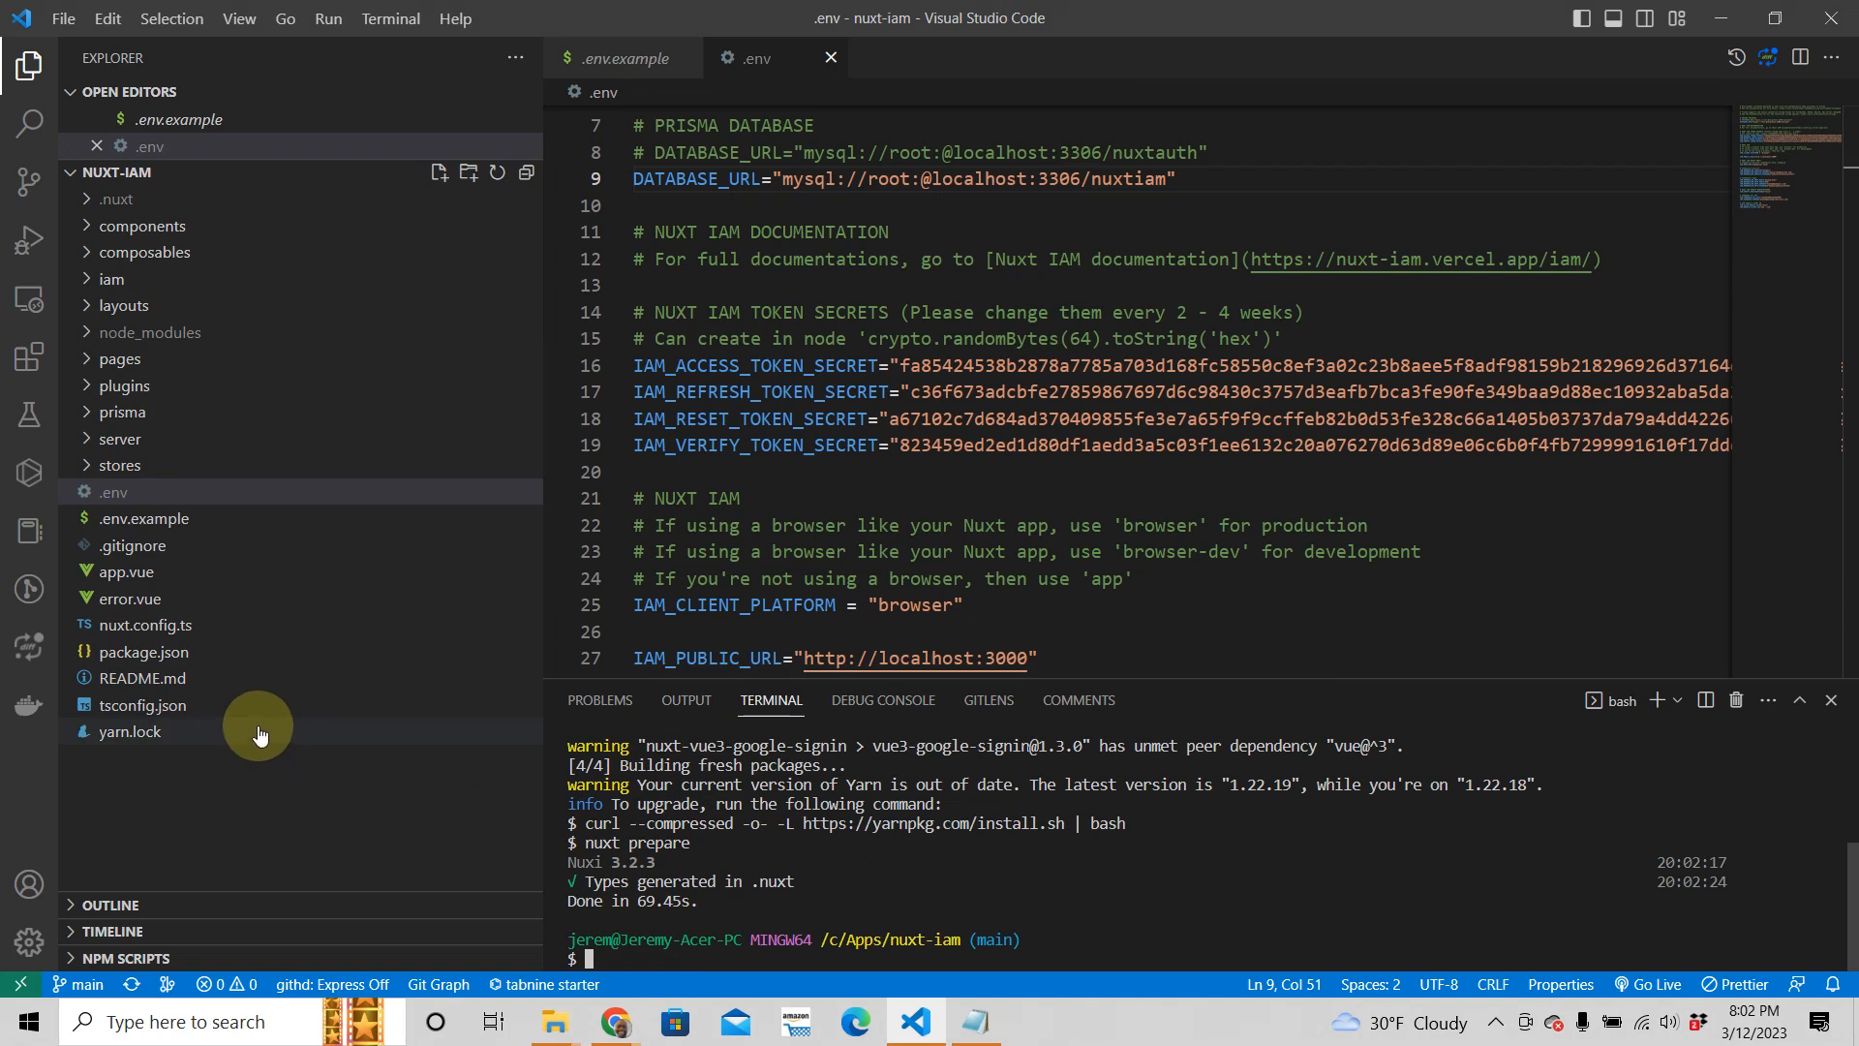
mouse_move(85, 411)
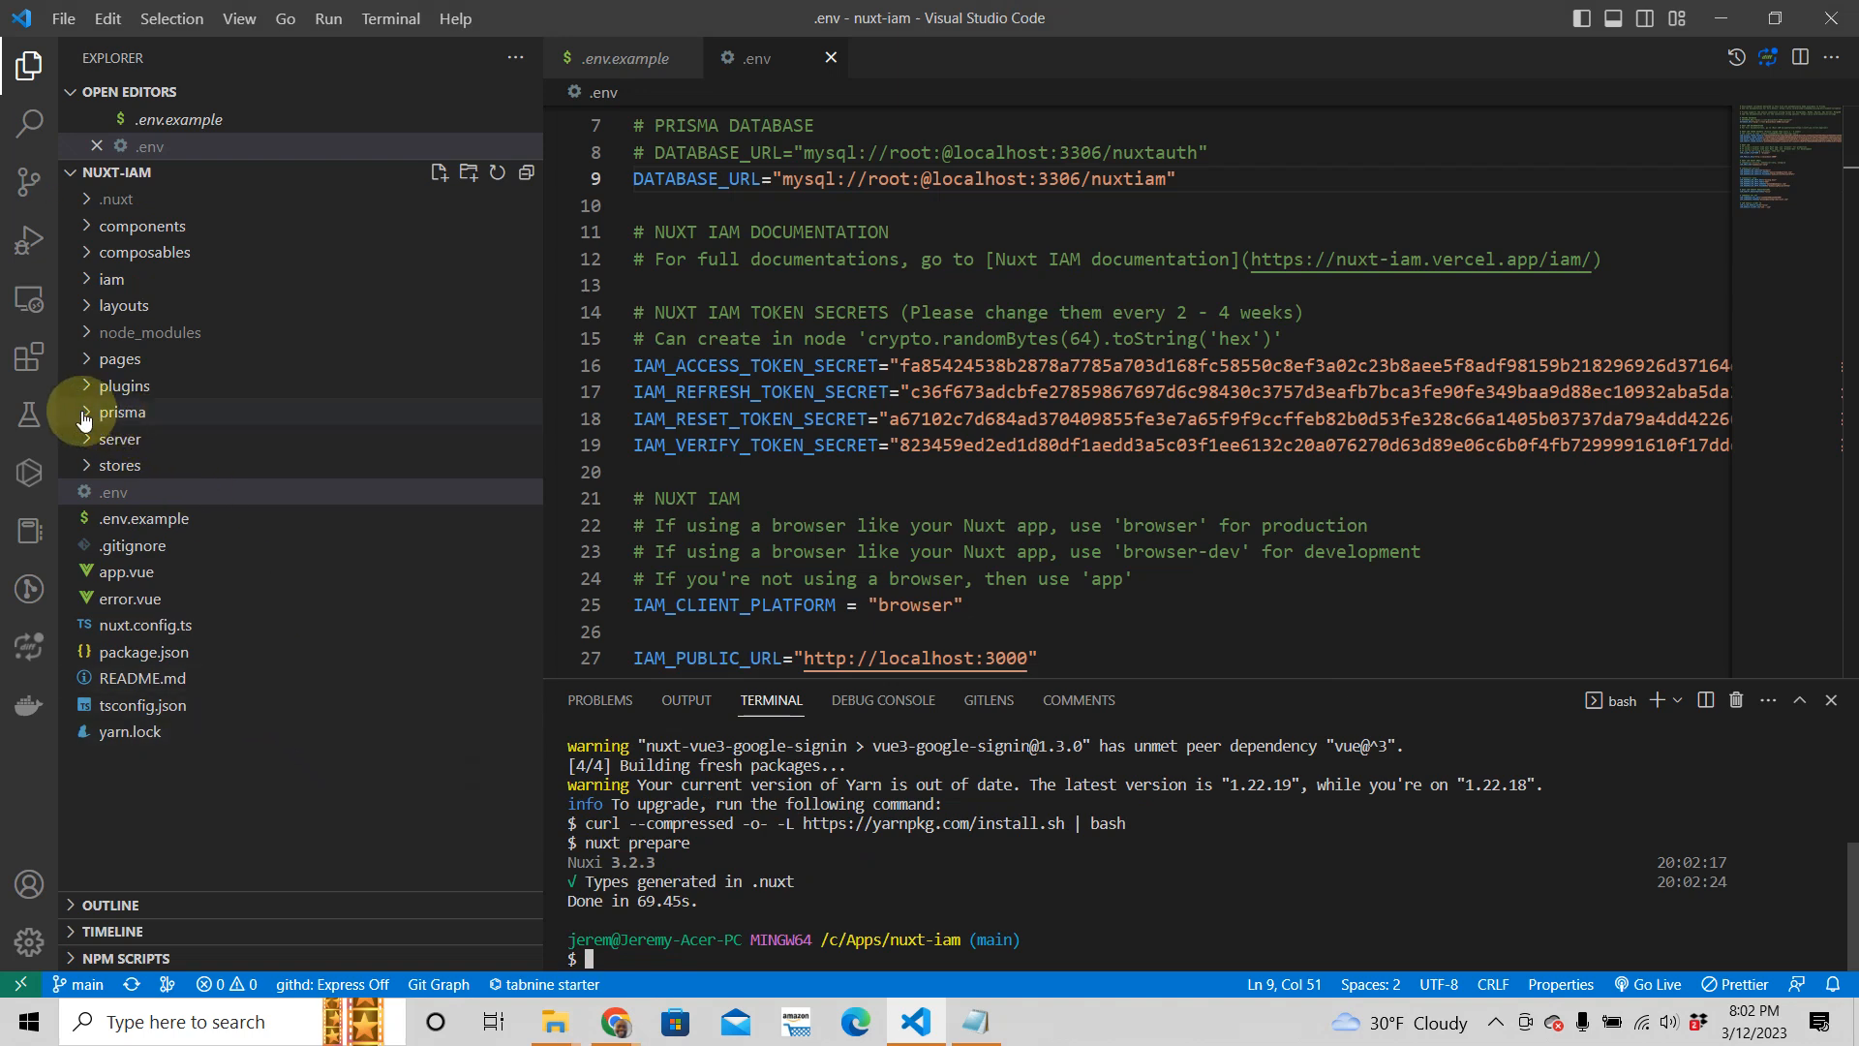
- Review the users, sessions and token models in prisma/schema.prisma
left_click(123, 411)
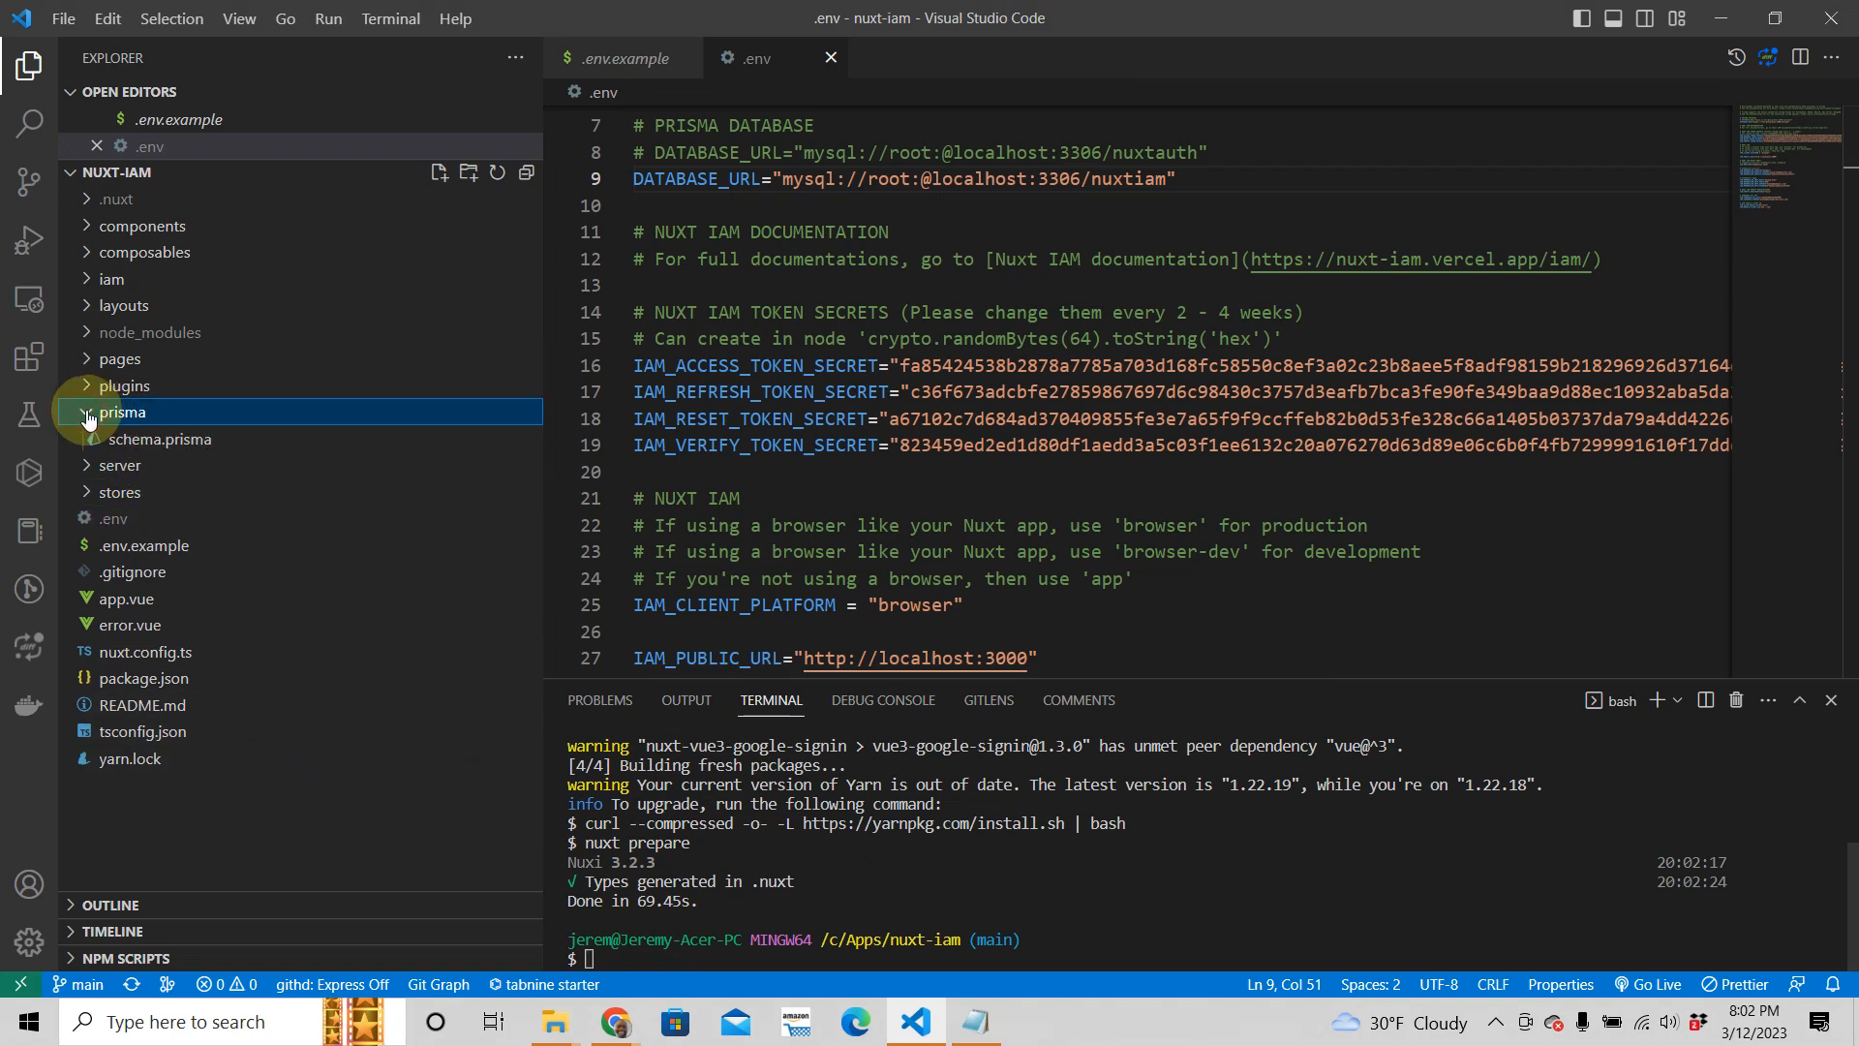
left_click(122, 411)
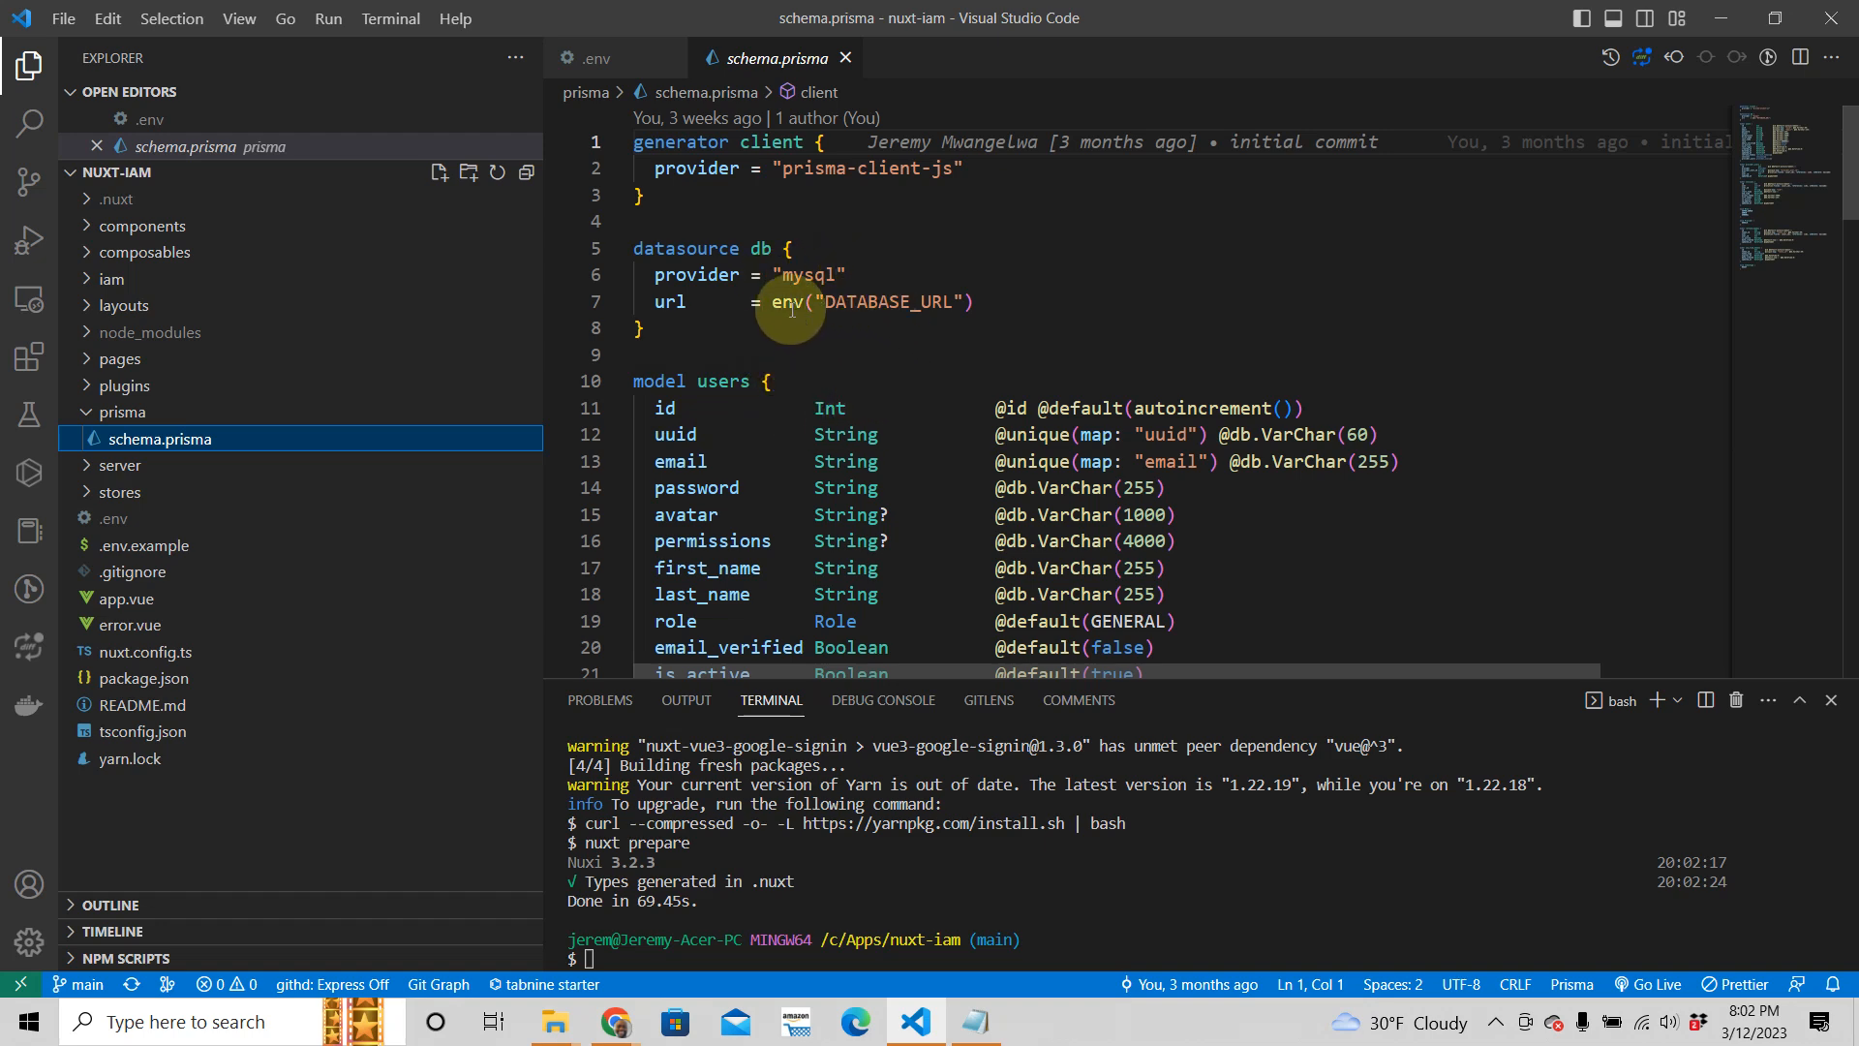
mouse_move(807, 310)
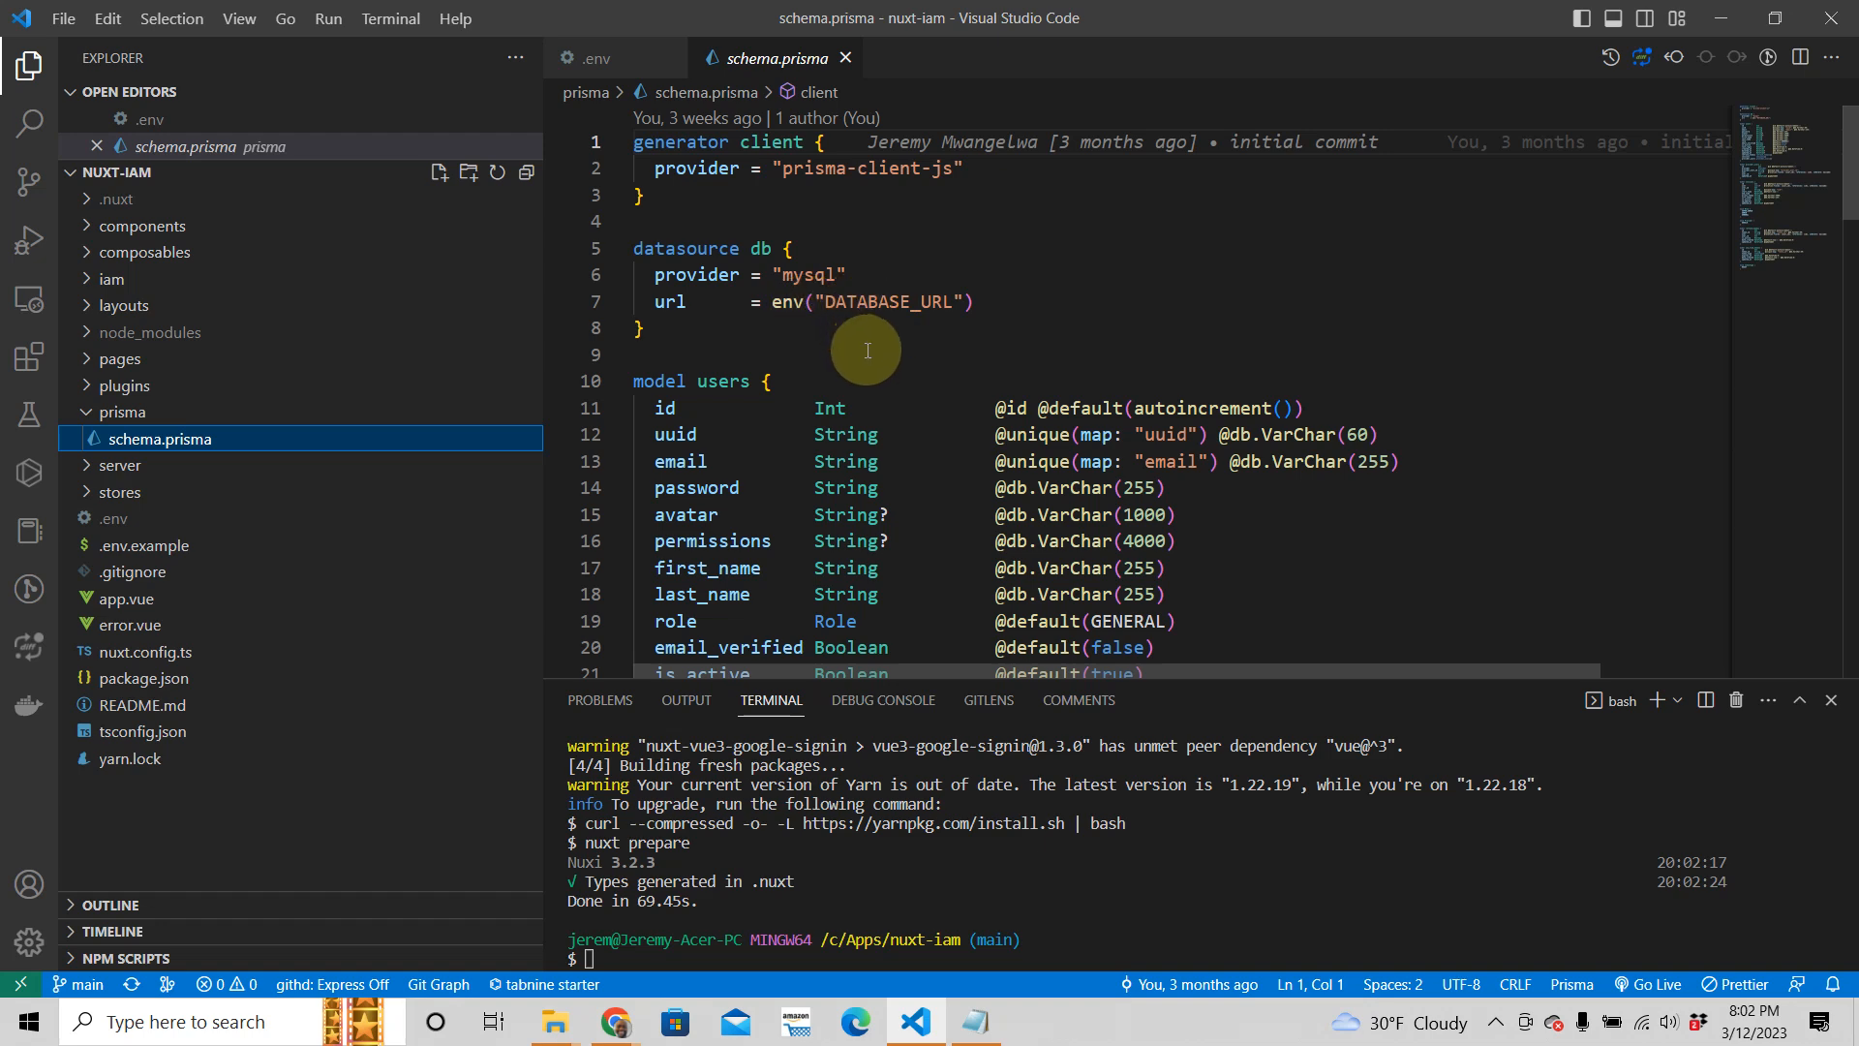
scroll("down", 3)
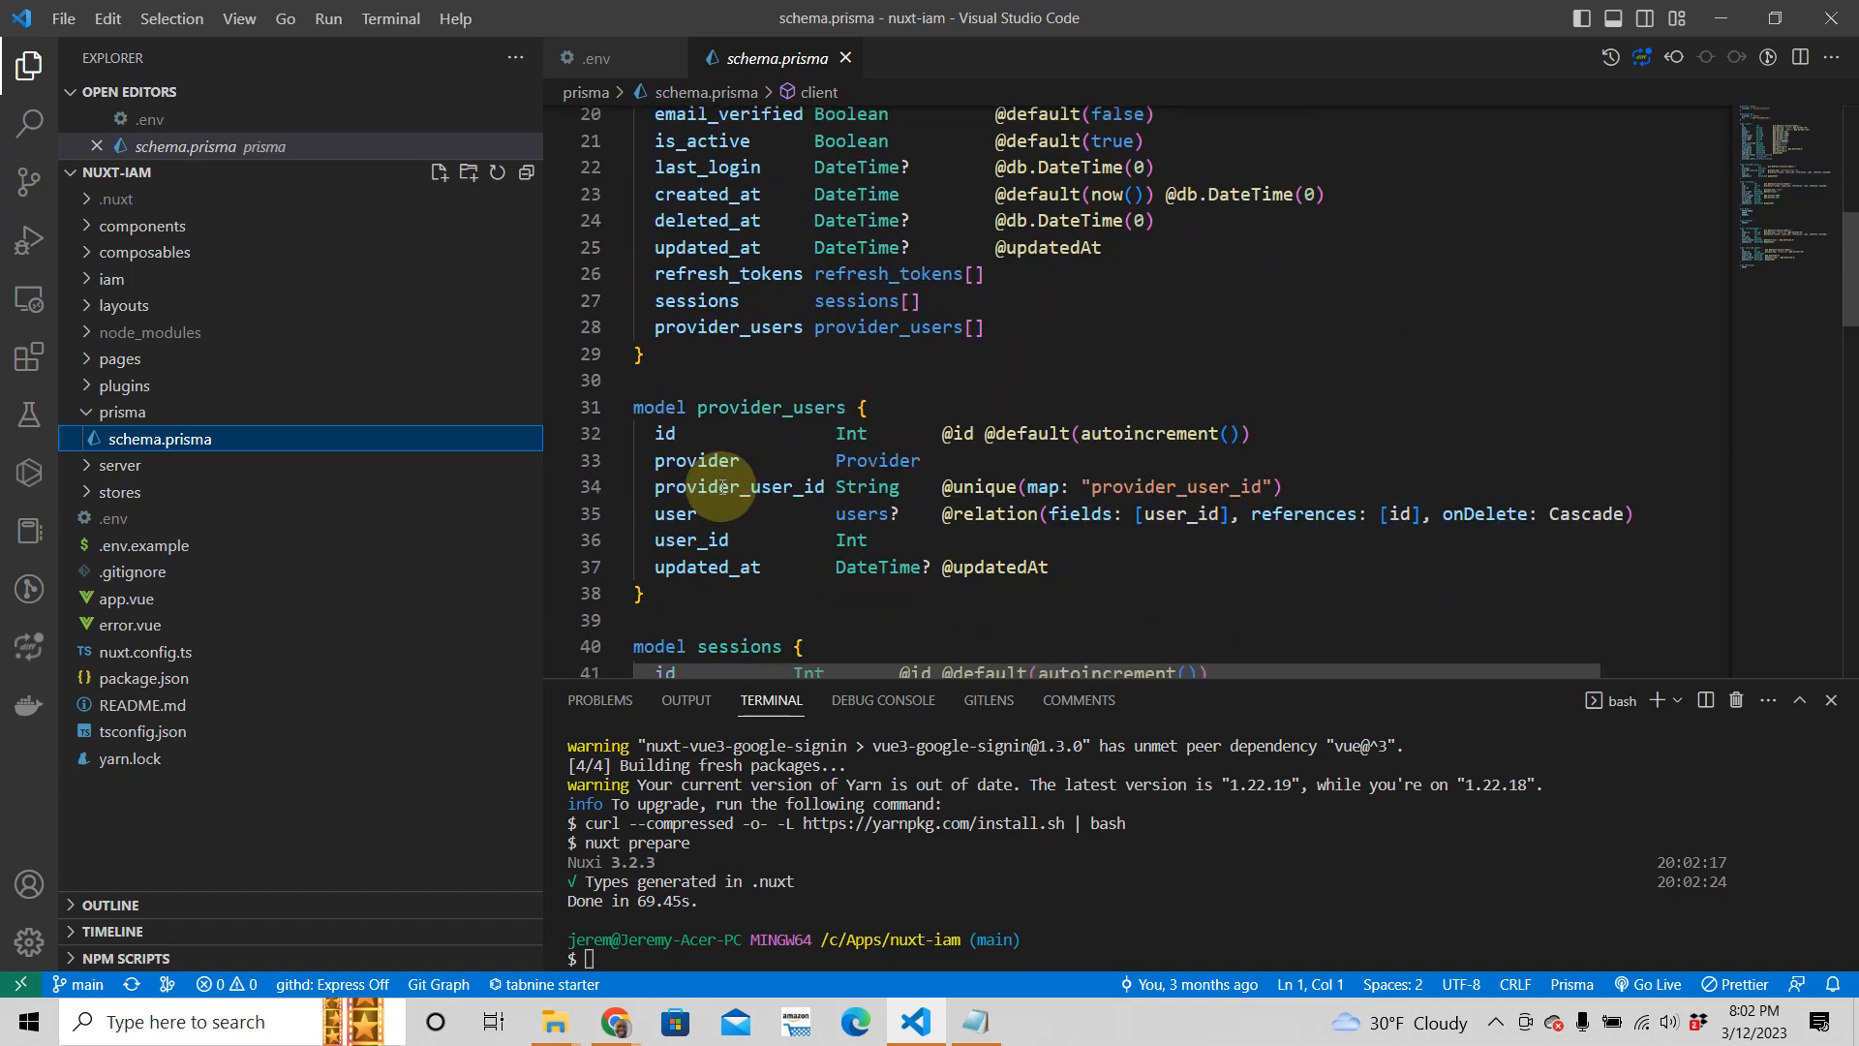
scroll("down", 3)
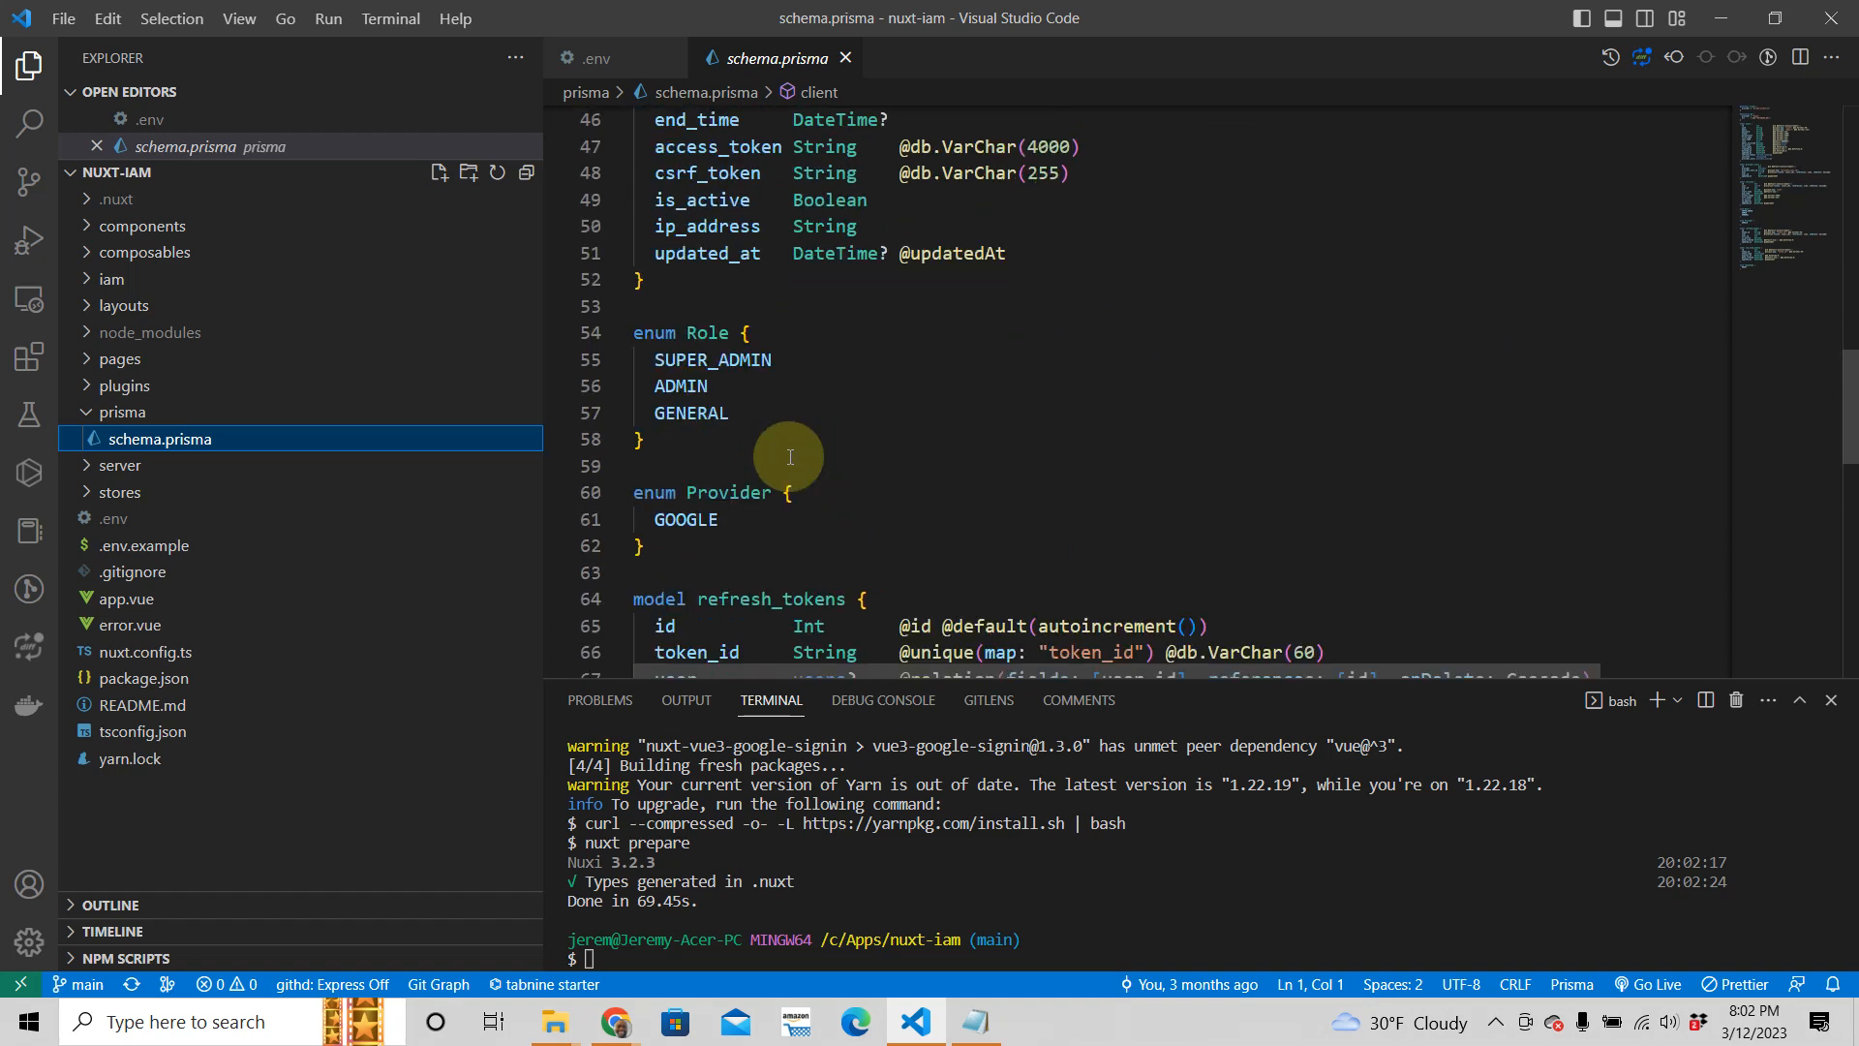
scroll("down", 3)
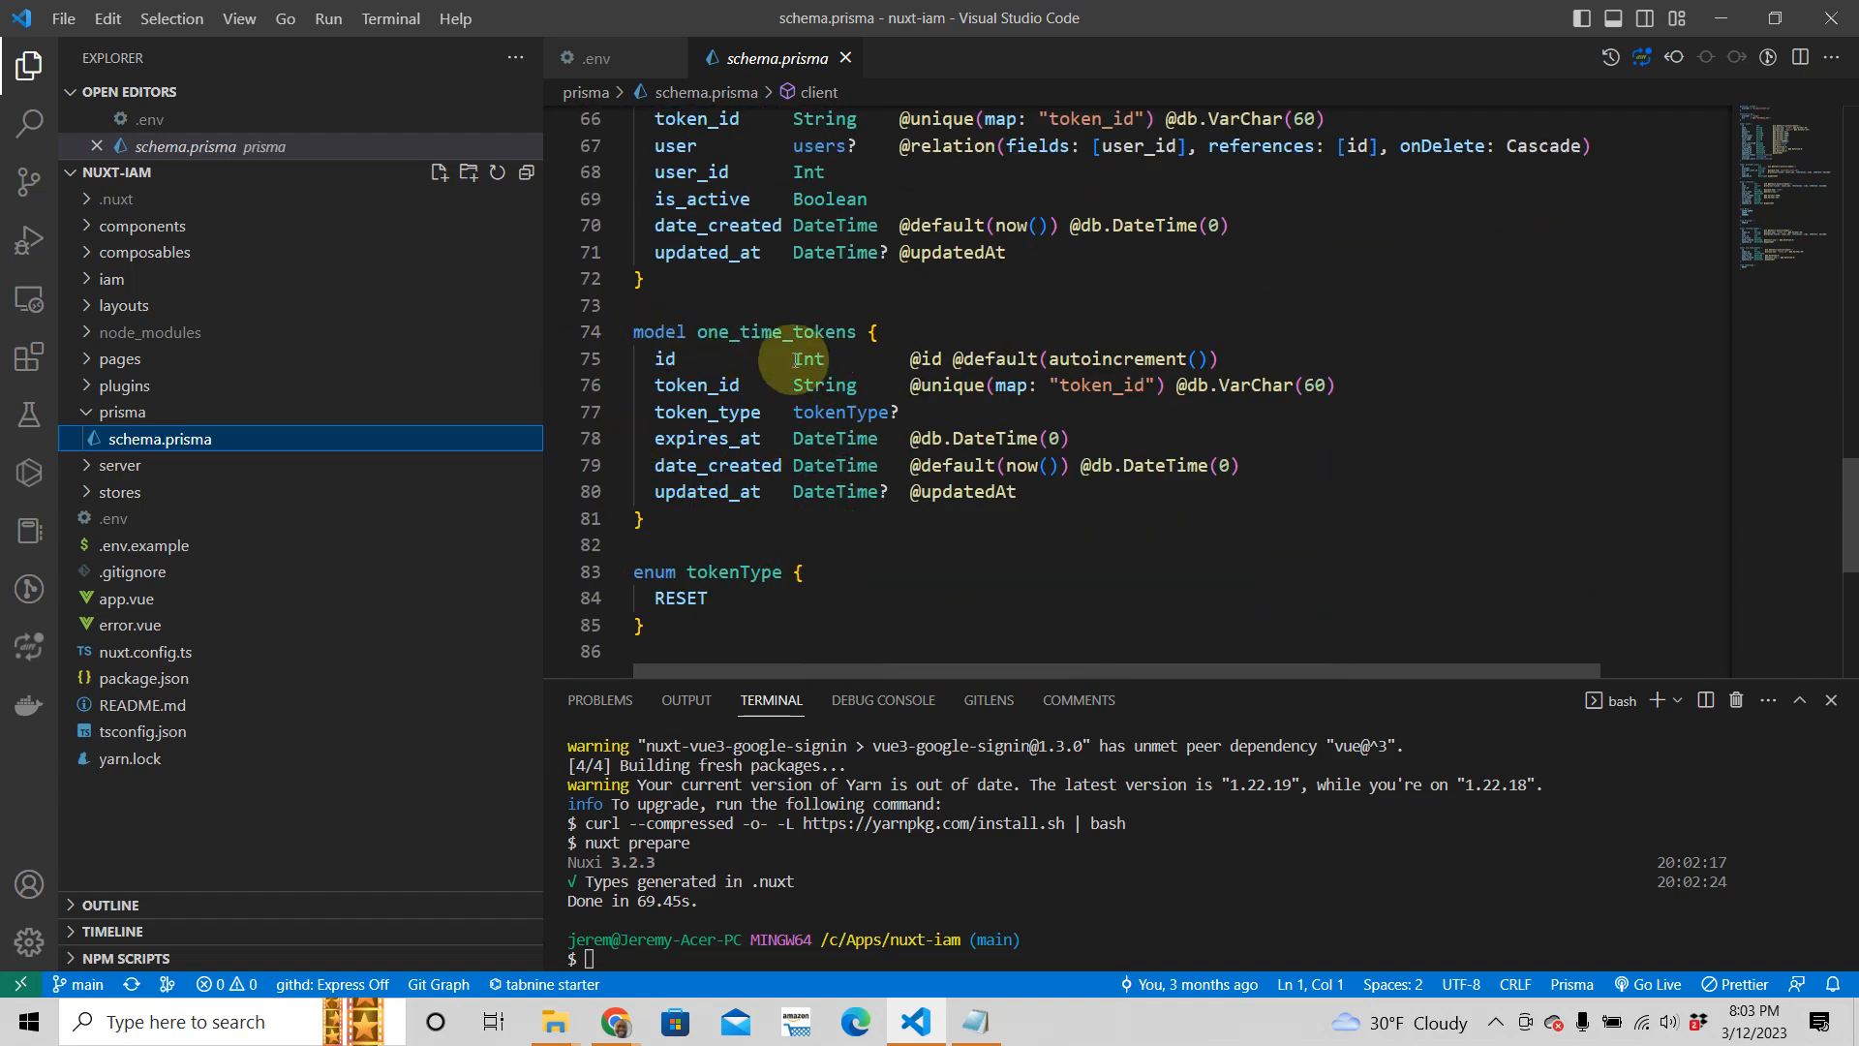
scroll("up", 3)
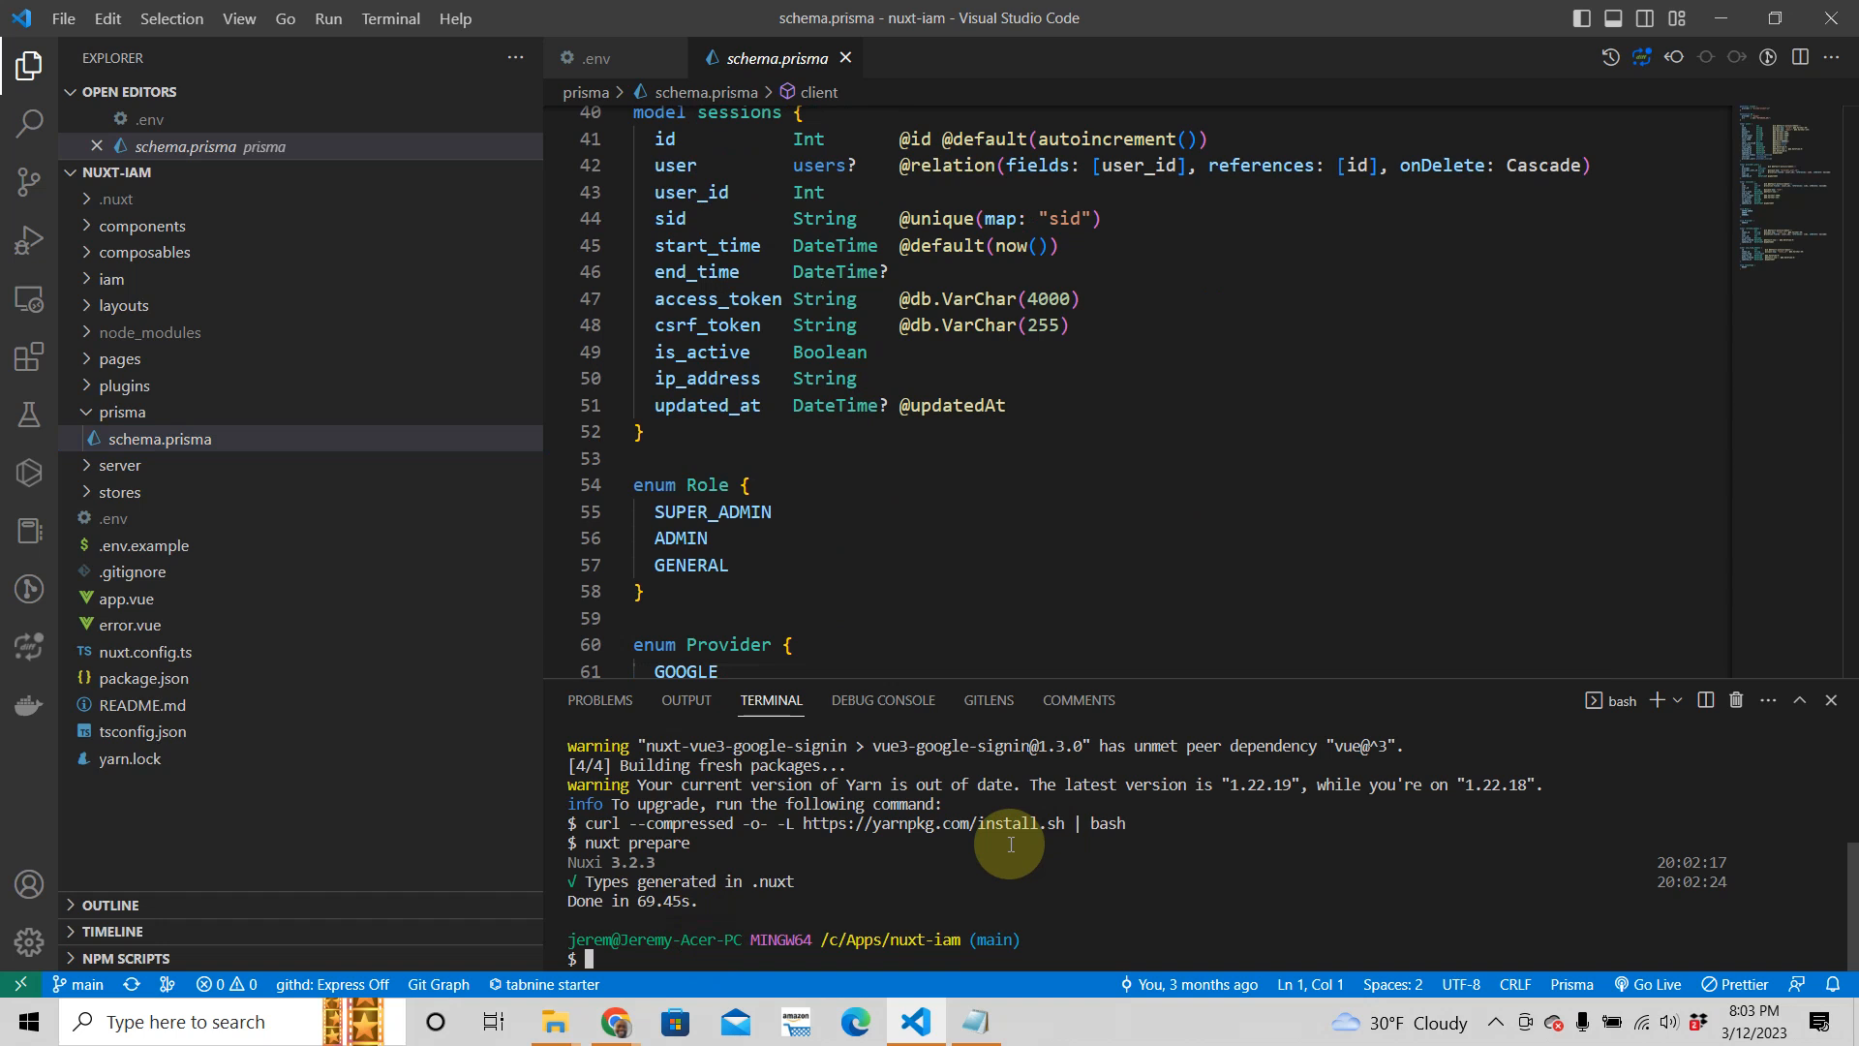
- Run npx prisma migrate dev in the terminal
type("npx p")
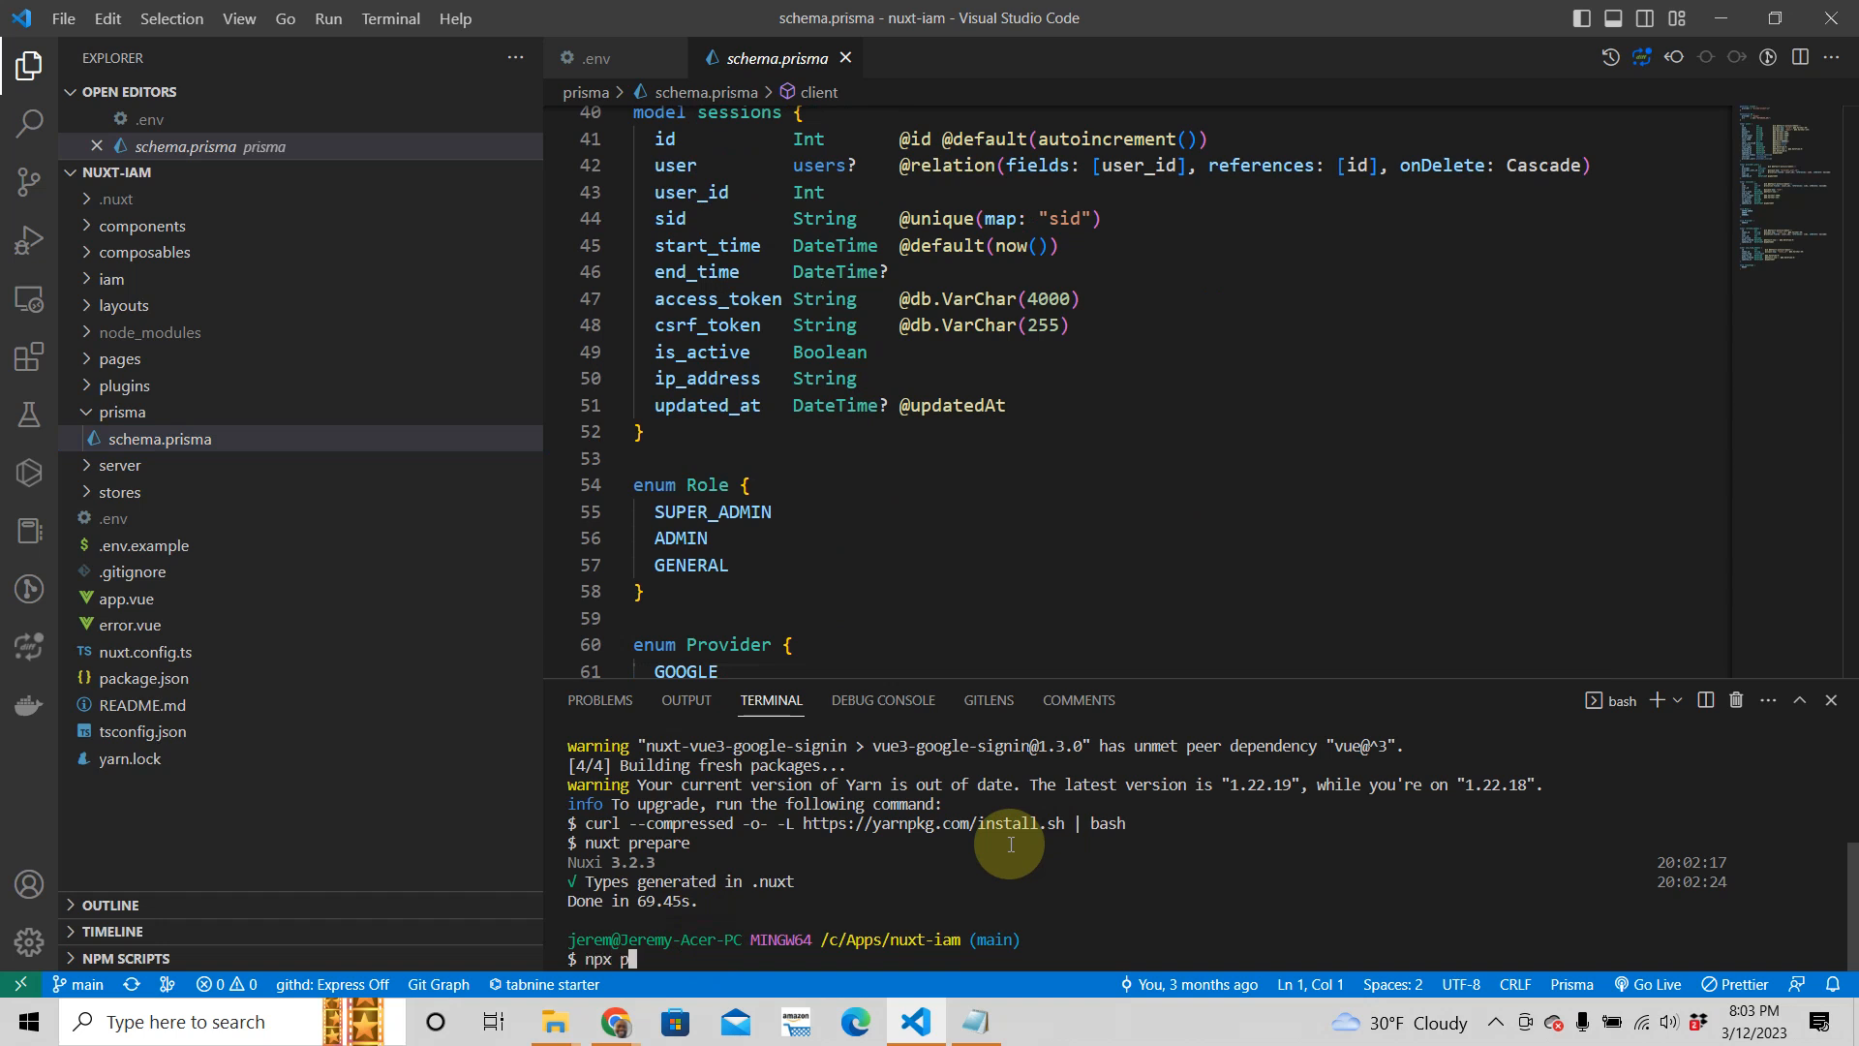
type("risma")
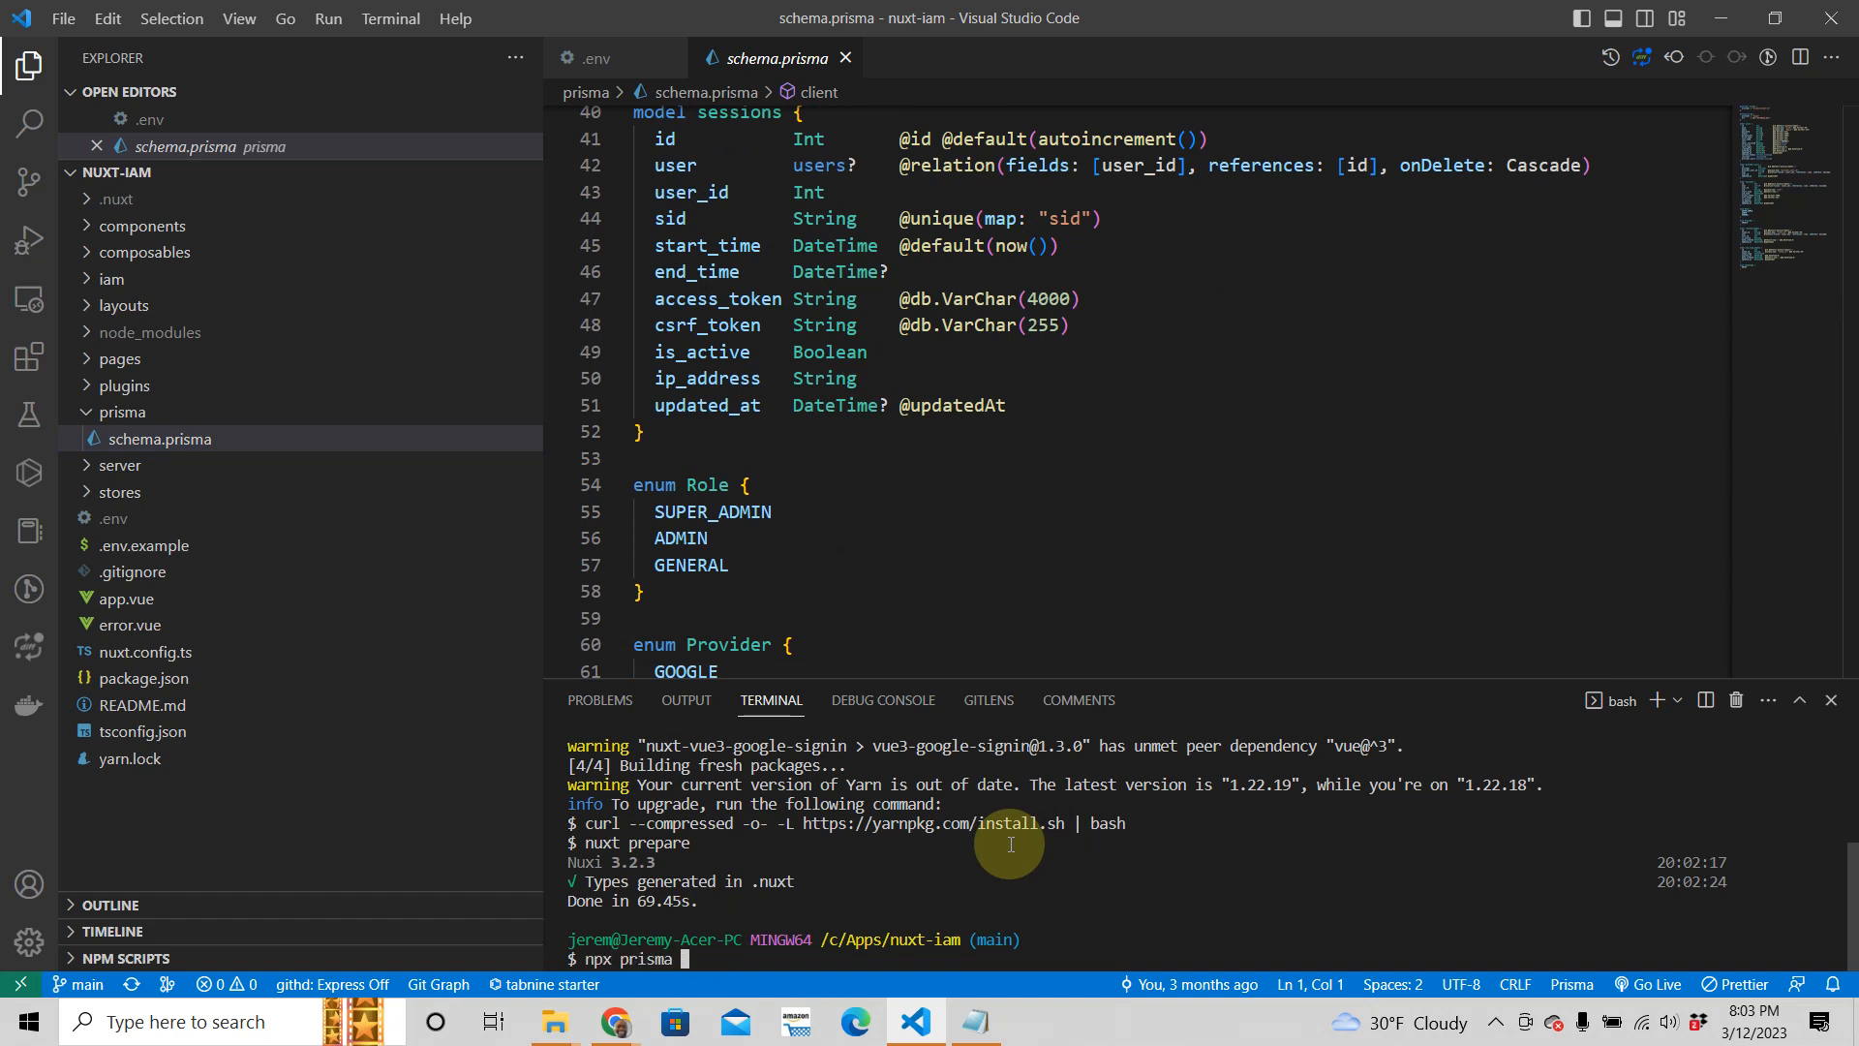
type("migrate")
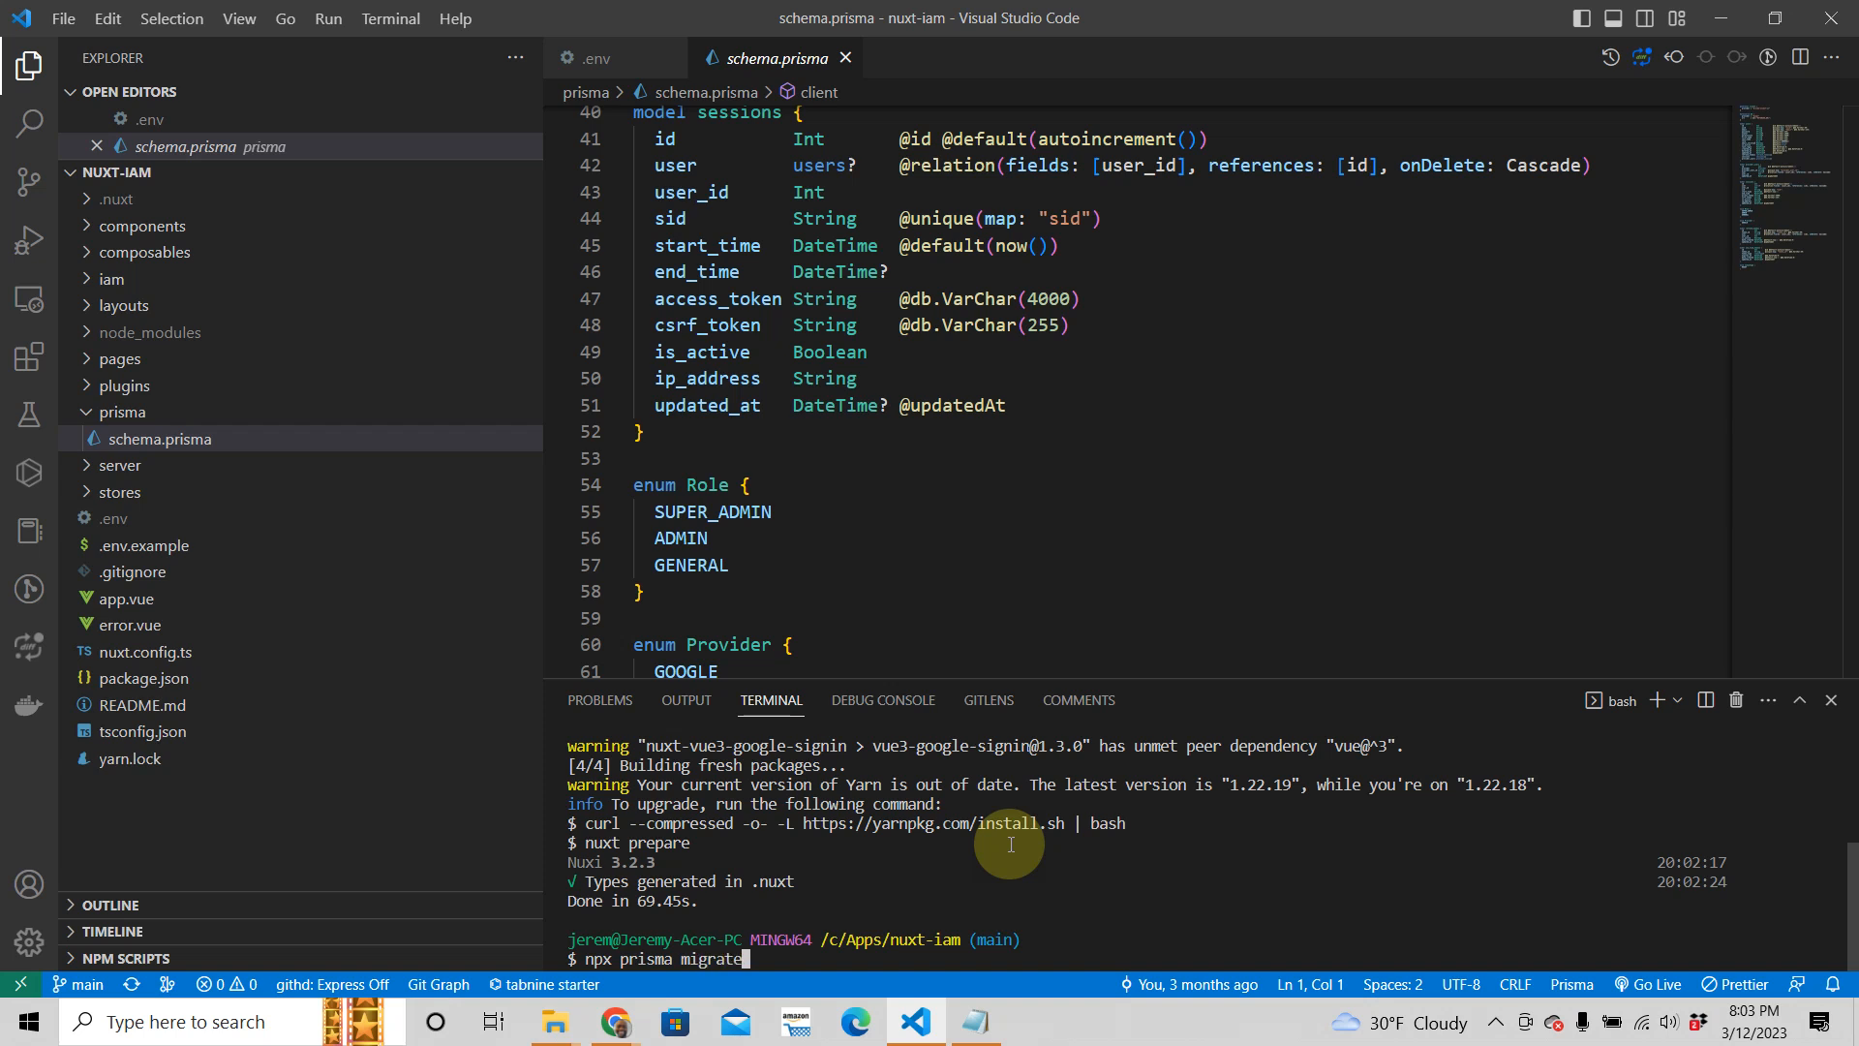
type("dev")
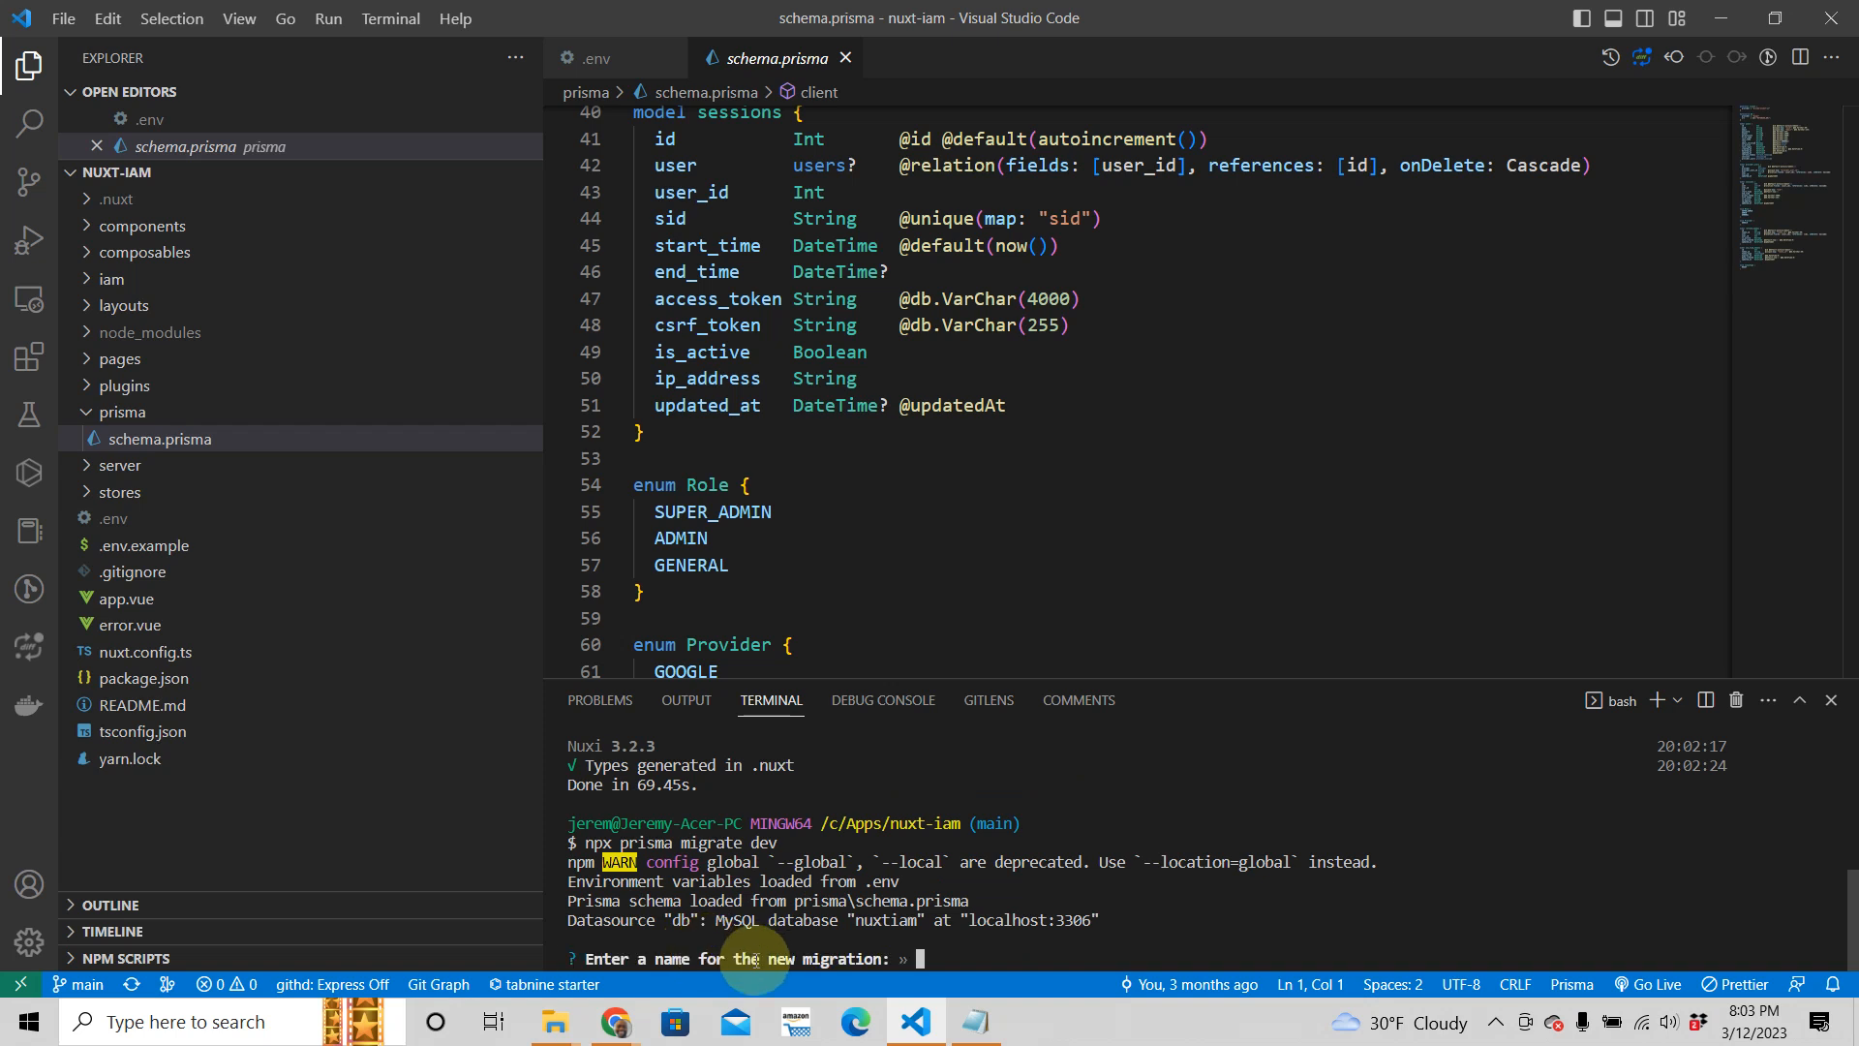
mouse_move(935, 955)
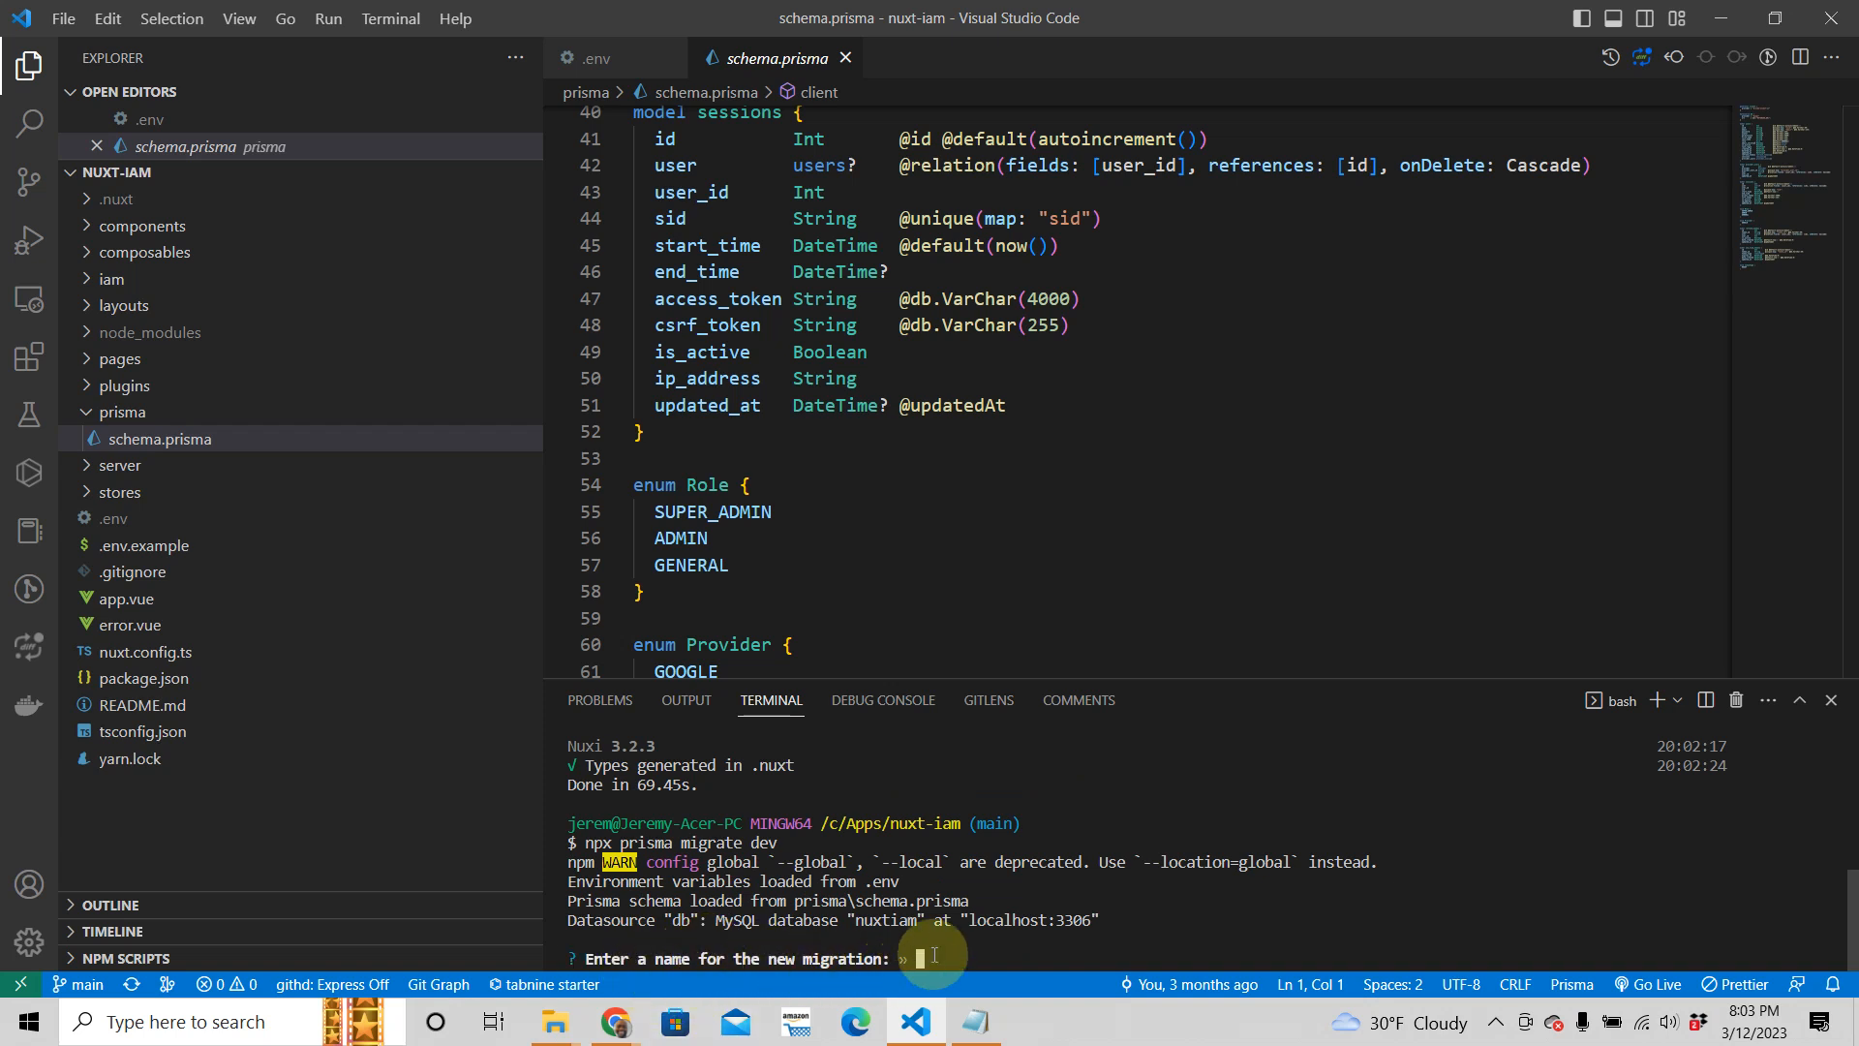
- Name the migration init_migration and apply it to the nuxtiam database
type("in")
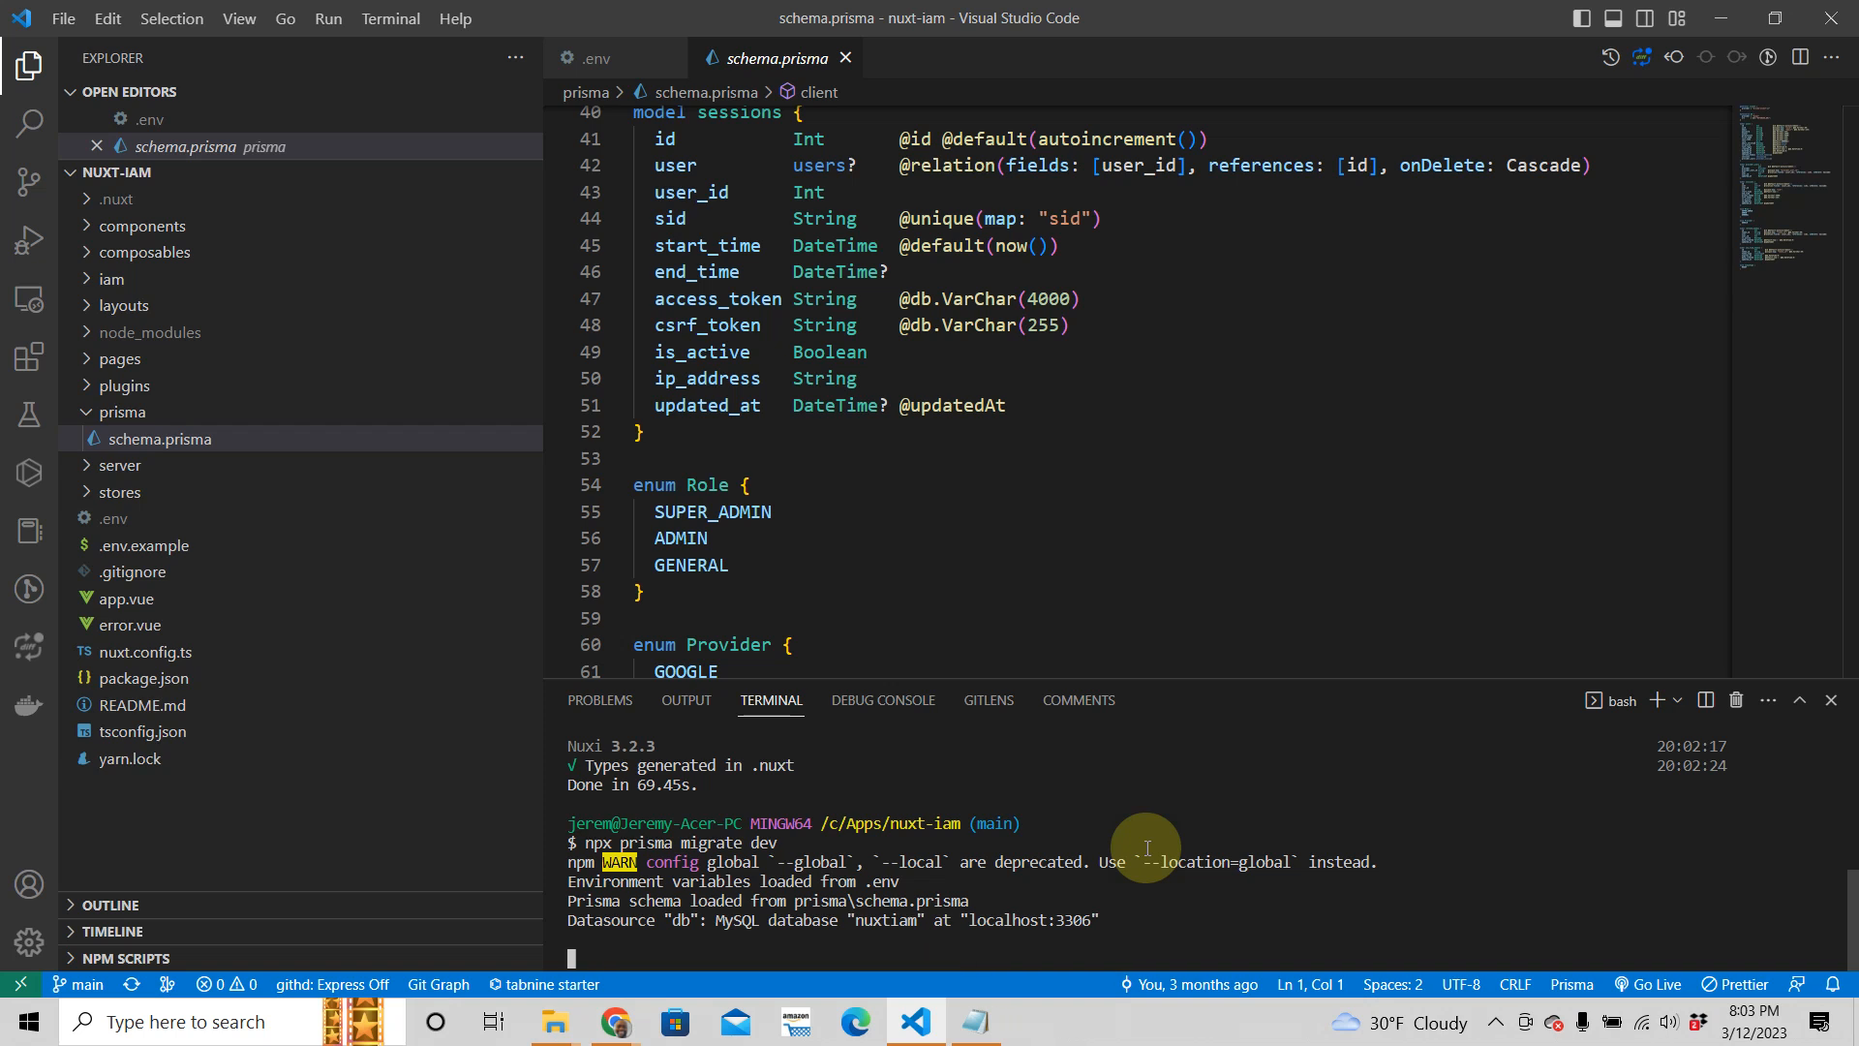
type("init_migrat")
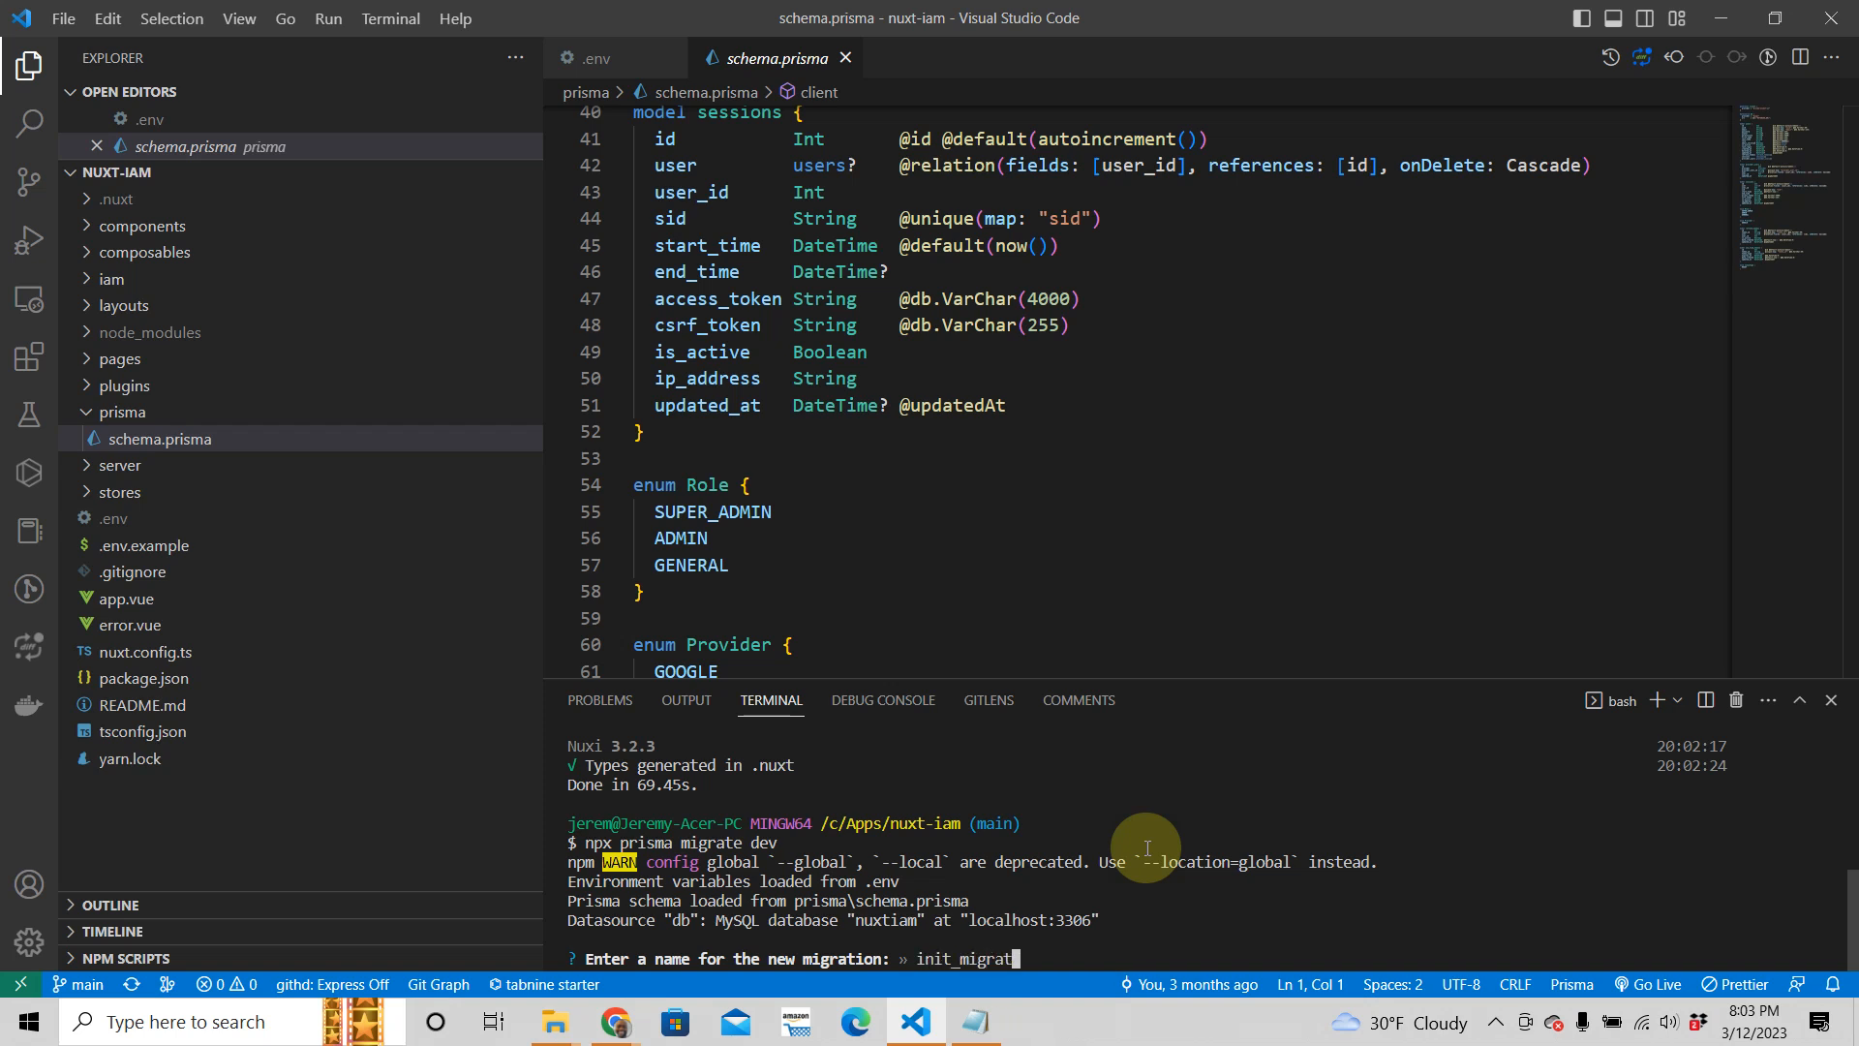
type("ion")
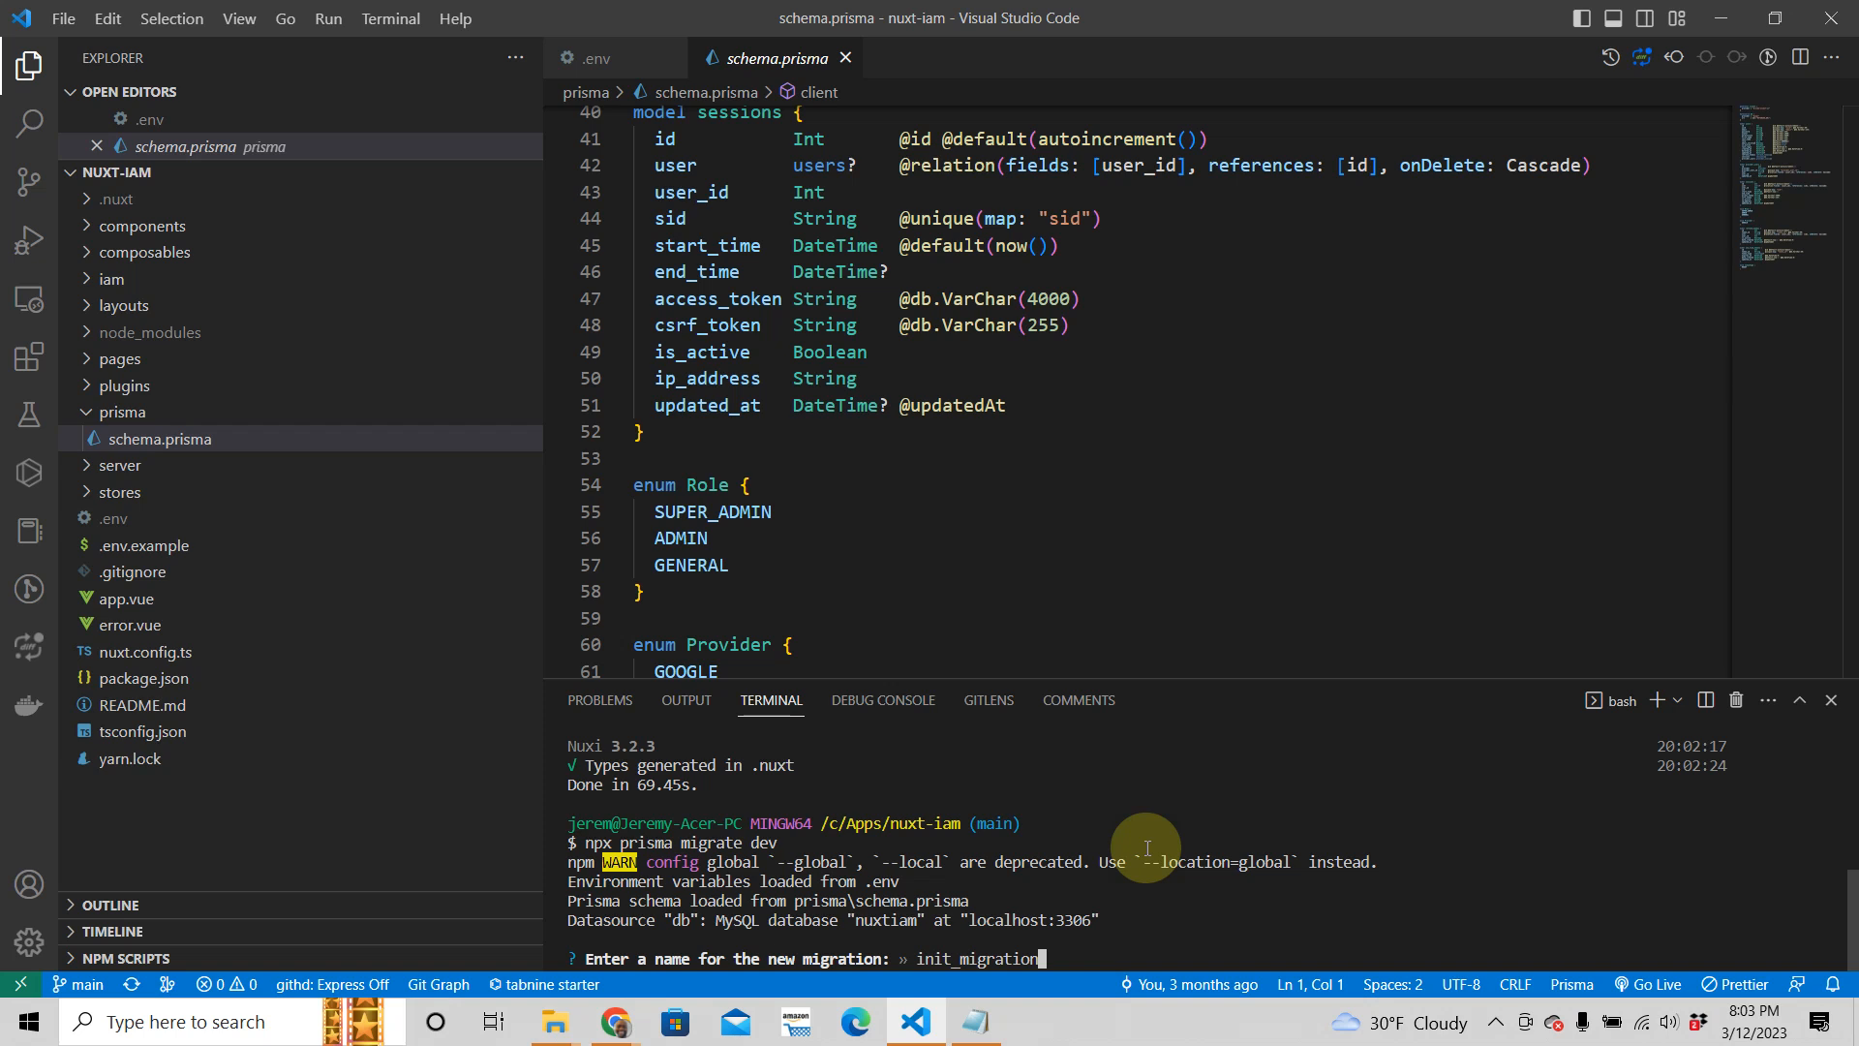
key("Enter")
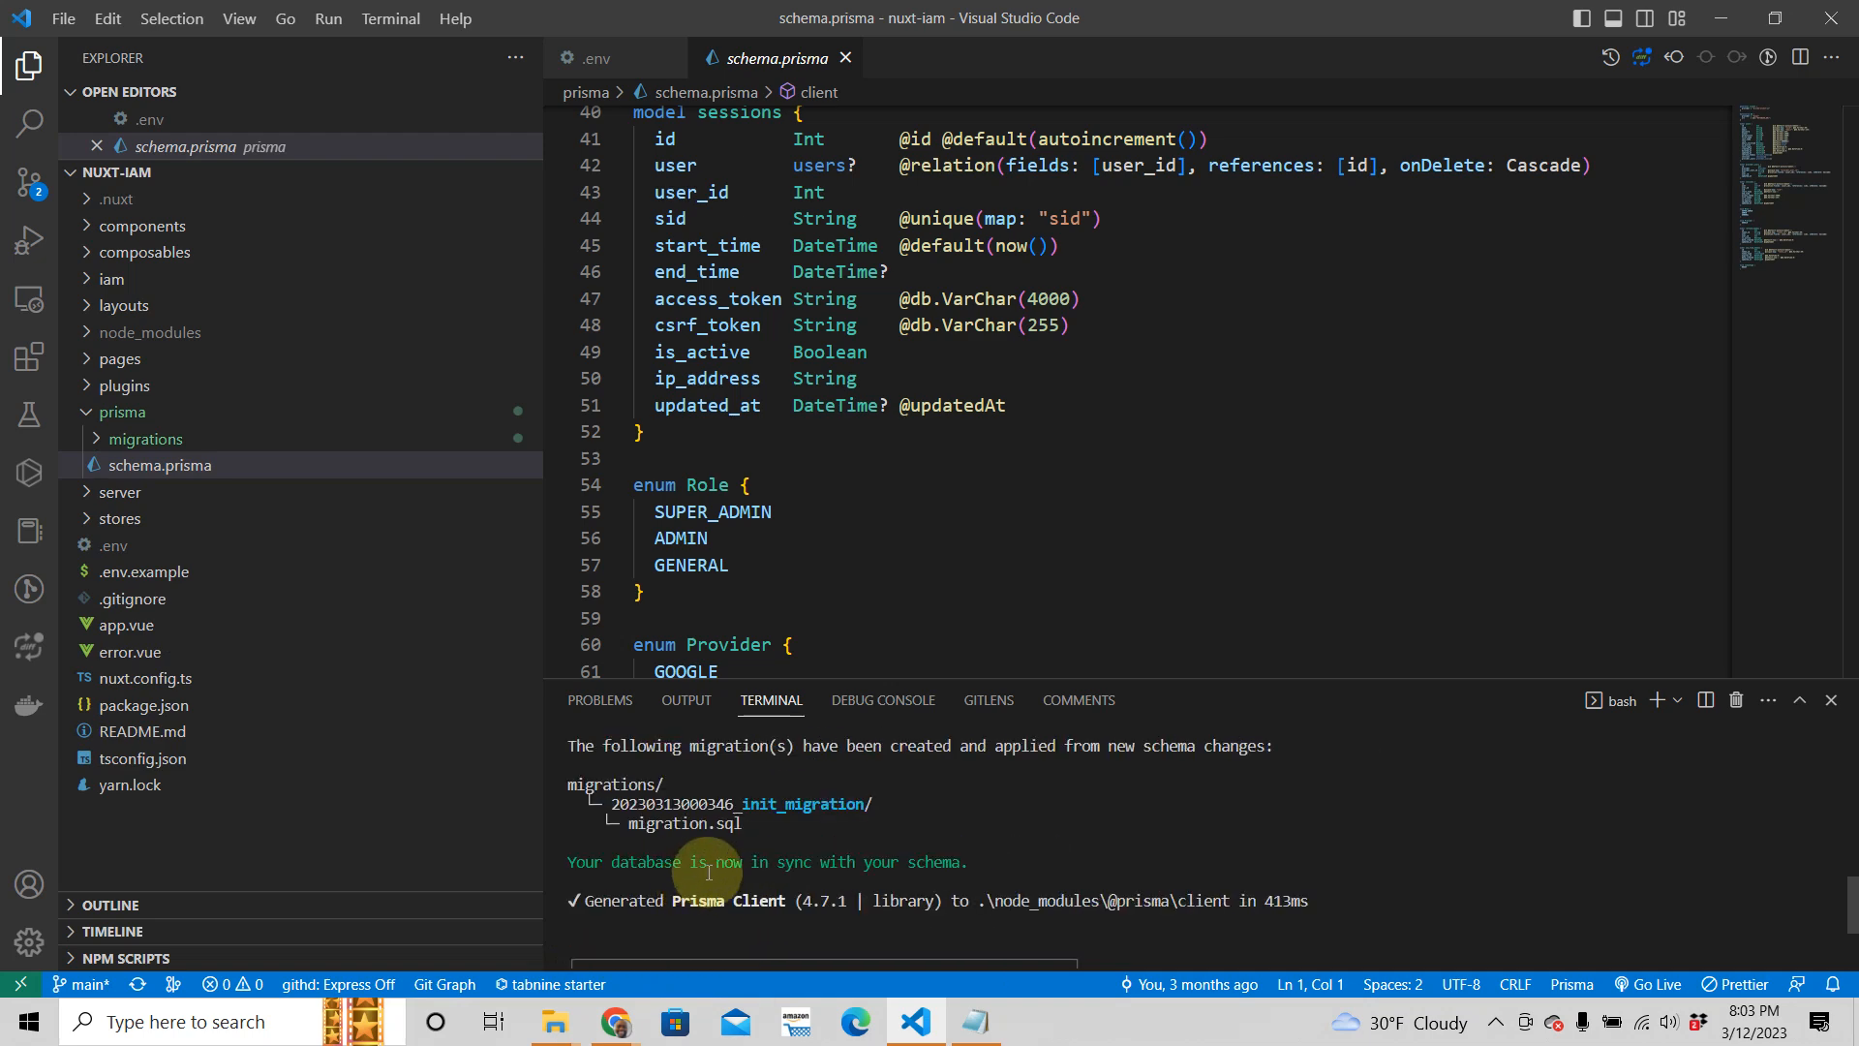
mouse_move(951, 875)
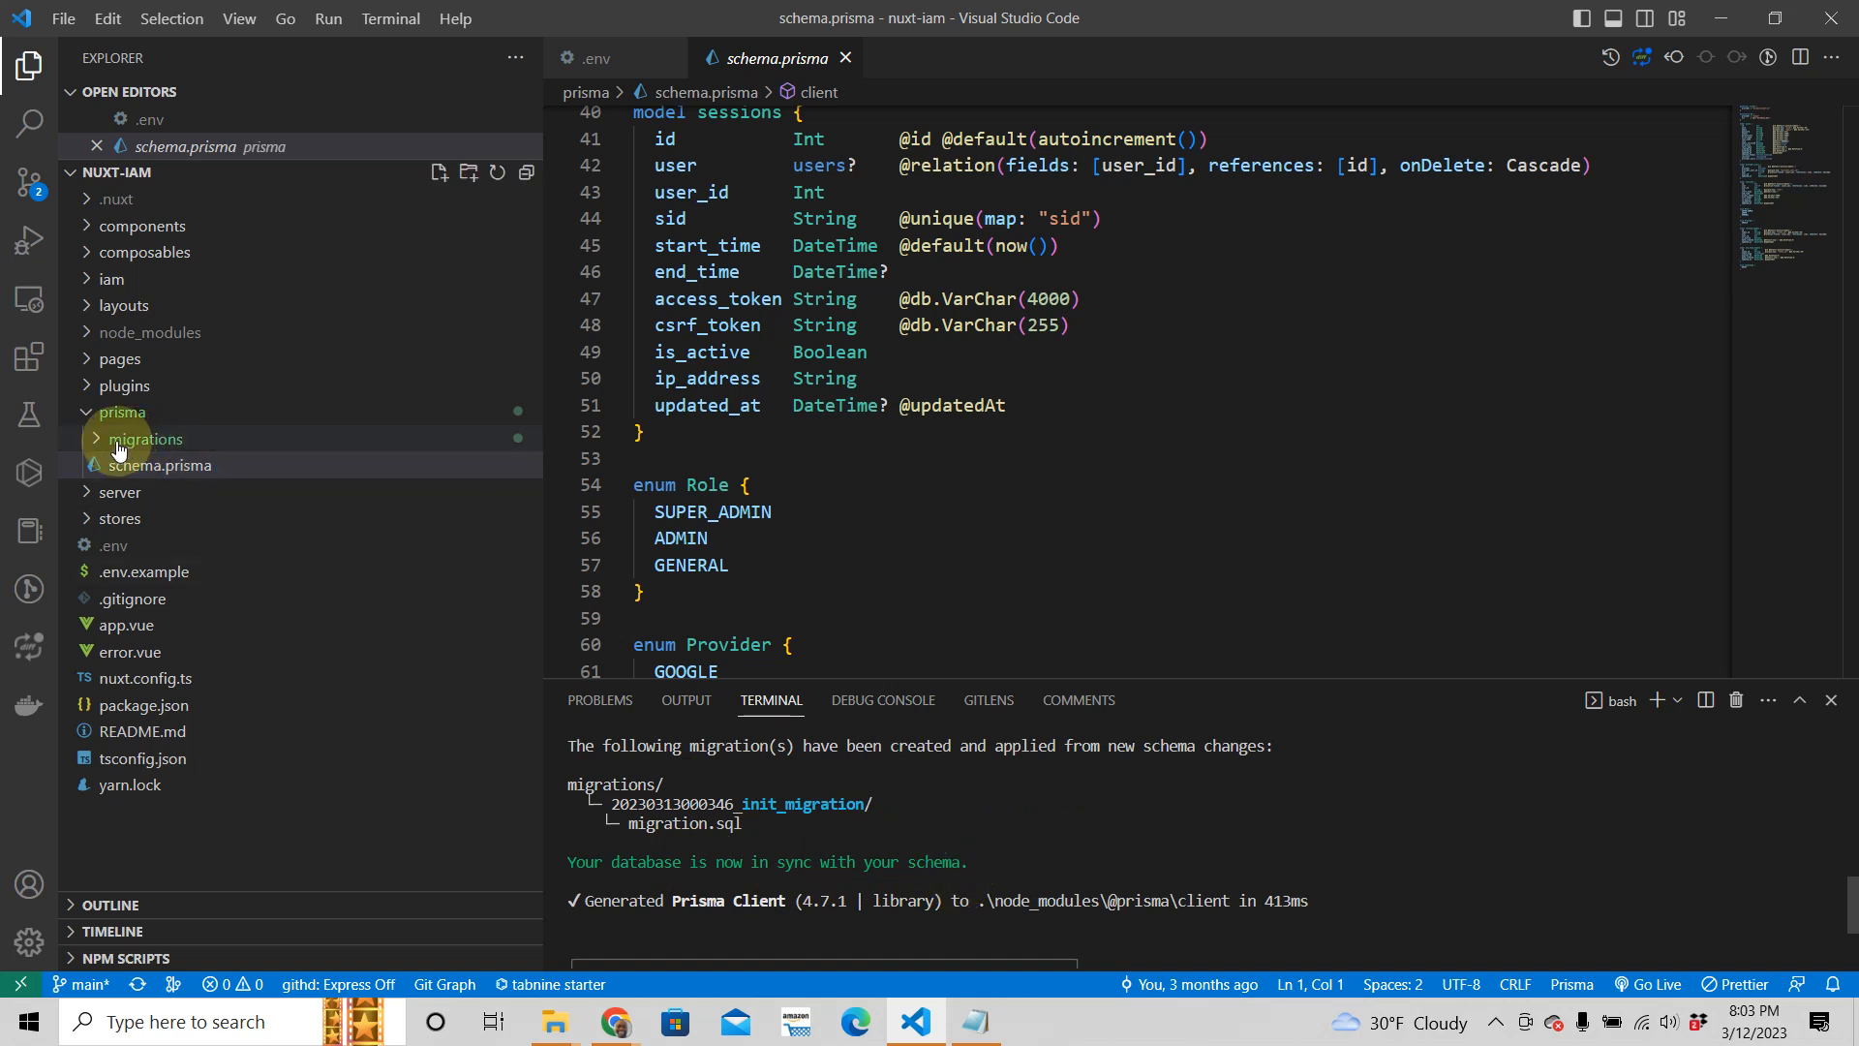
- Review the CREATE TABLE statements in prisma/migrations' migration.sql, then close it
left_click(147, 438)
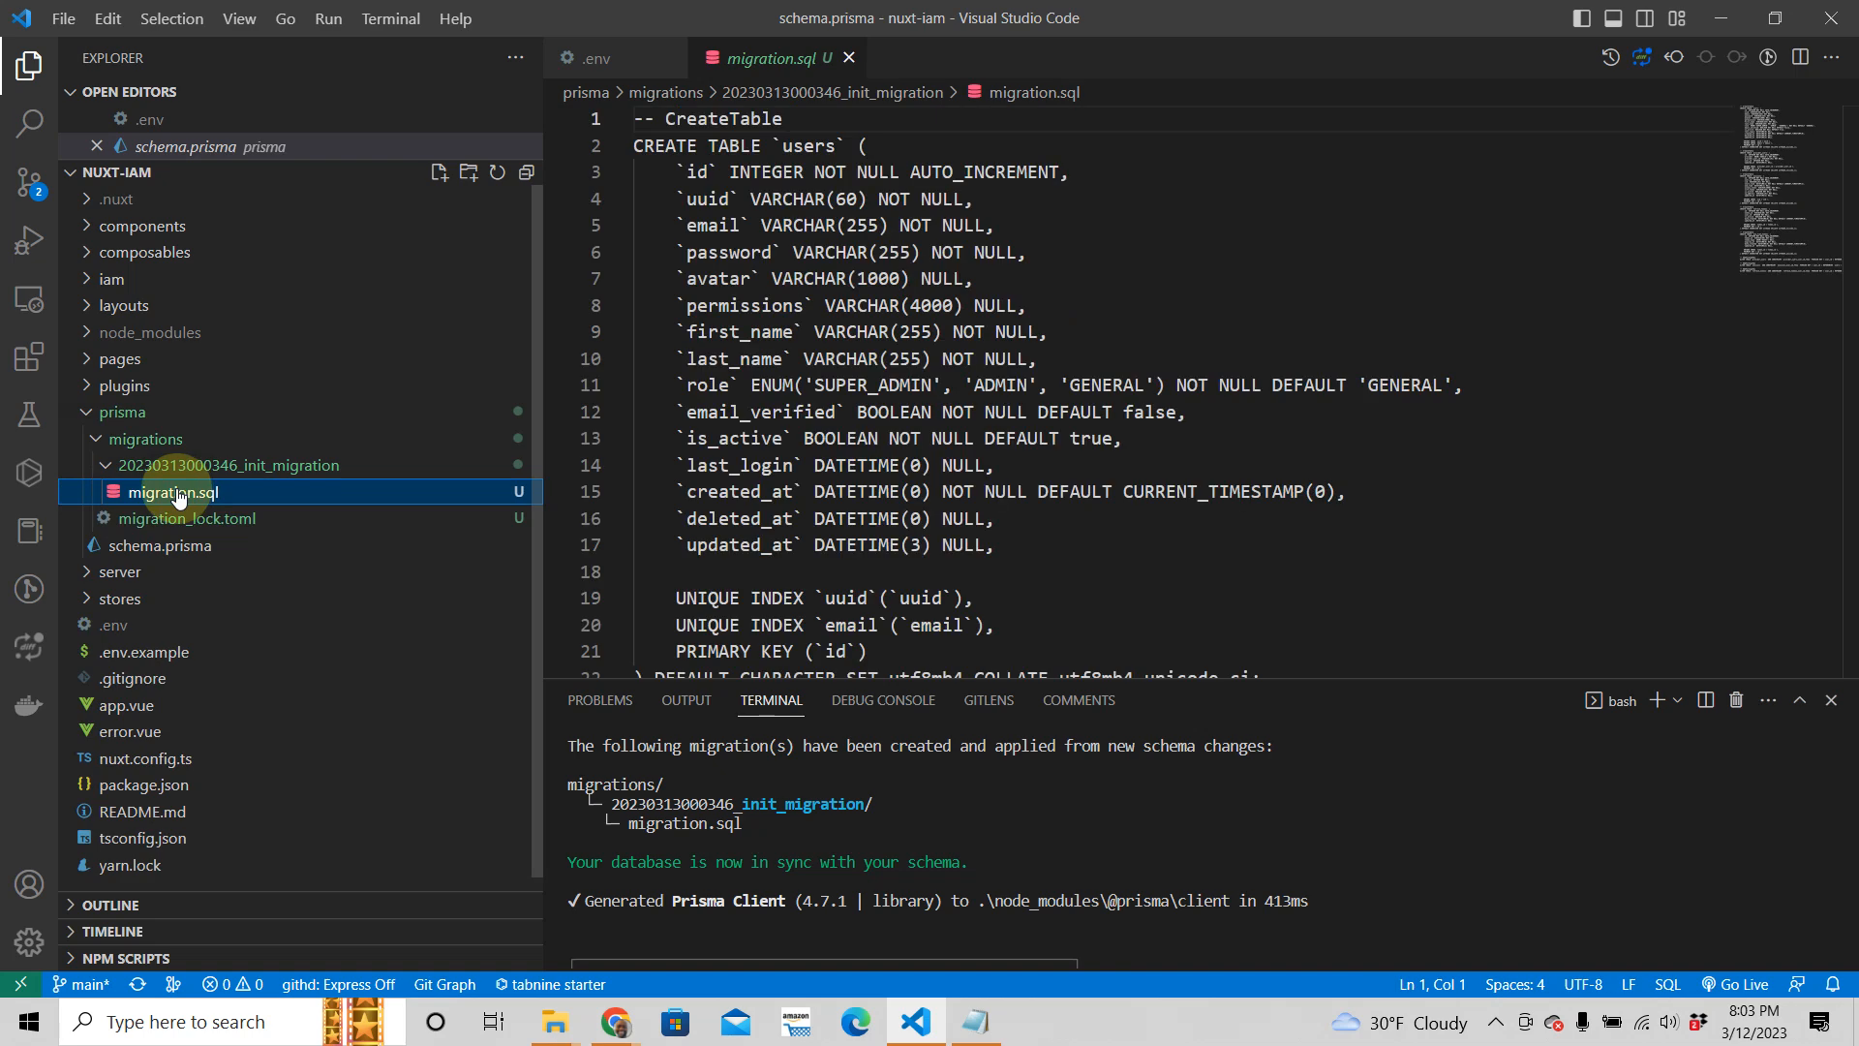
left_click(95, 437)
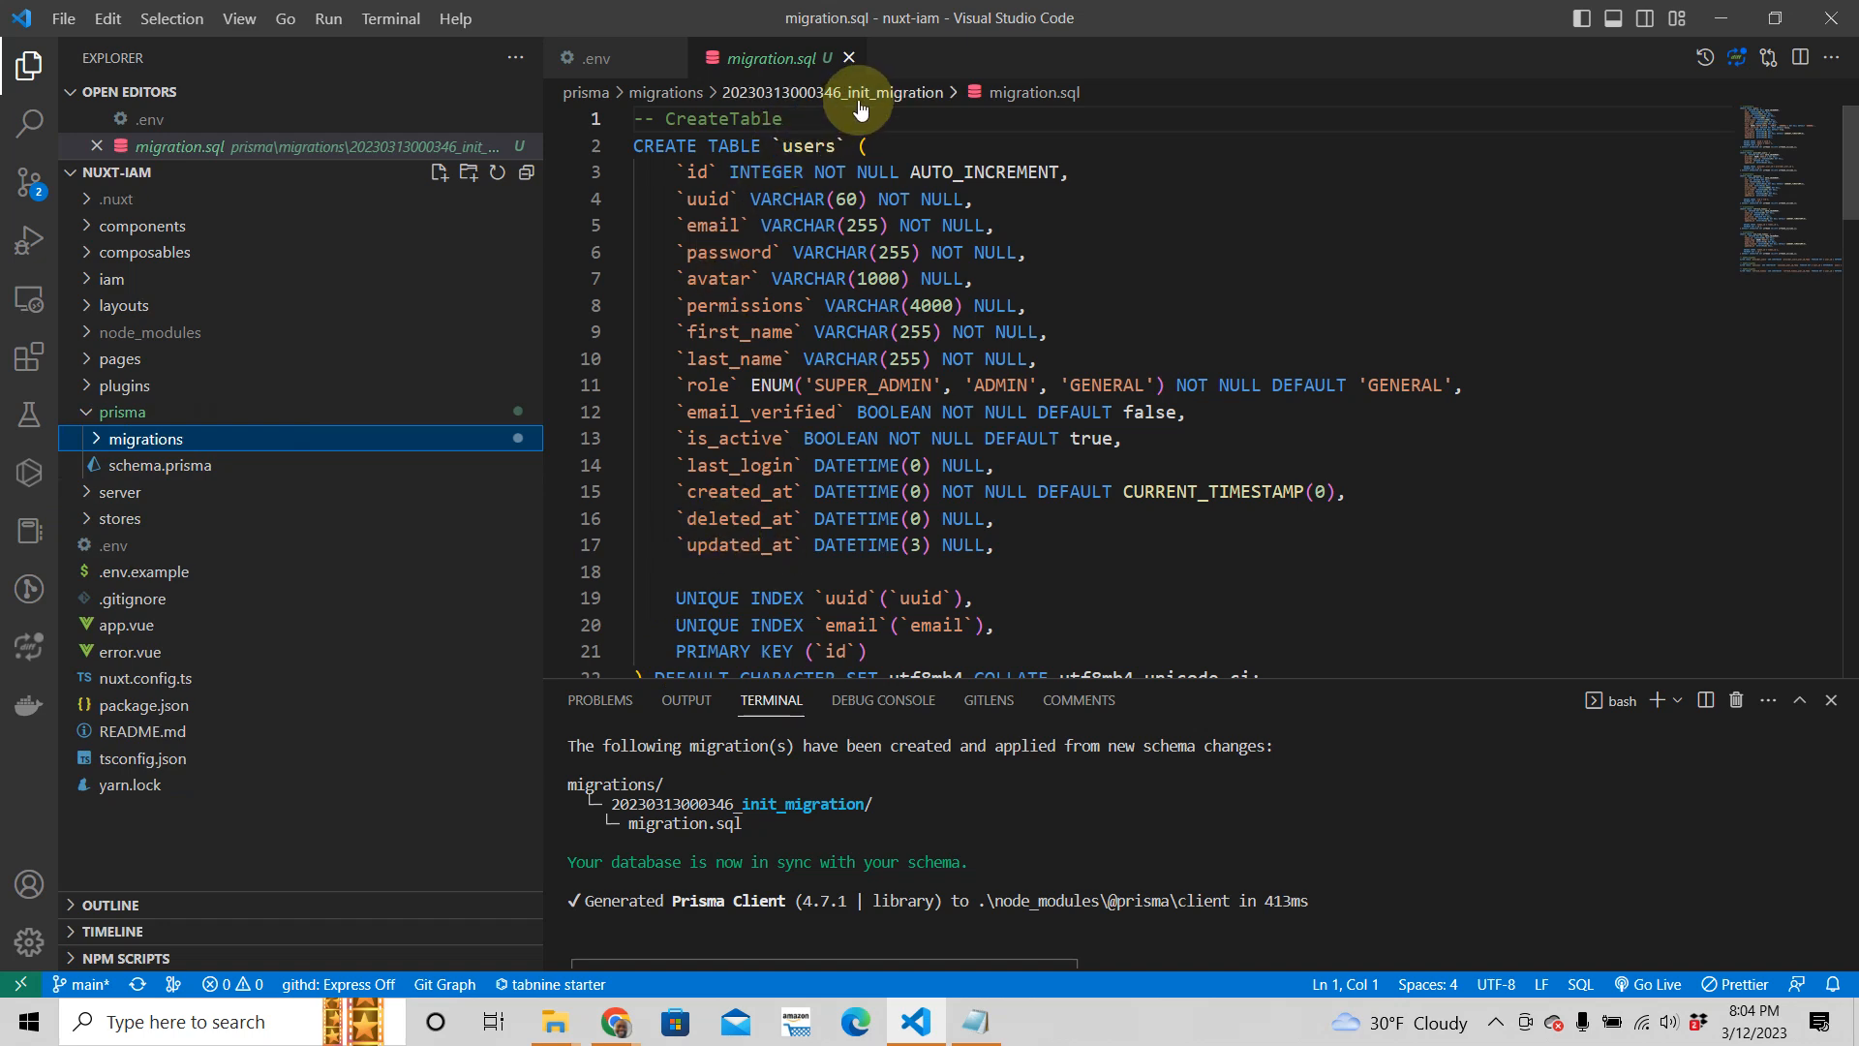
mouse_move(774, 385)
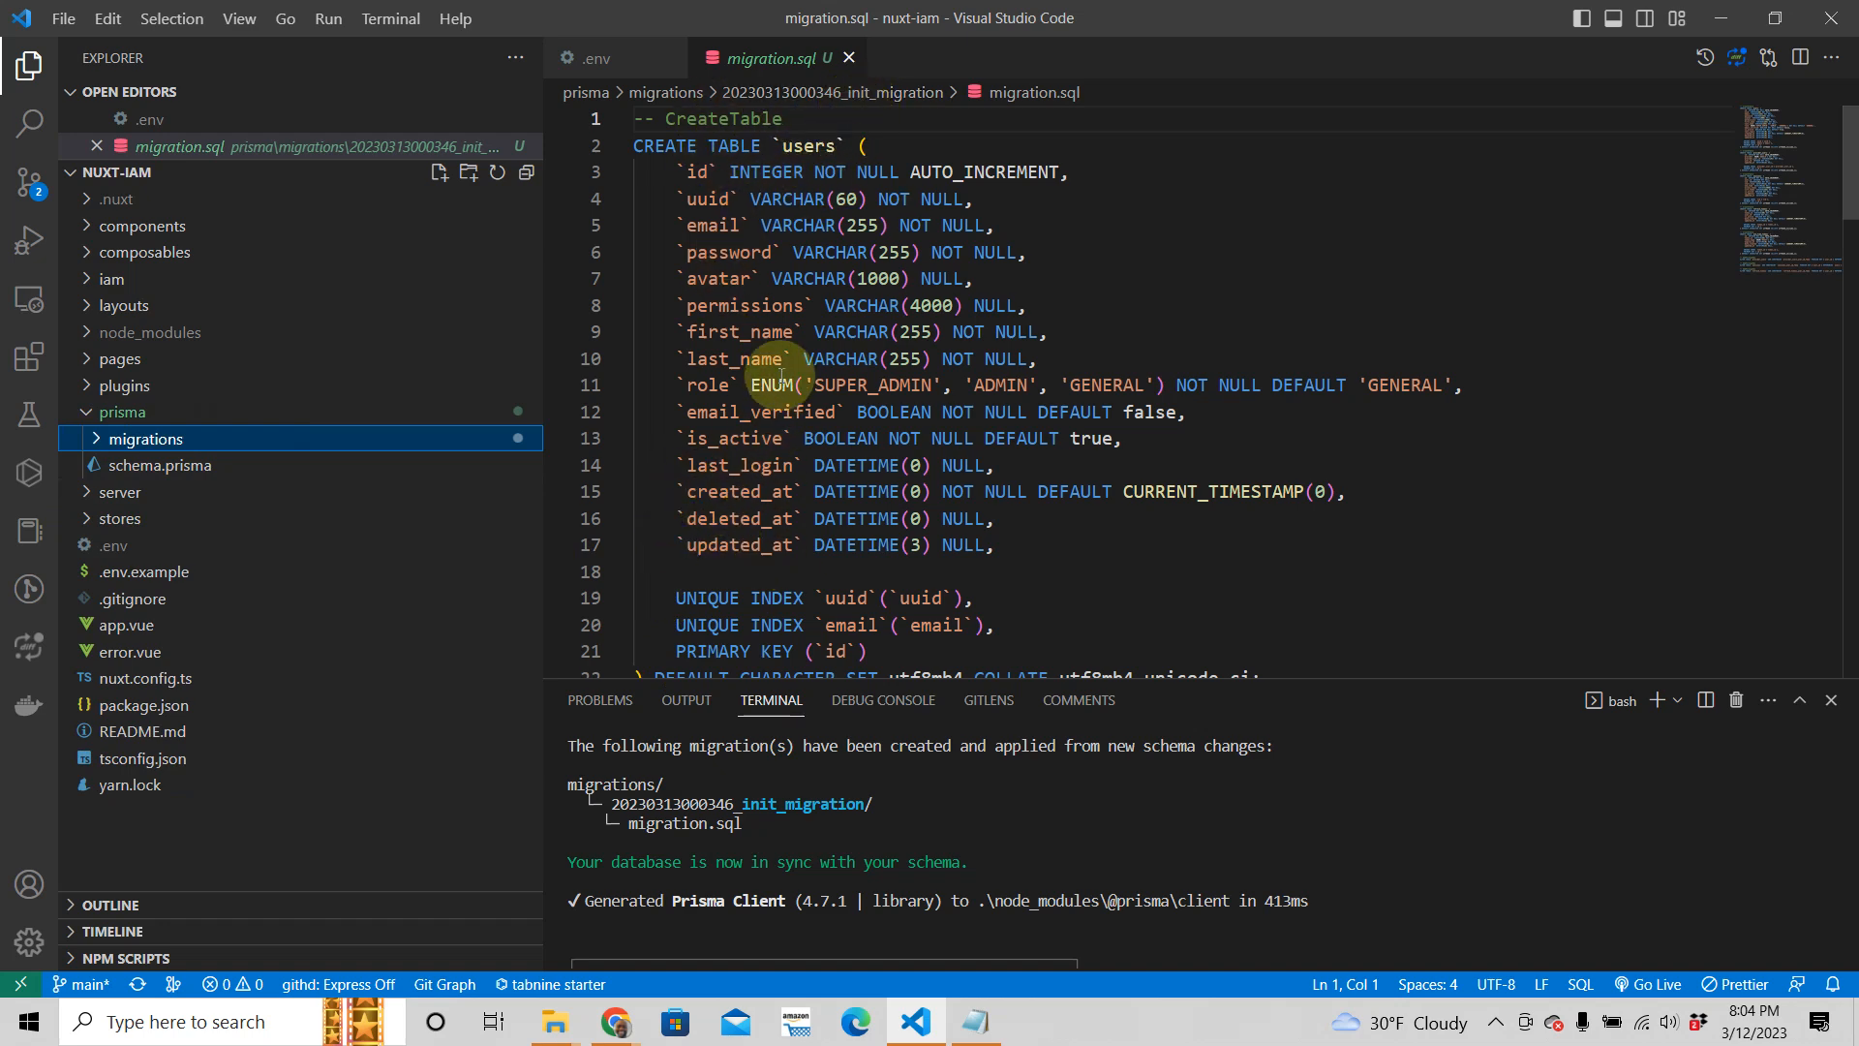
mouse_move(849, 60)
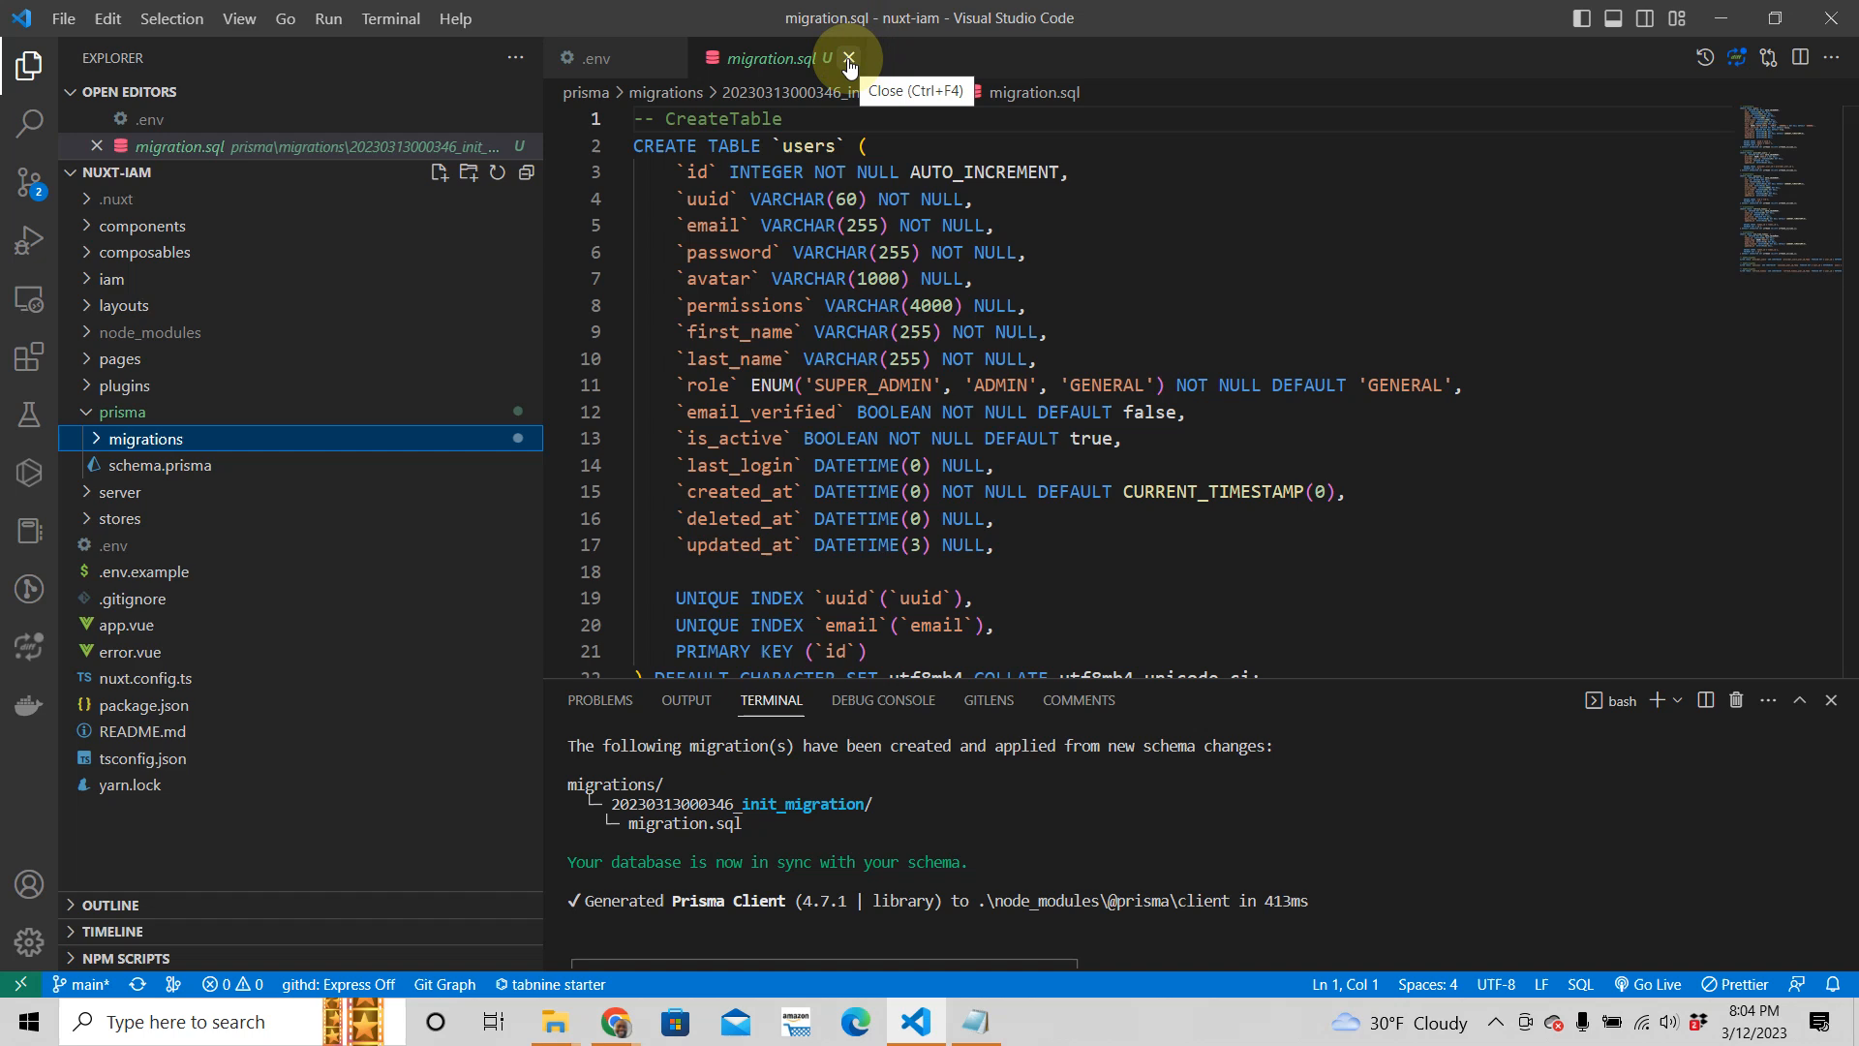
left_click(855, 56)
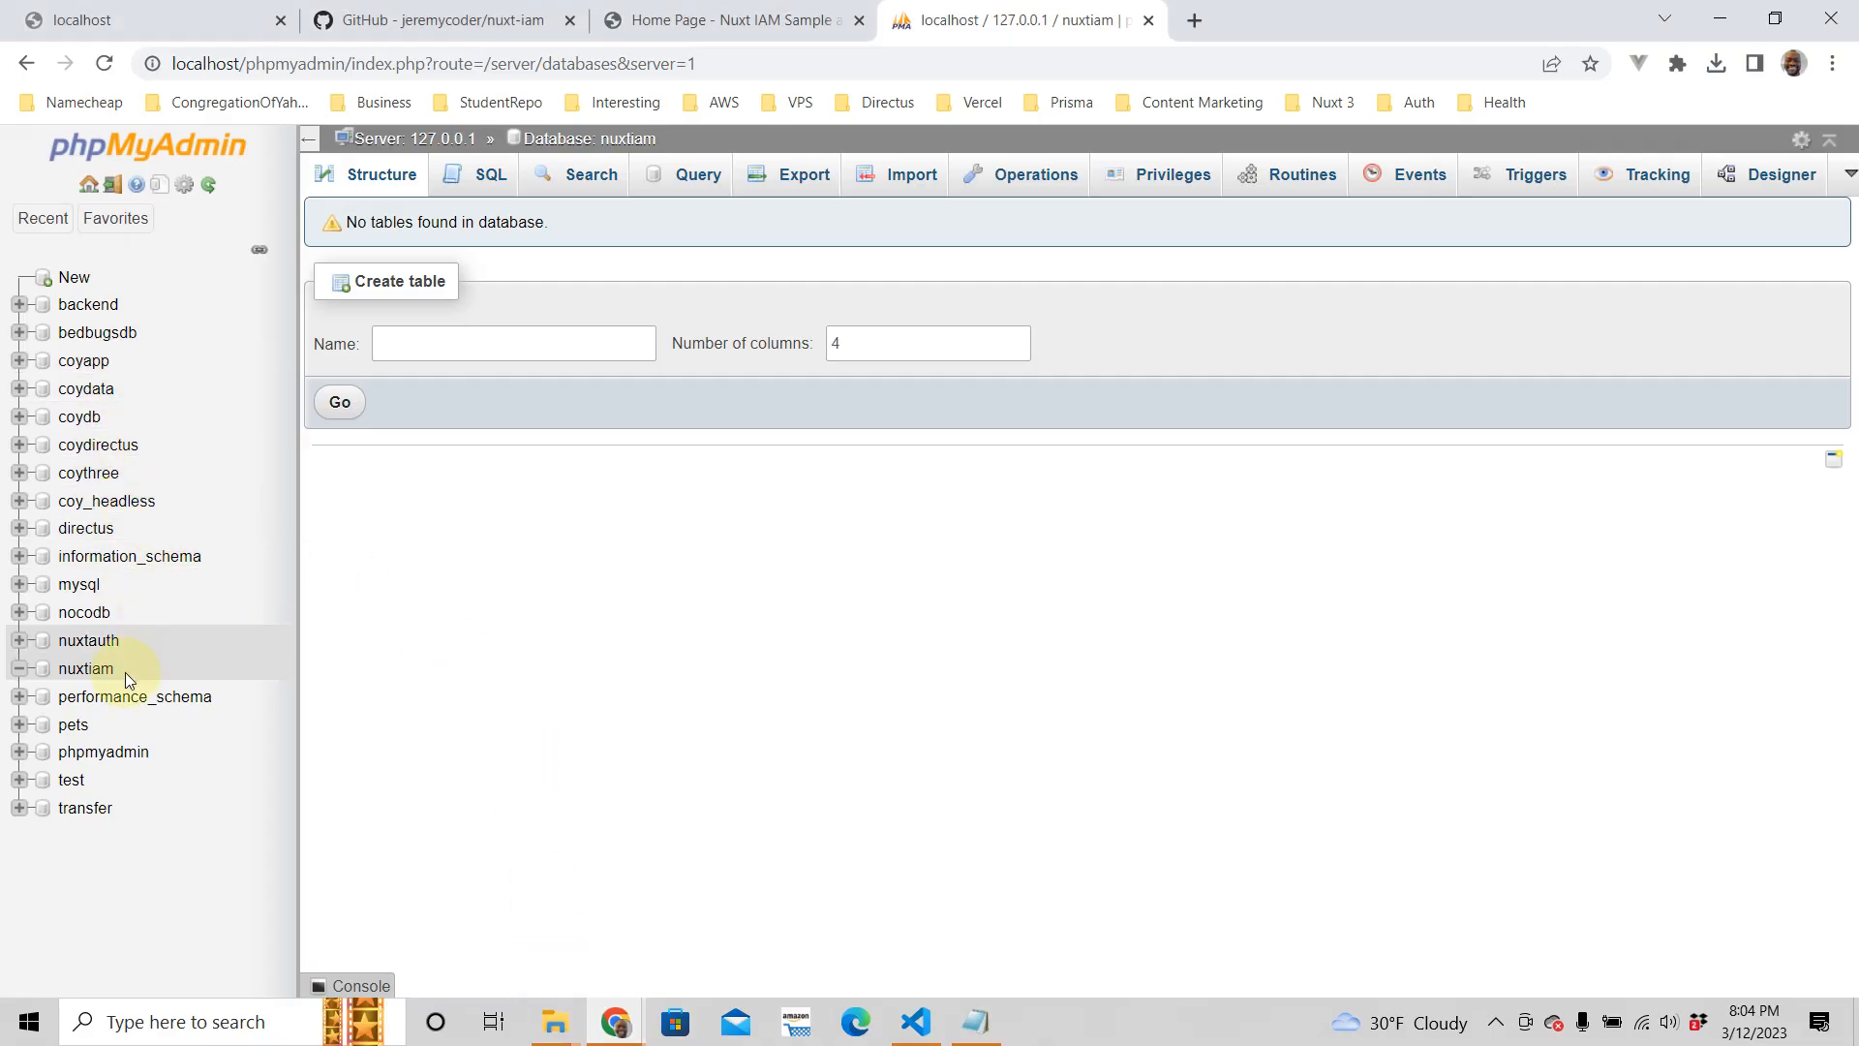
- View the nuxtiam database's six new tables in phpMyAdmin, then return to the editor
left_click(85, 668)
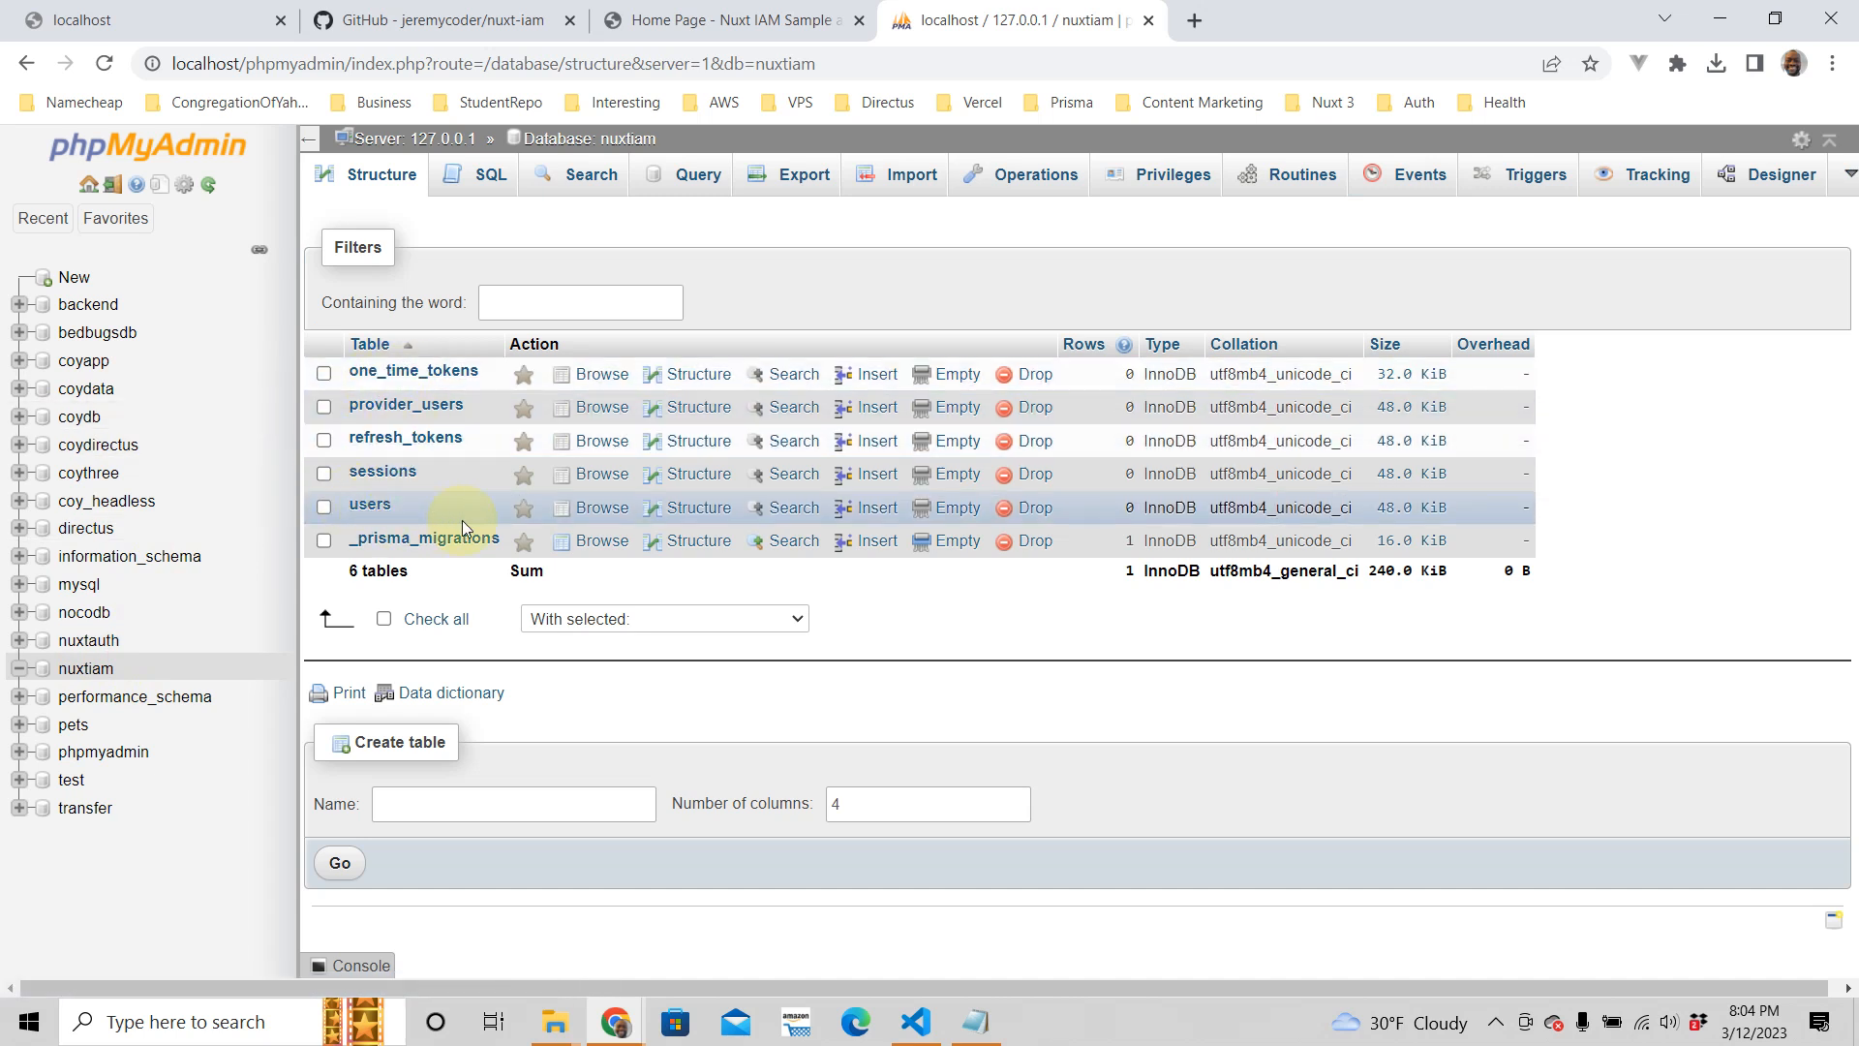
mouse_move(393, 477)
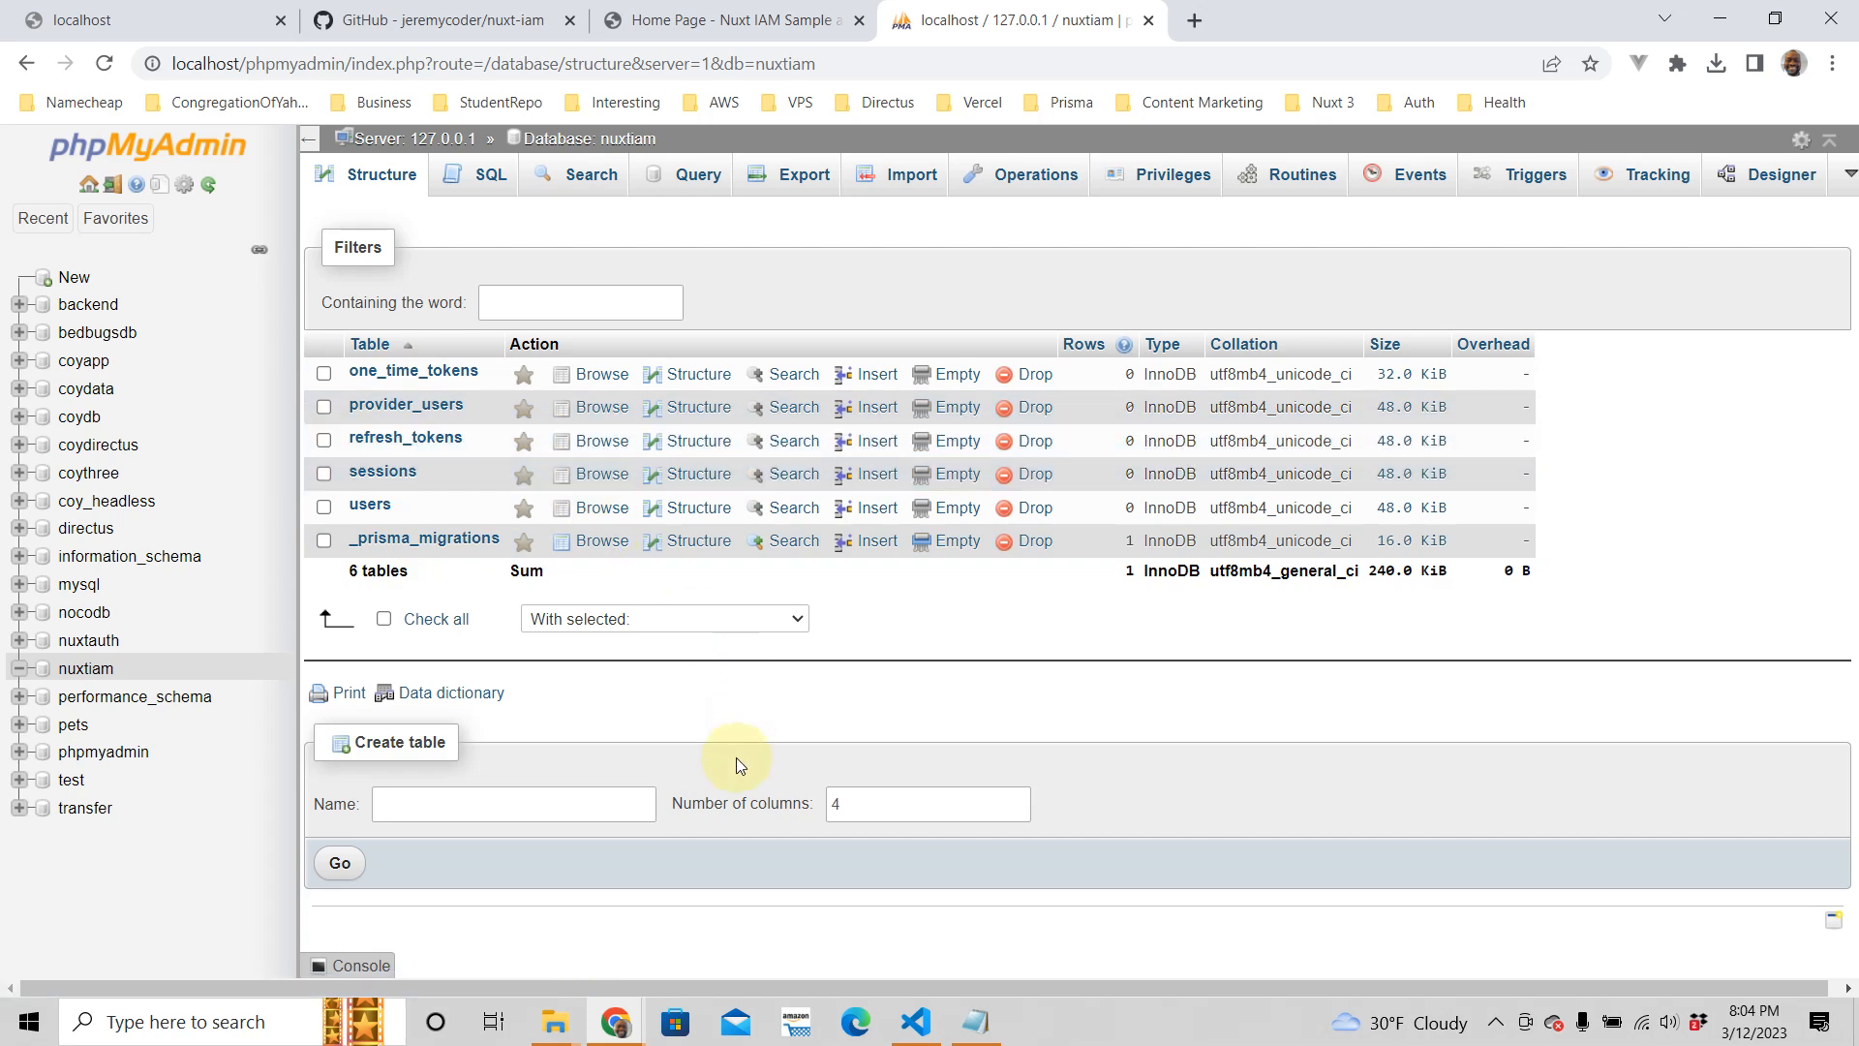
mouse_move(763, 778)
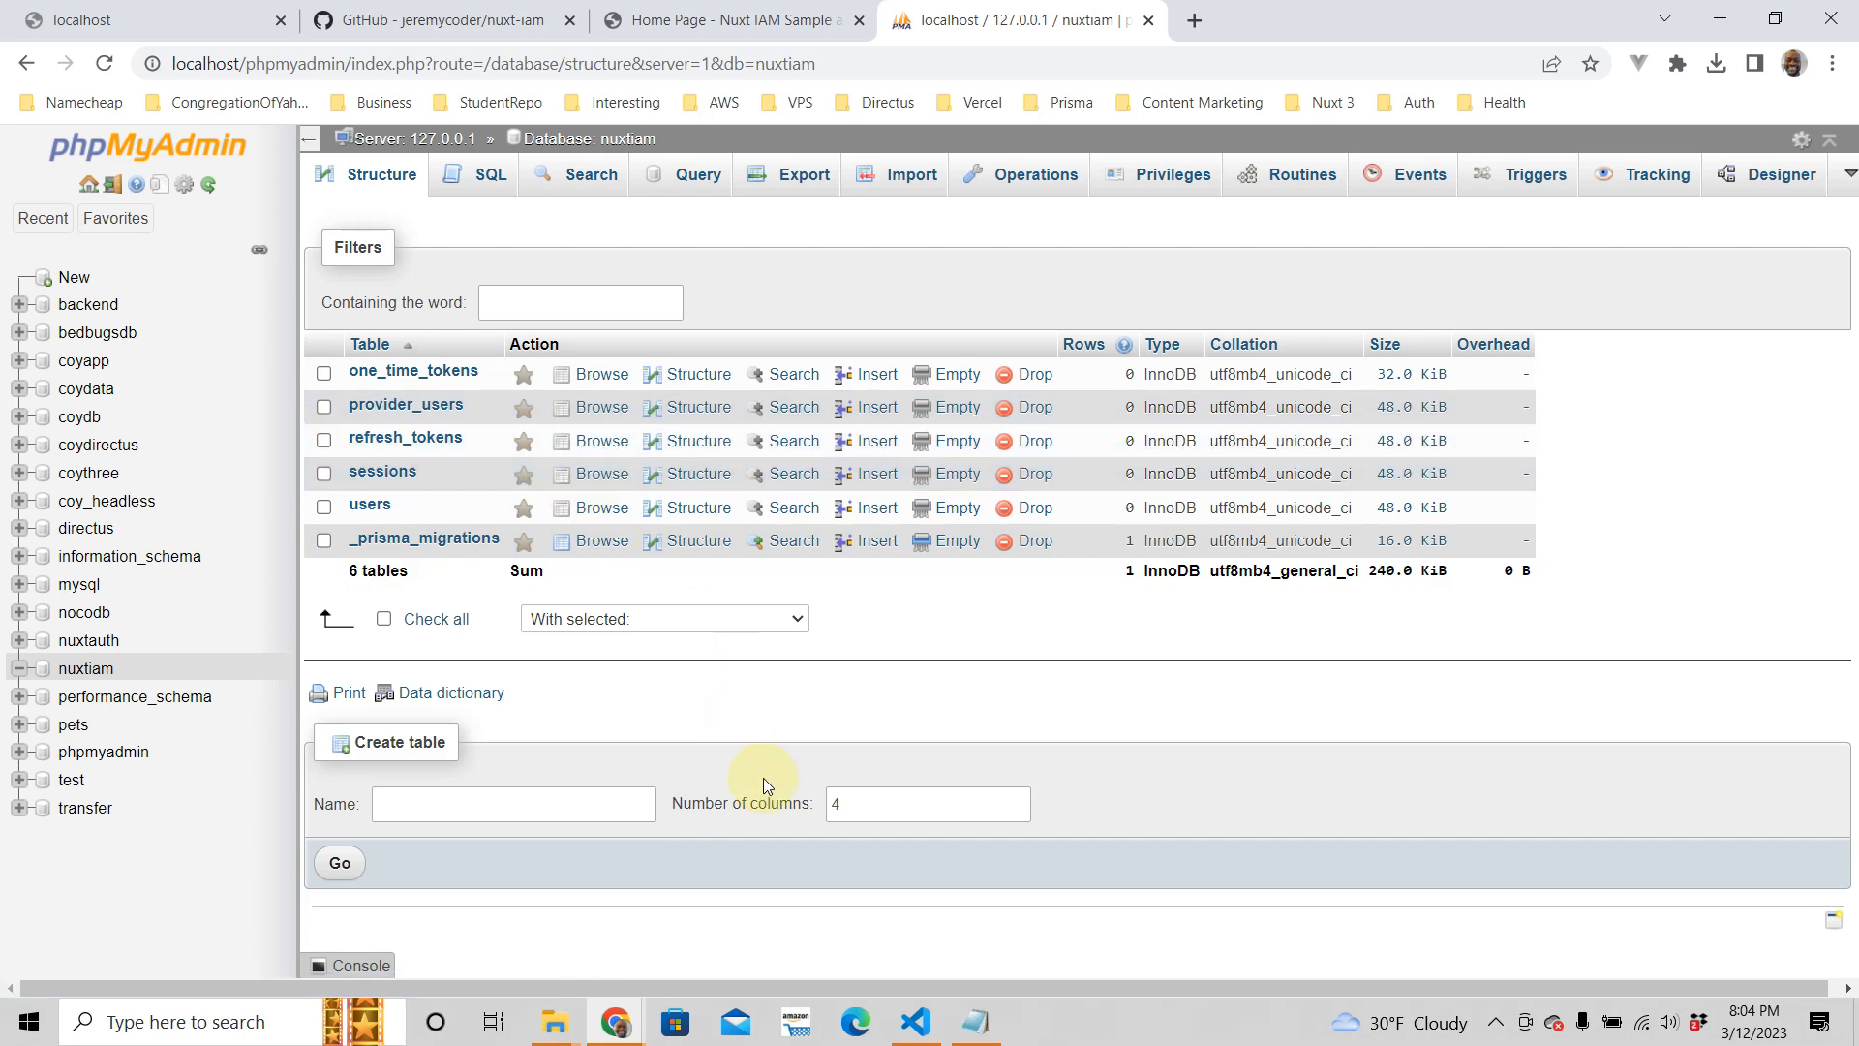
left_click(914, 1023)
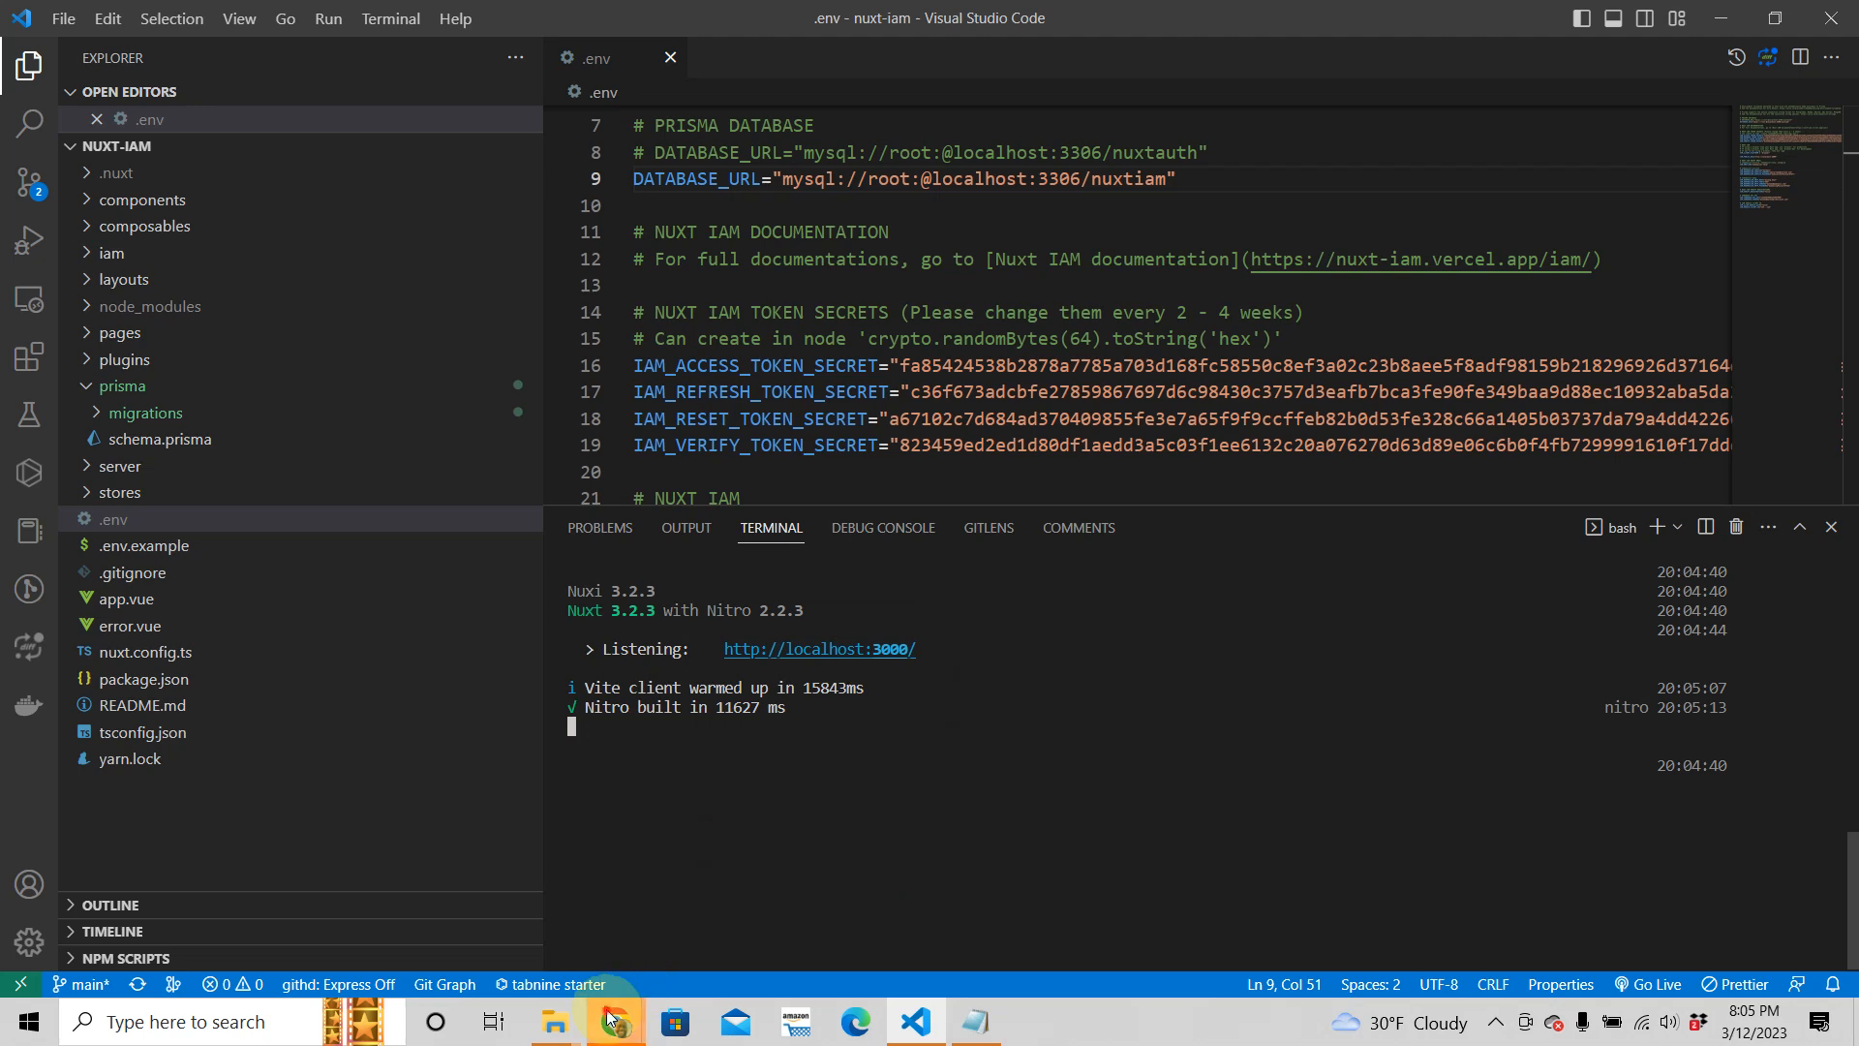
- Switch to Chrome to view the app served at localhost:3000
left_click(615, 1023)
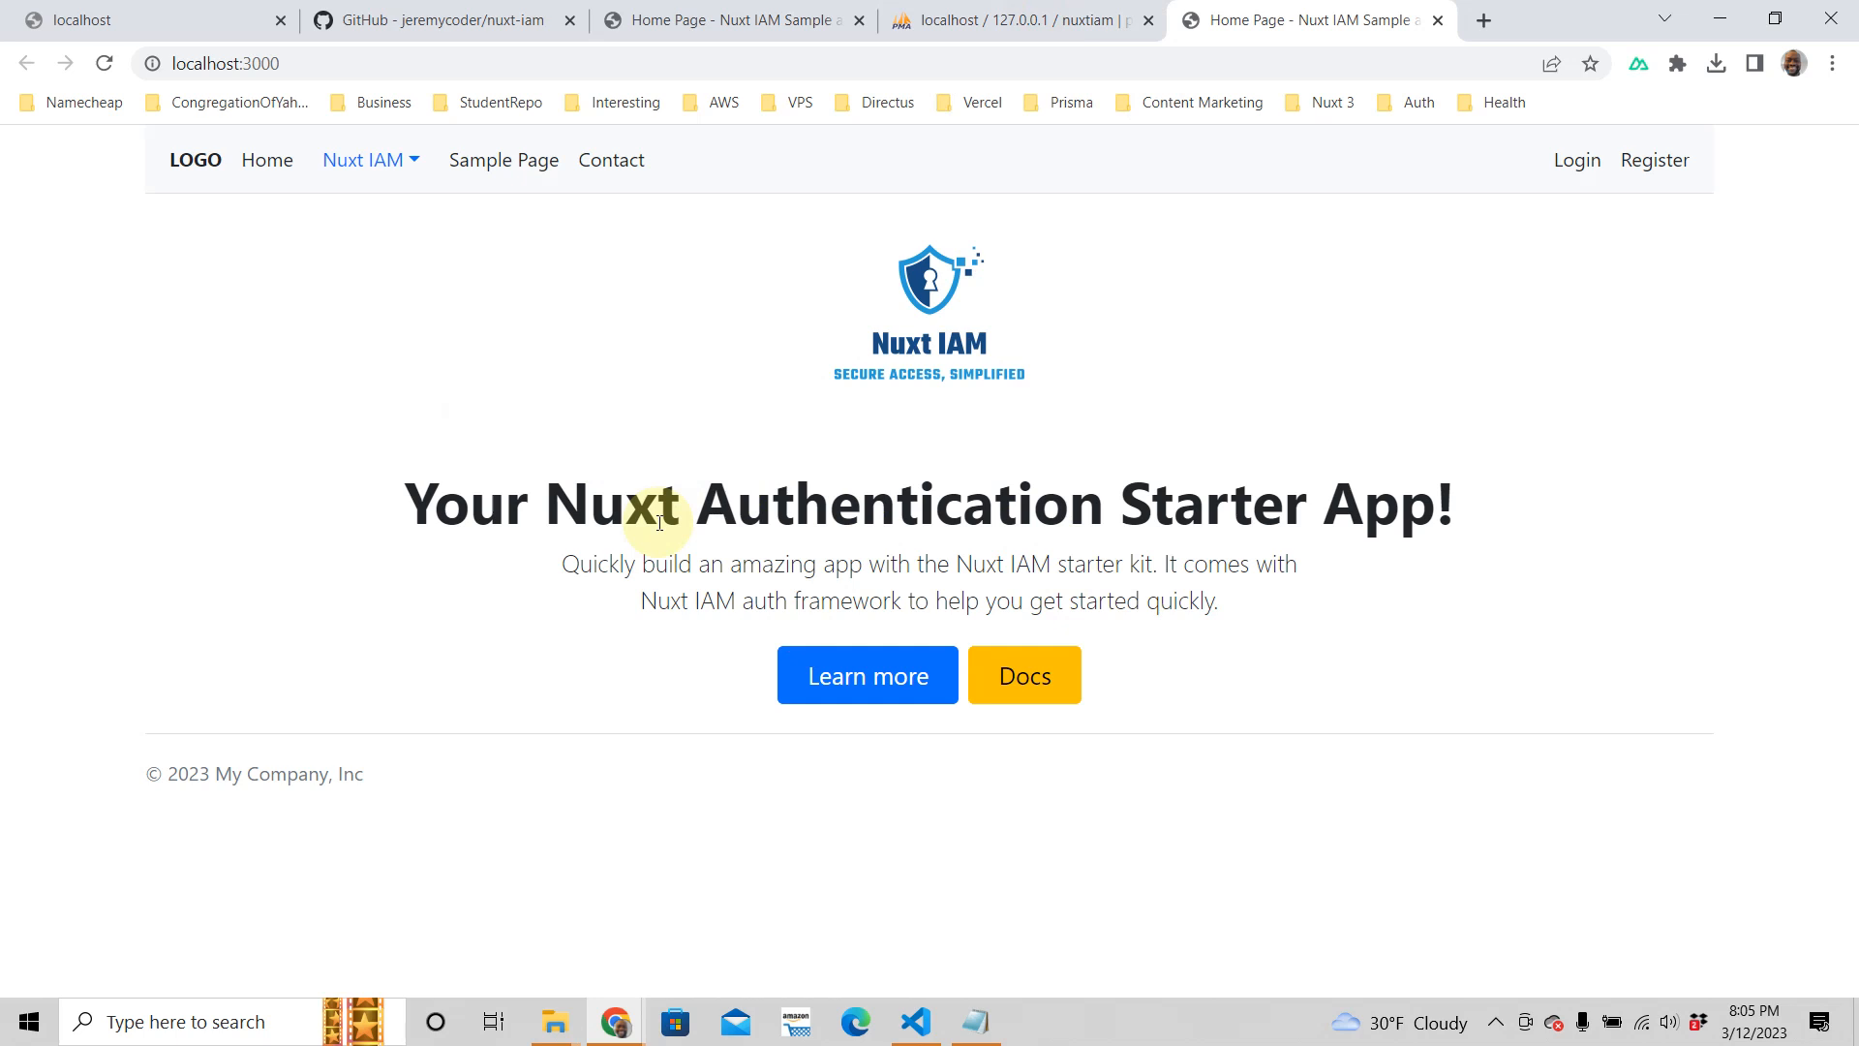
mouse_move(724, 528)
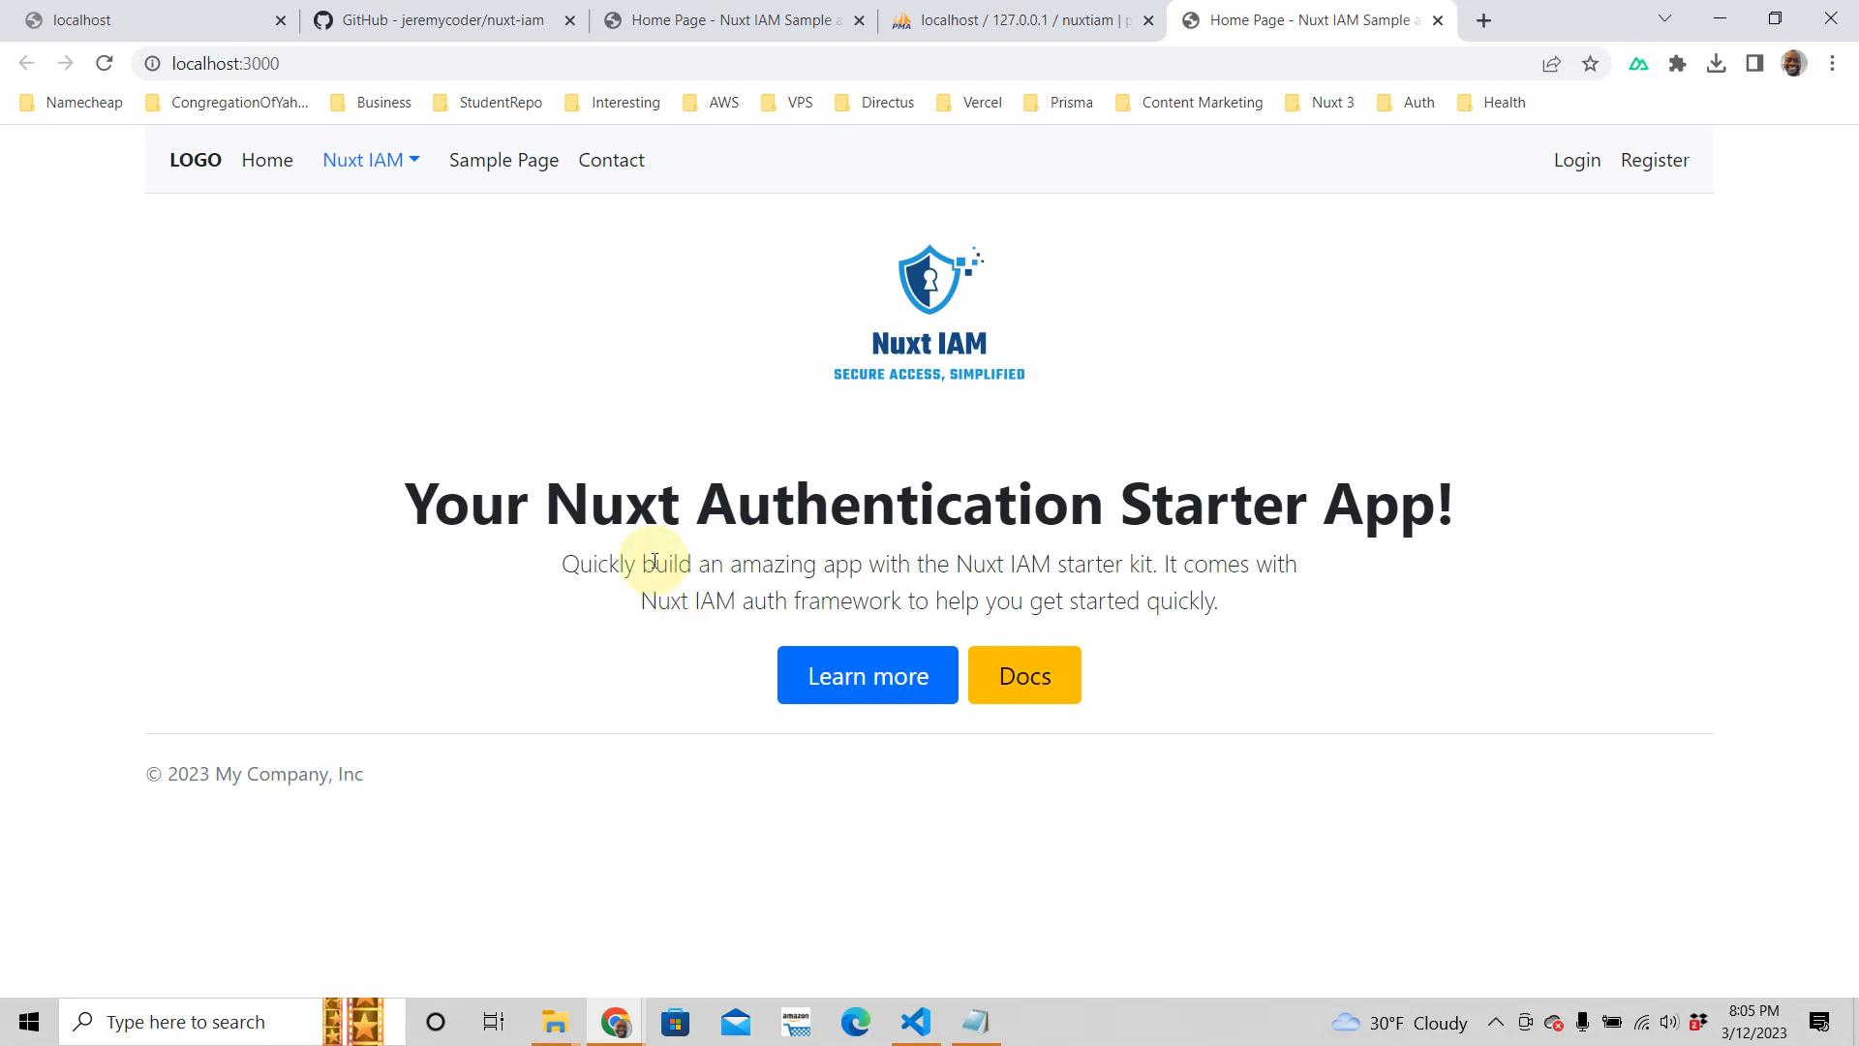
mouse_move(647, 535)
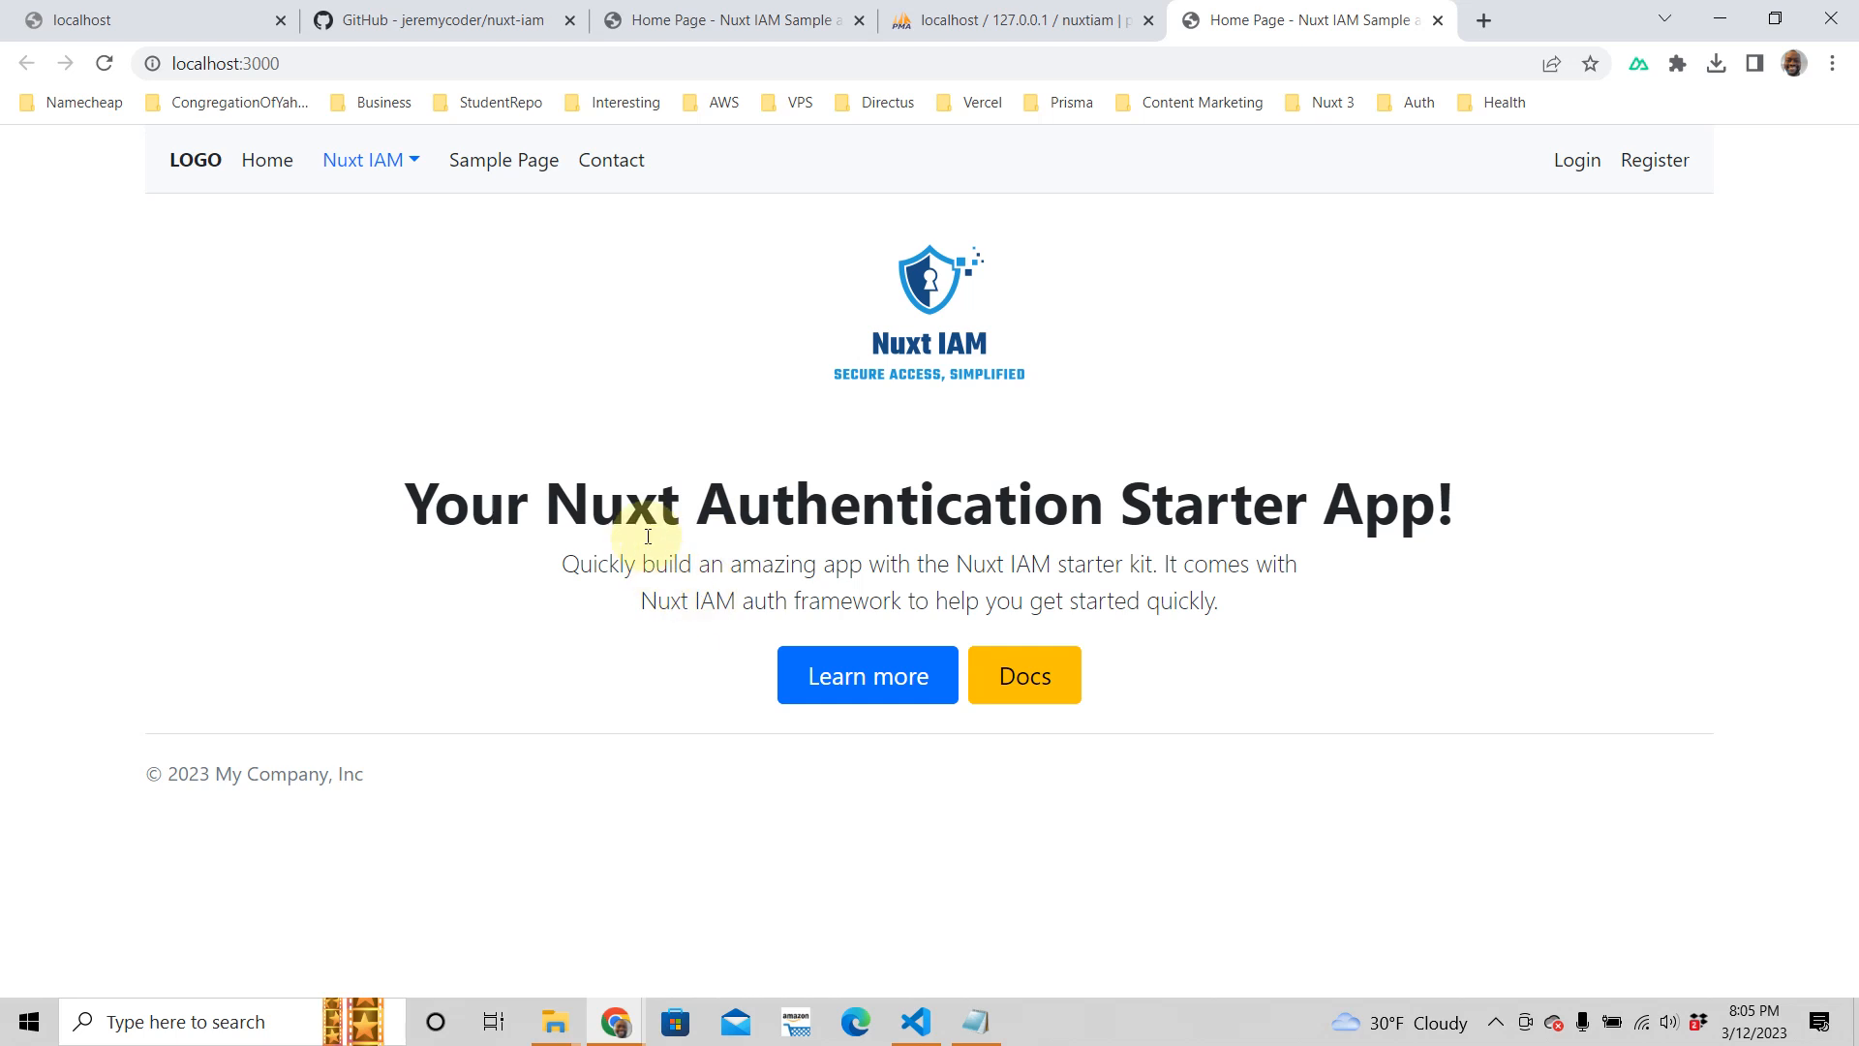
mouse_move(937, 400)
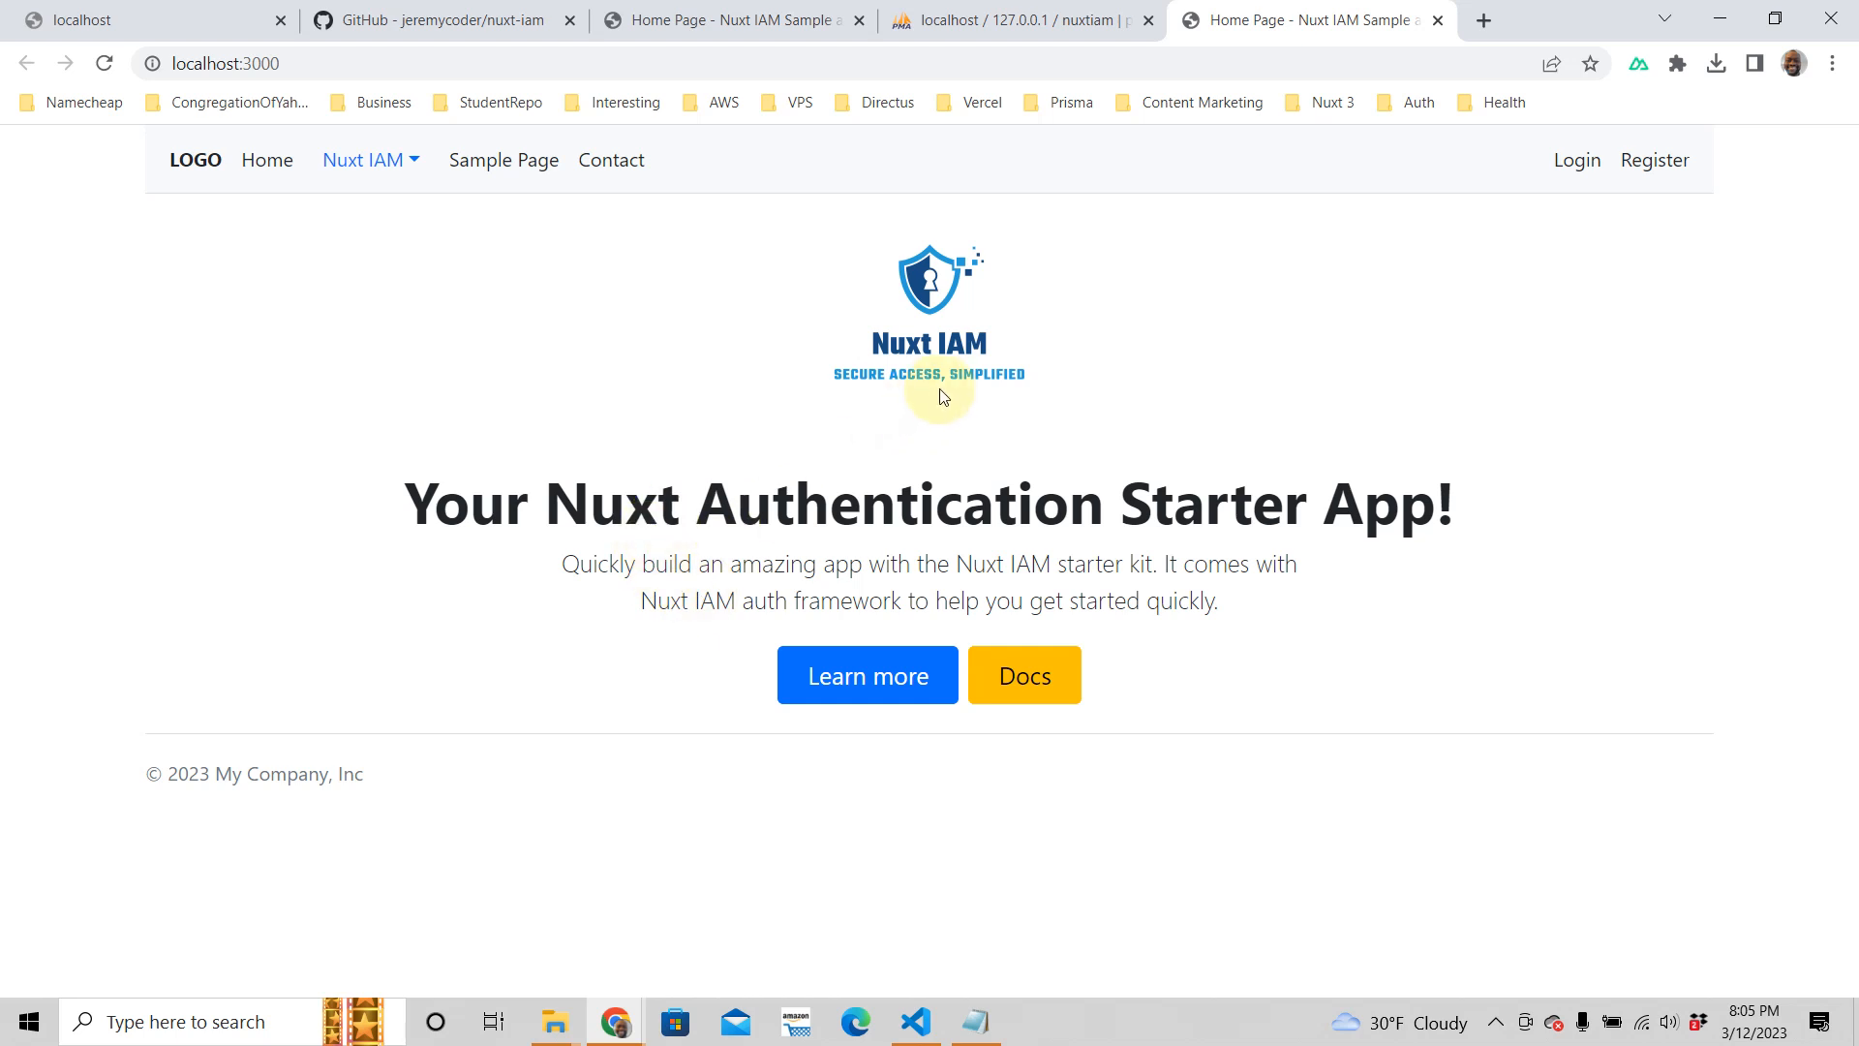
mouse_move(920, 554)
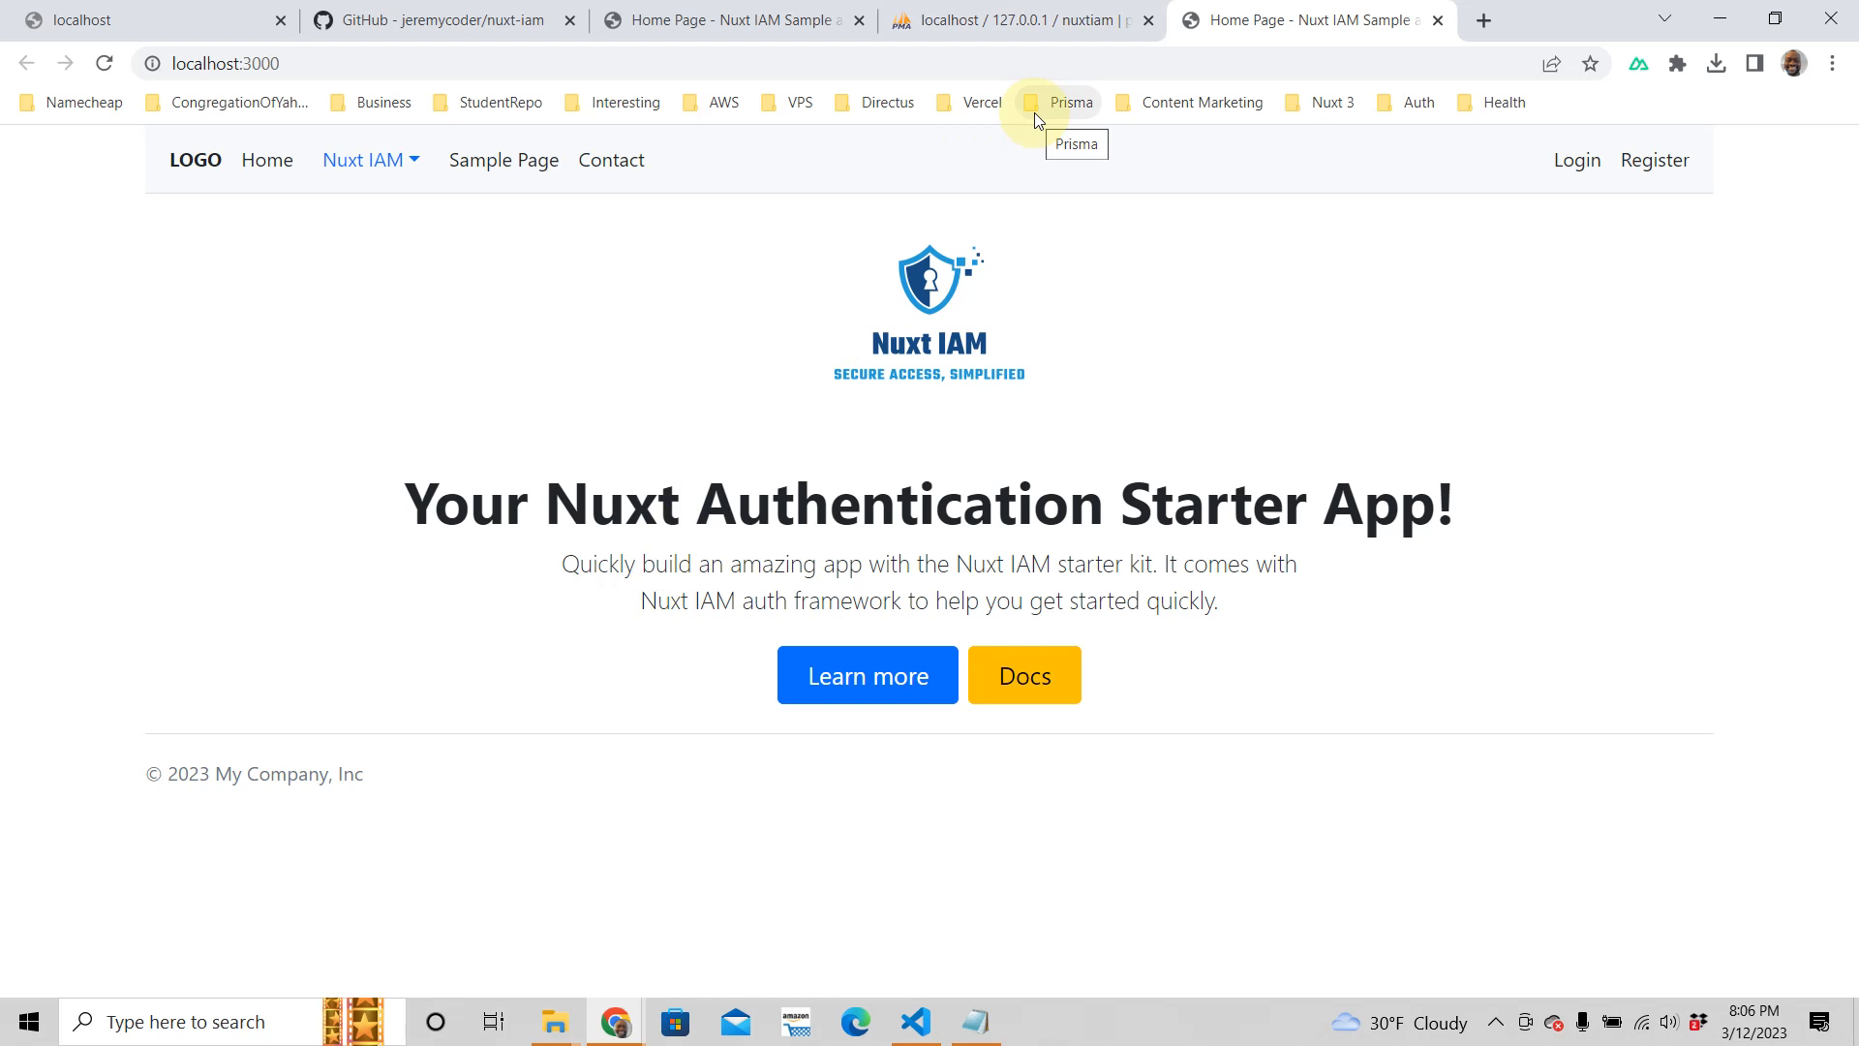
mouse_move(1037, 120)
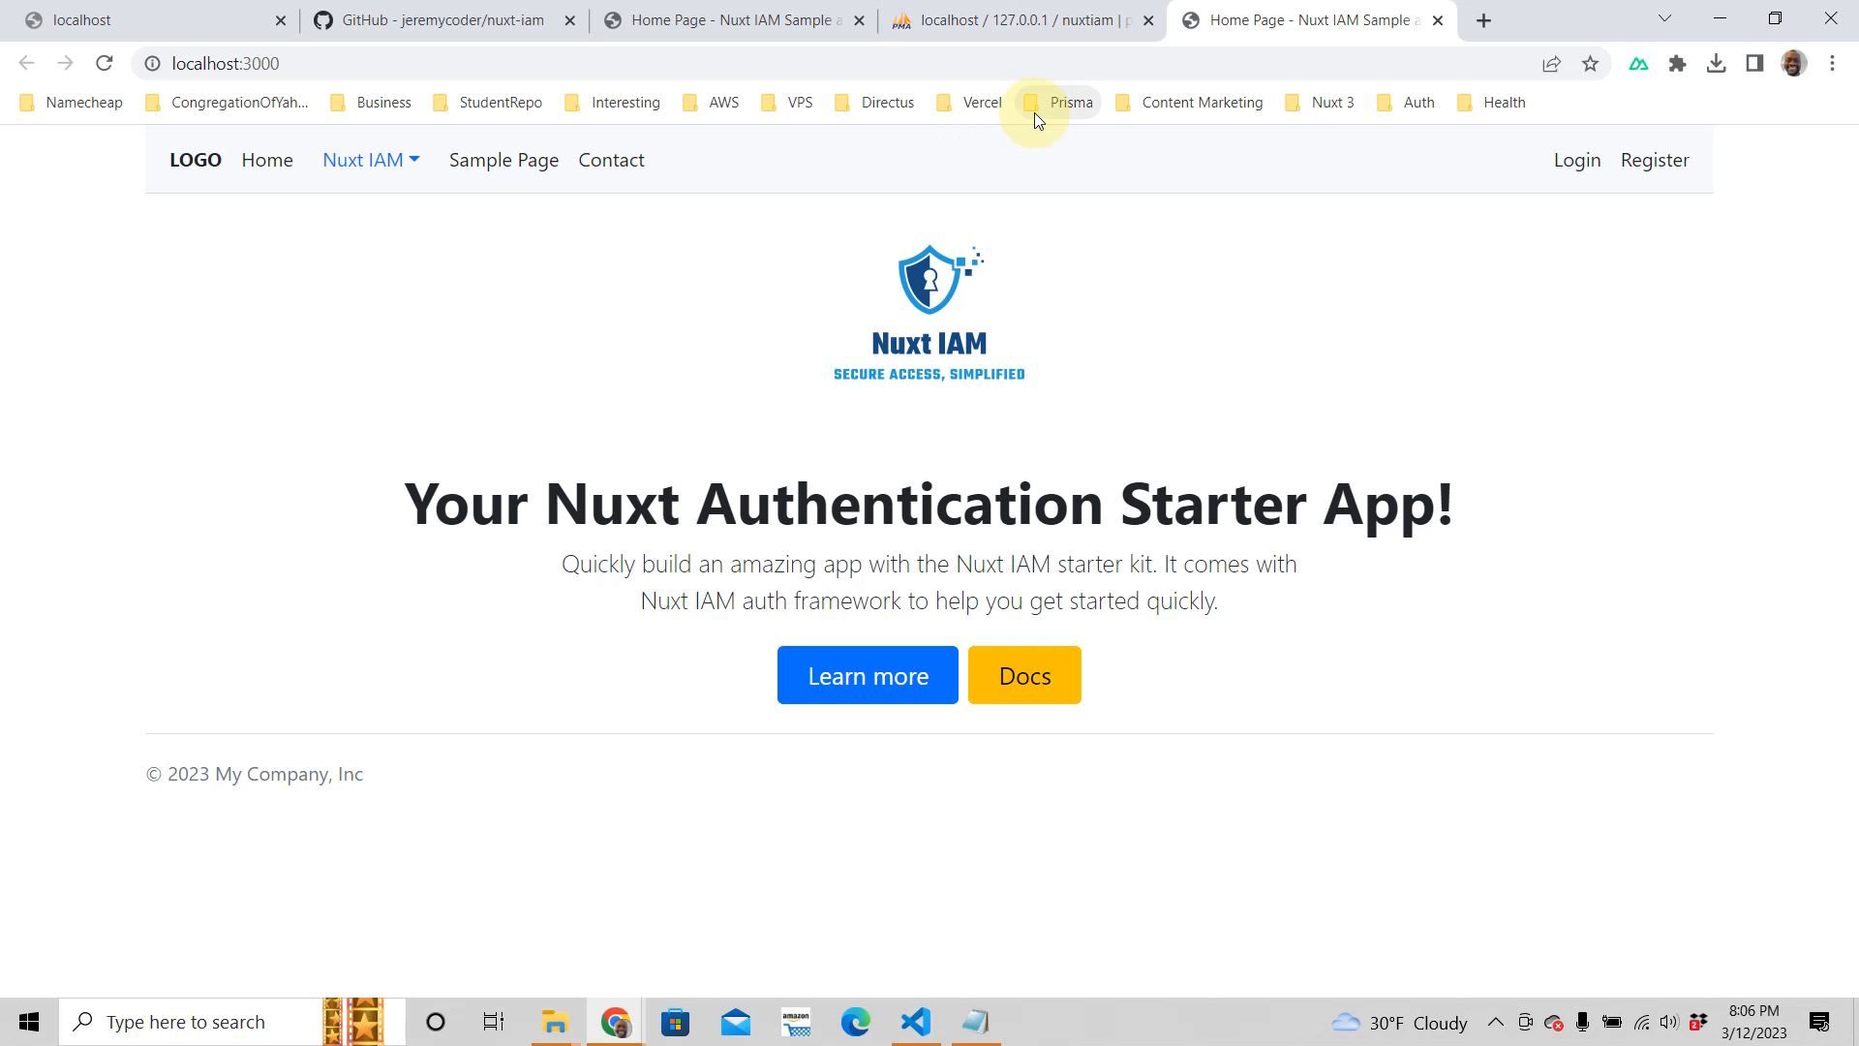